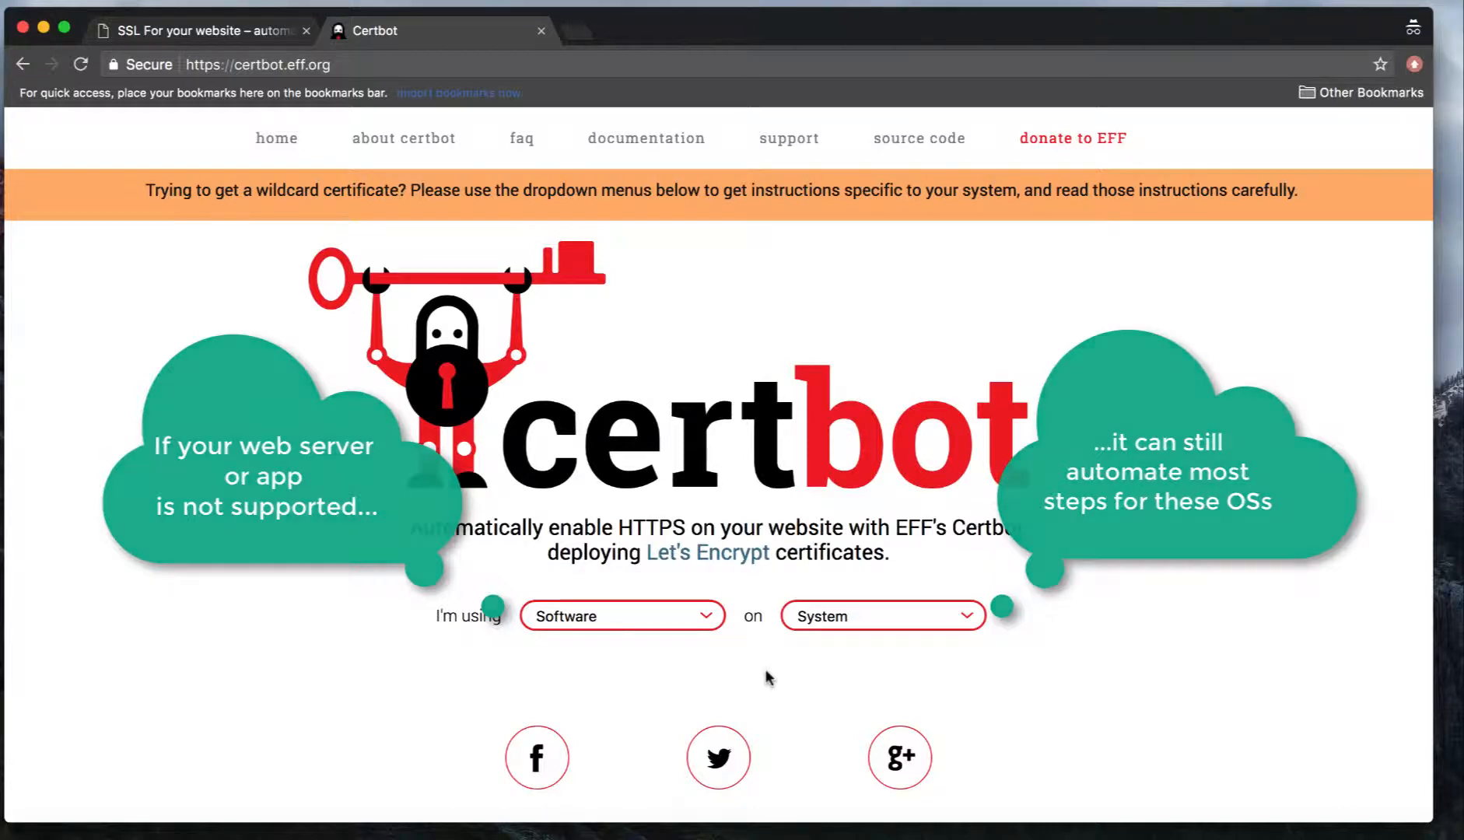
Return to the synkre.com SSL post and scroll down to section 1, Install Certbot.
left_click(205, 30)
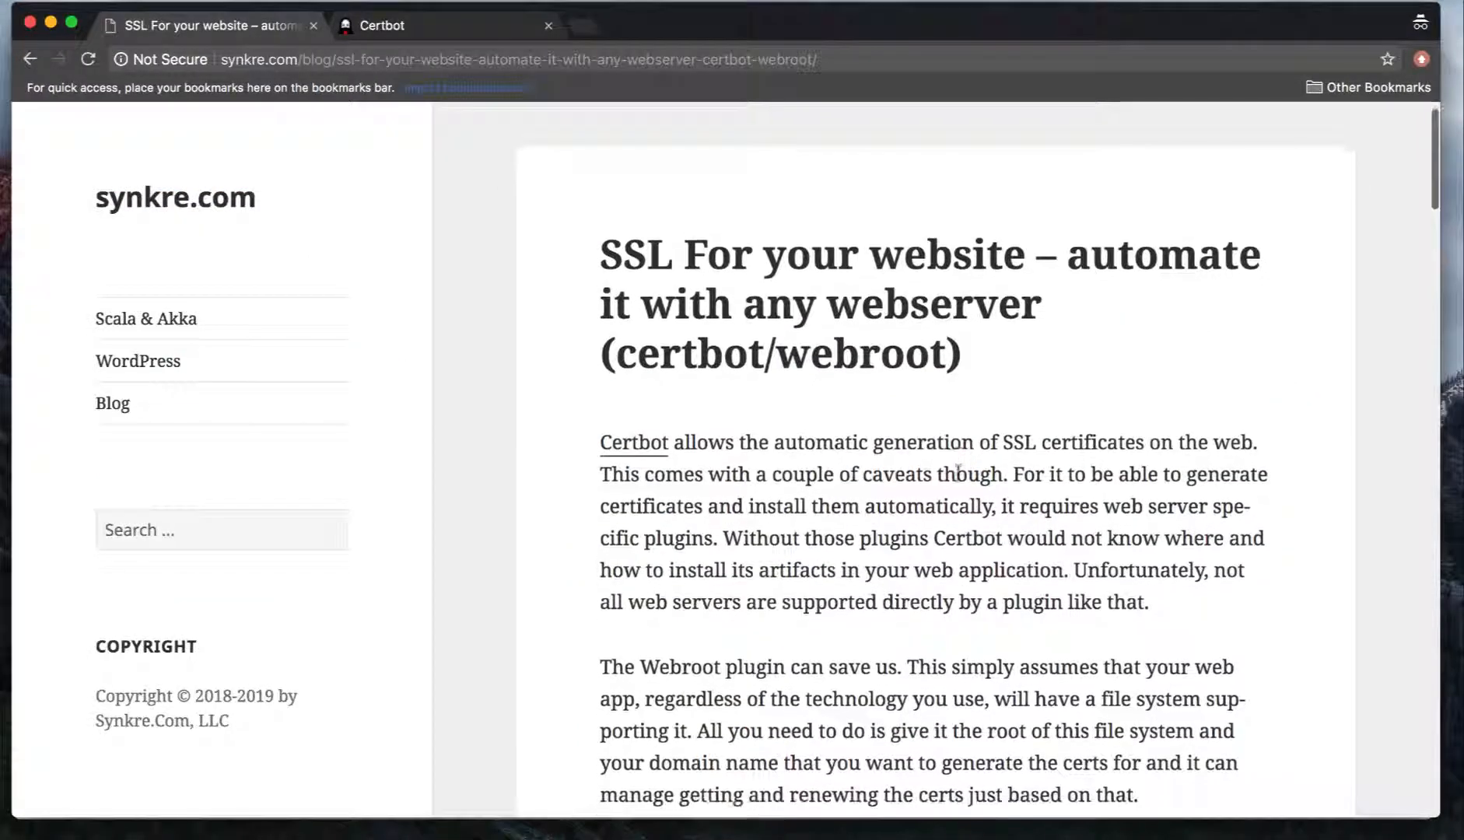
scroll("down", 3)
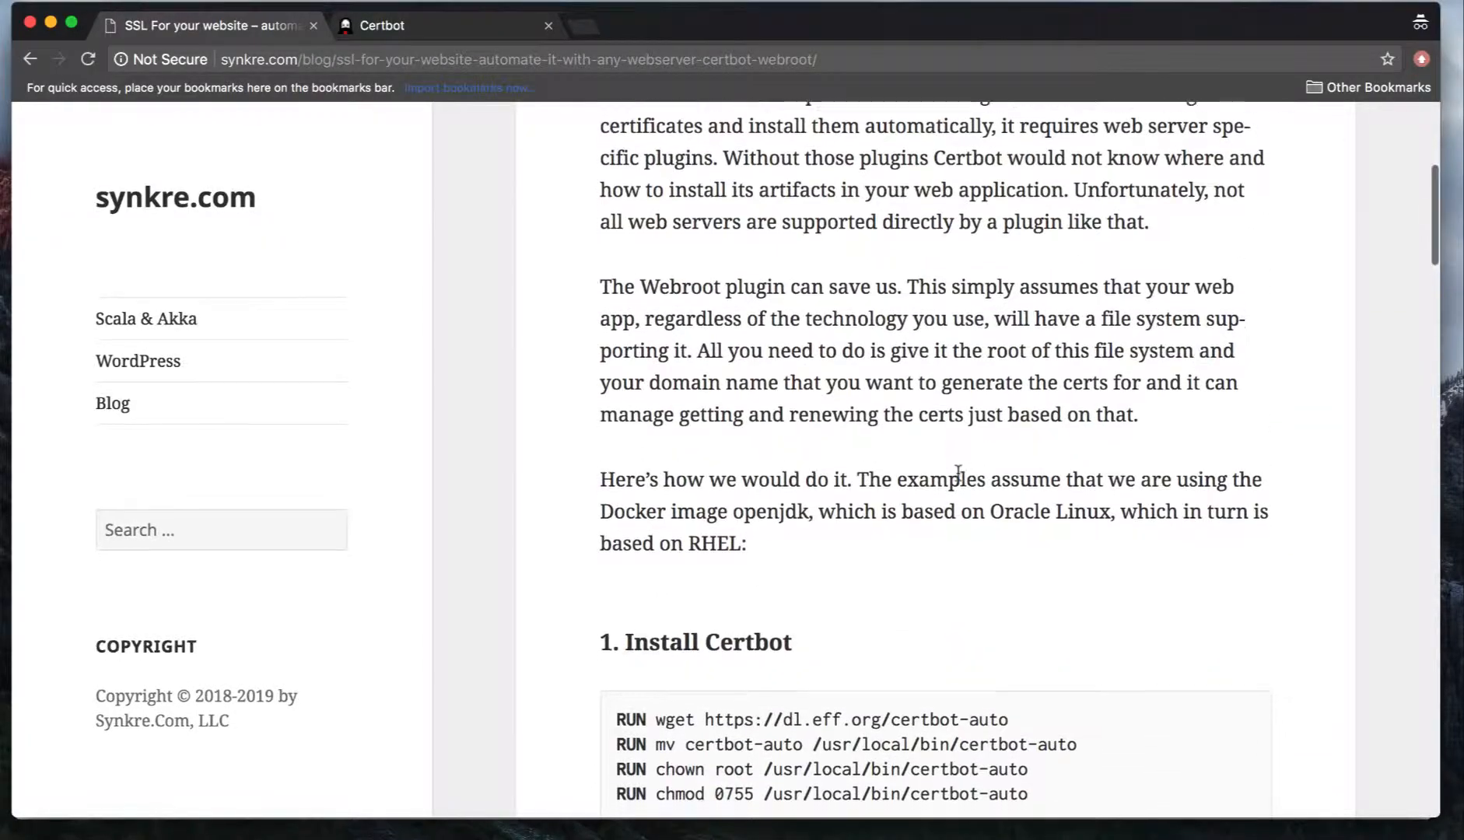
scroll("down", 3)
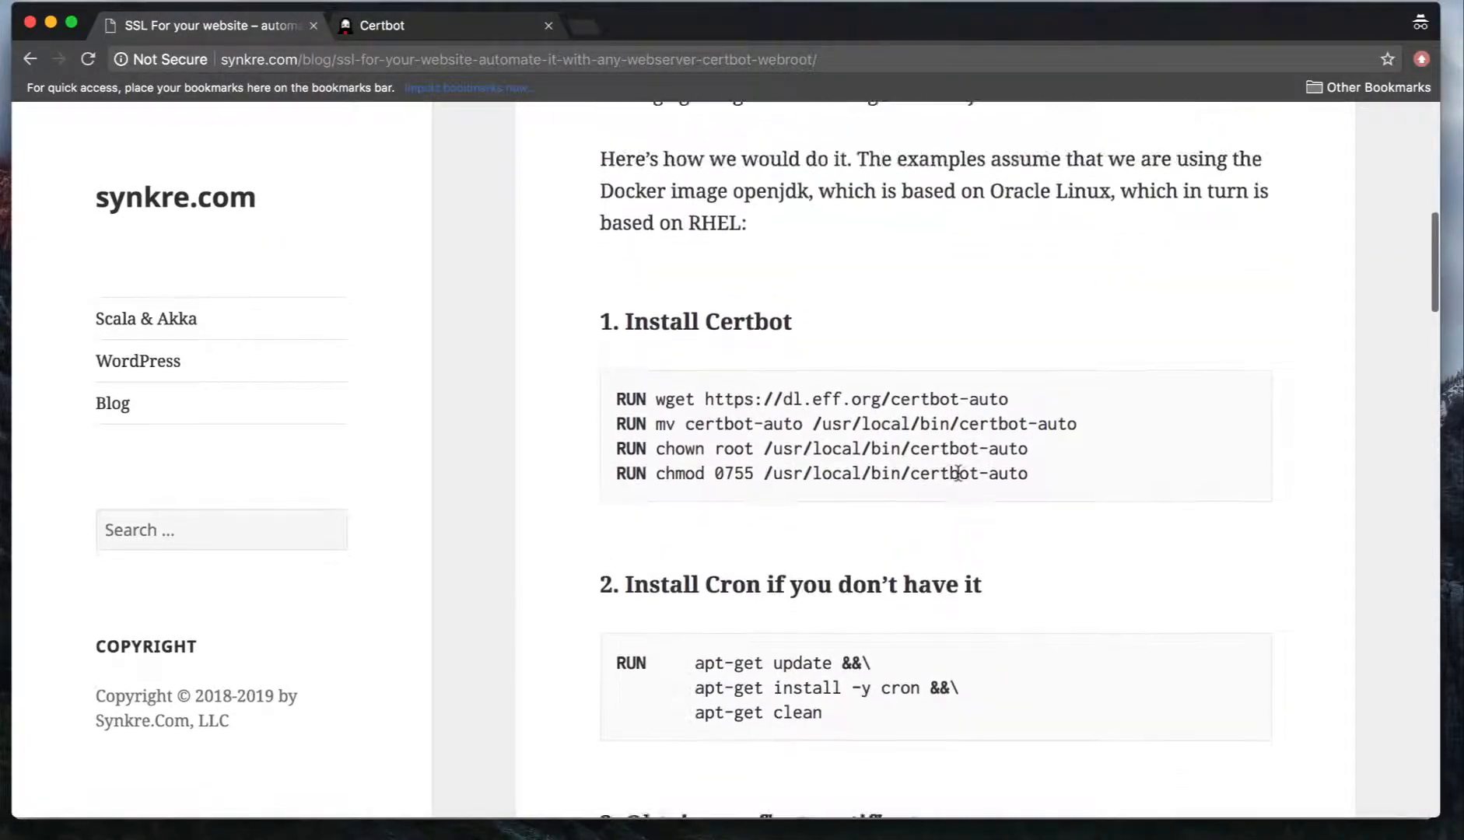
scroll("down", 3)
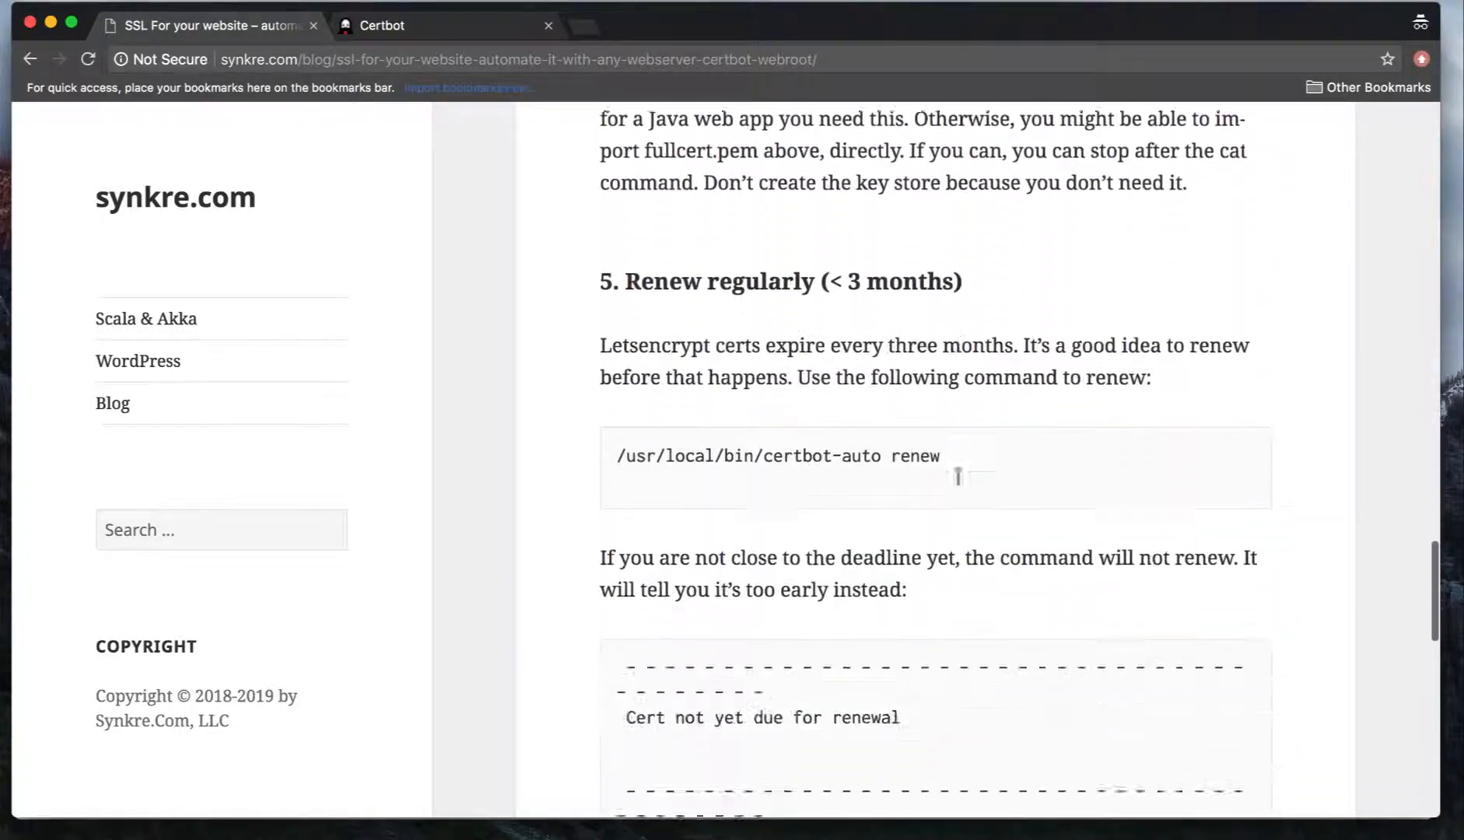
scroll("down", 3)
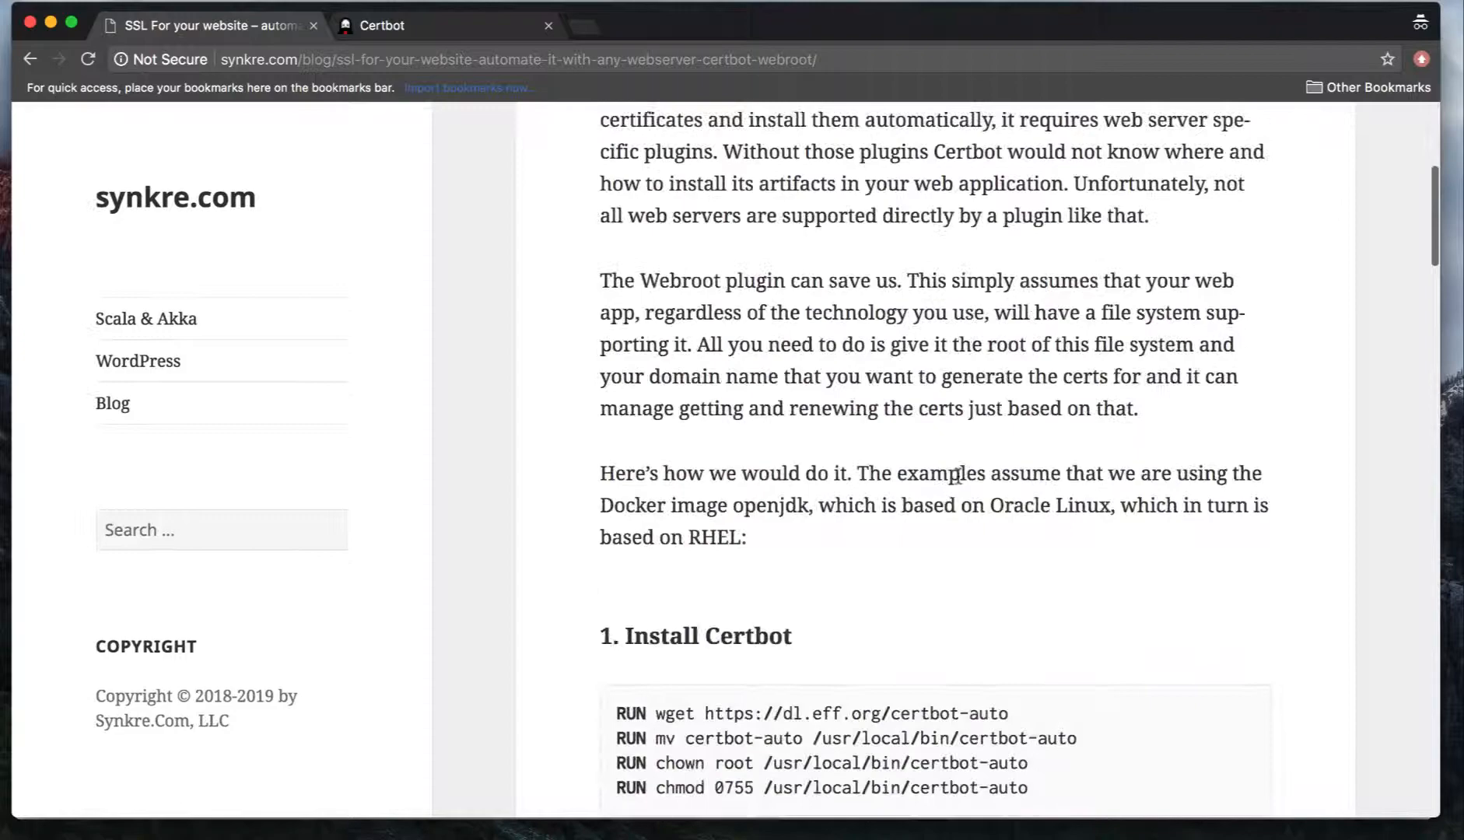
scroll("down", 3)
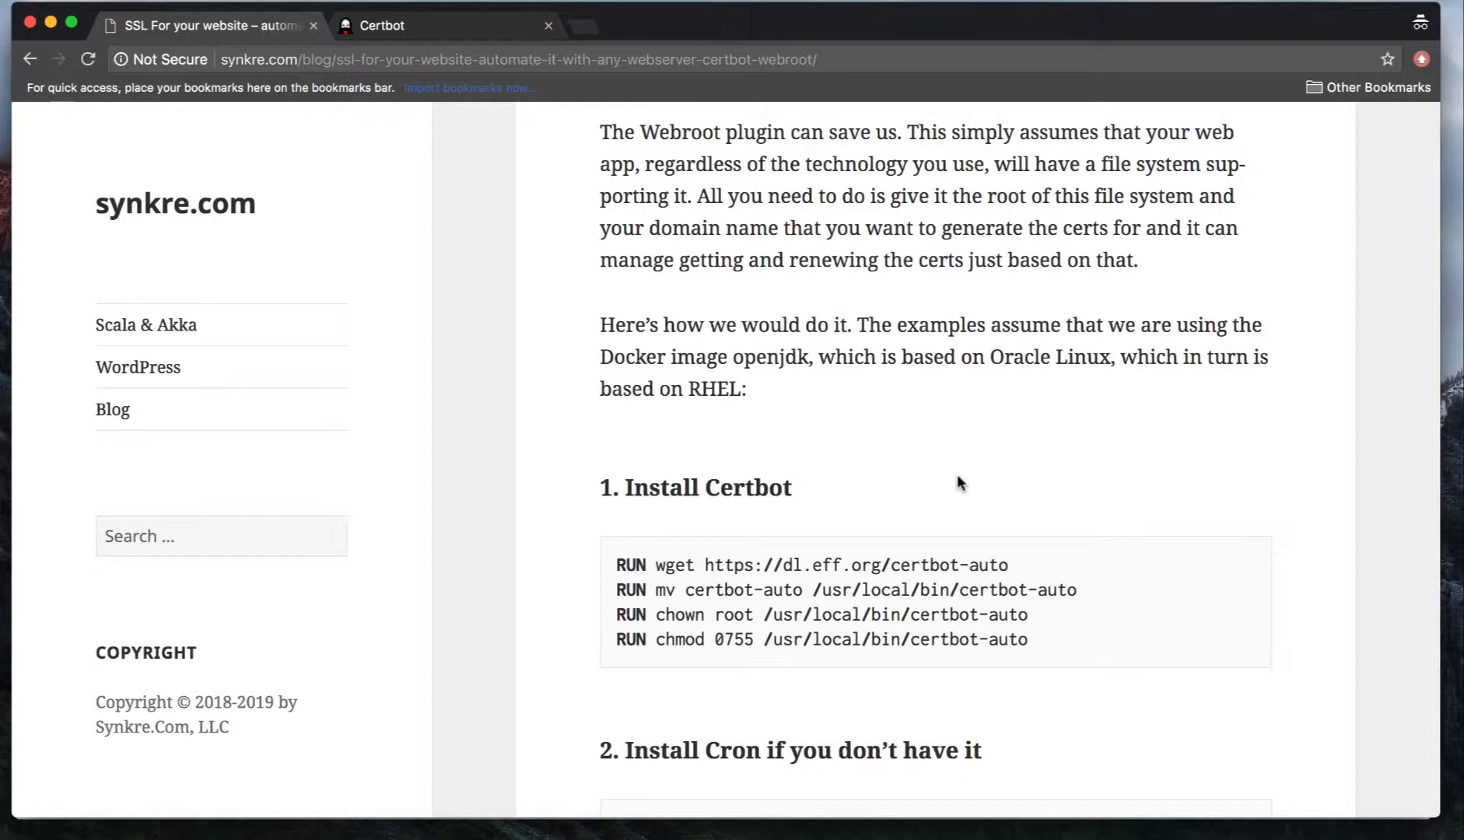
scroll("down", 3)
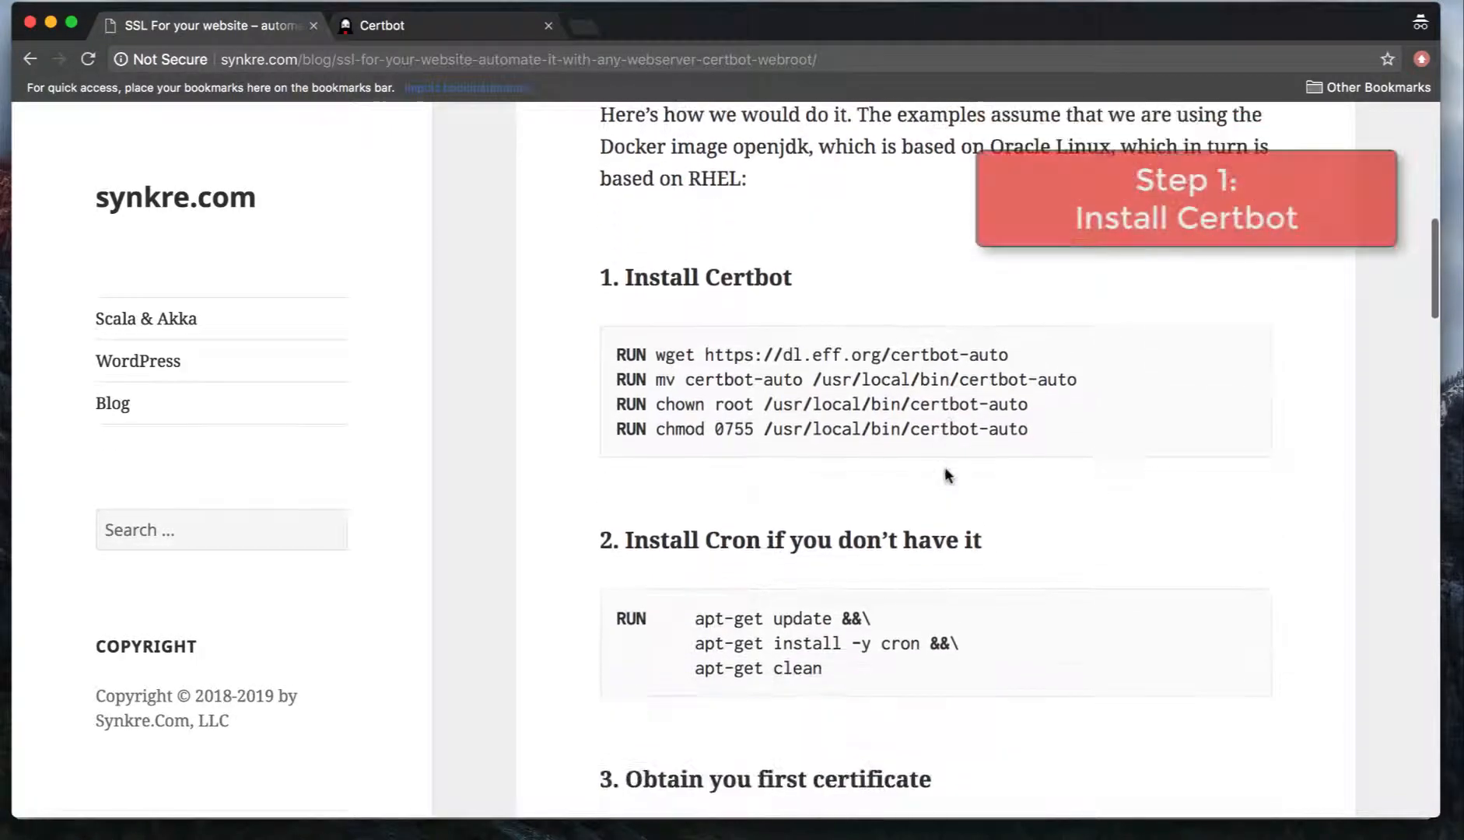
scroll("down", 3)
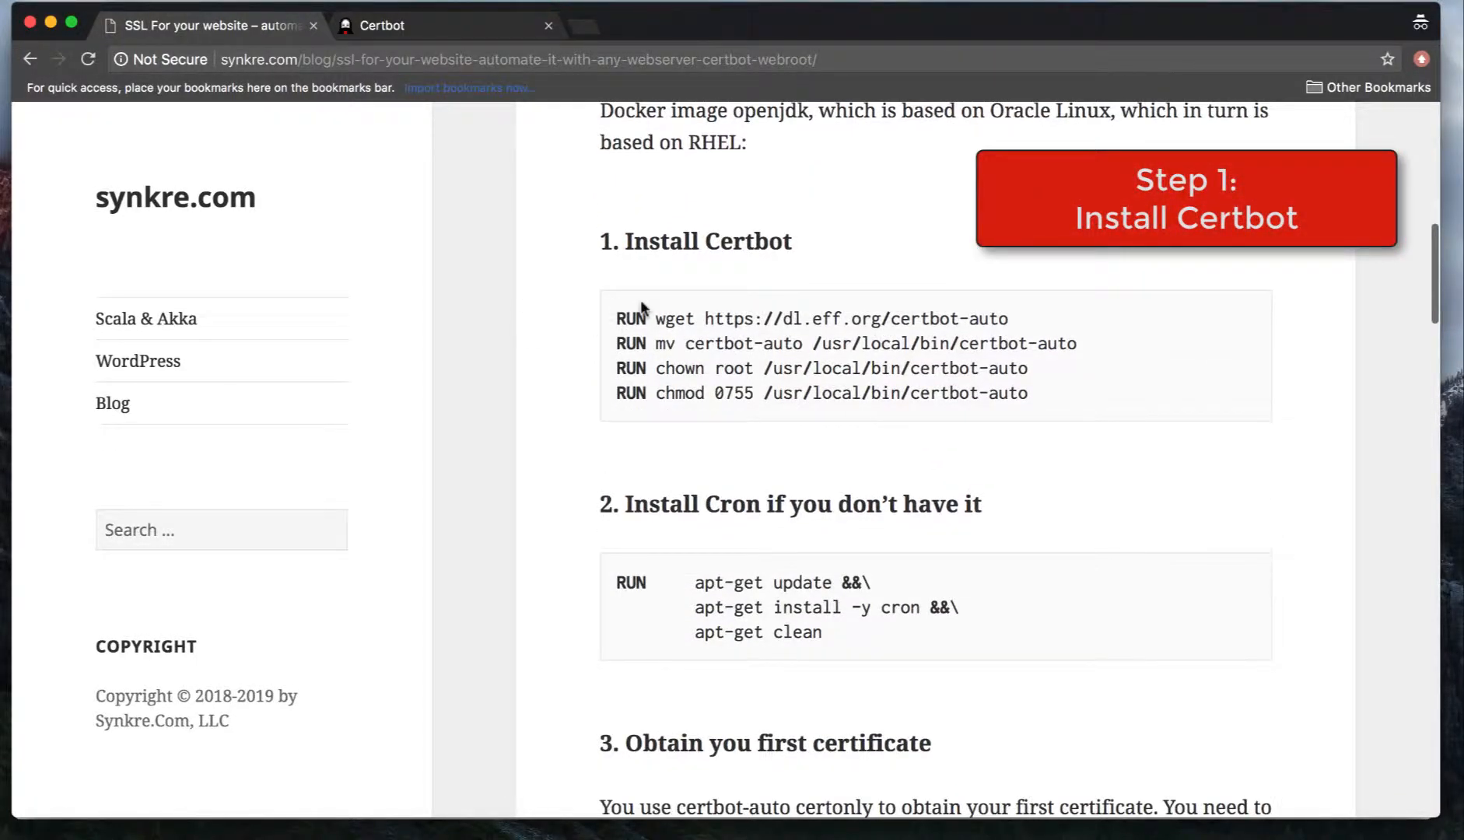
scroll("up", 3)
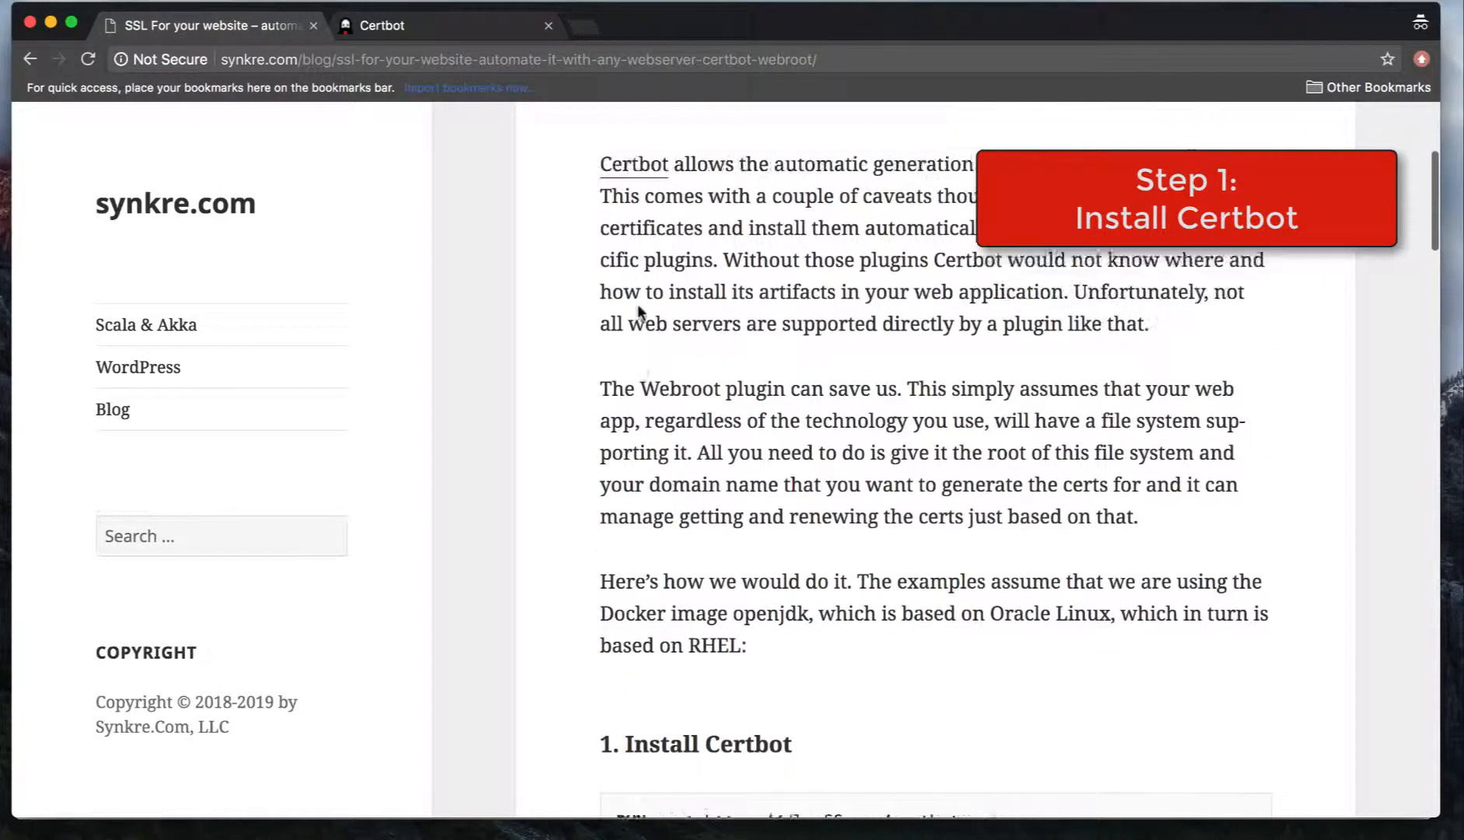
scroll("down", 3)
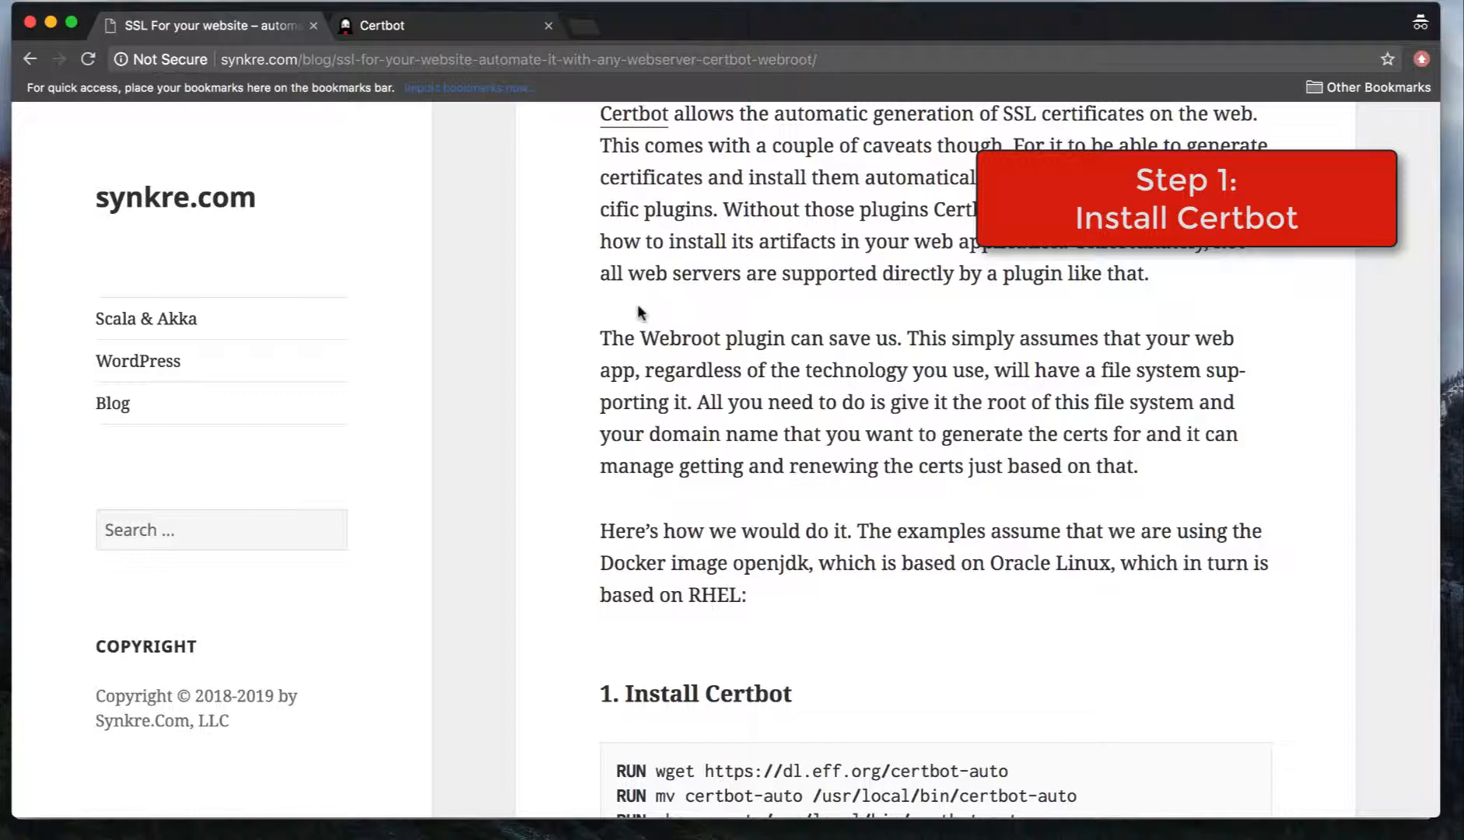
scroll("down", 3)
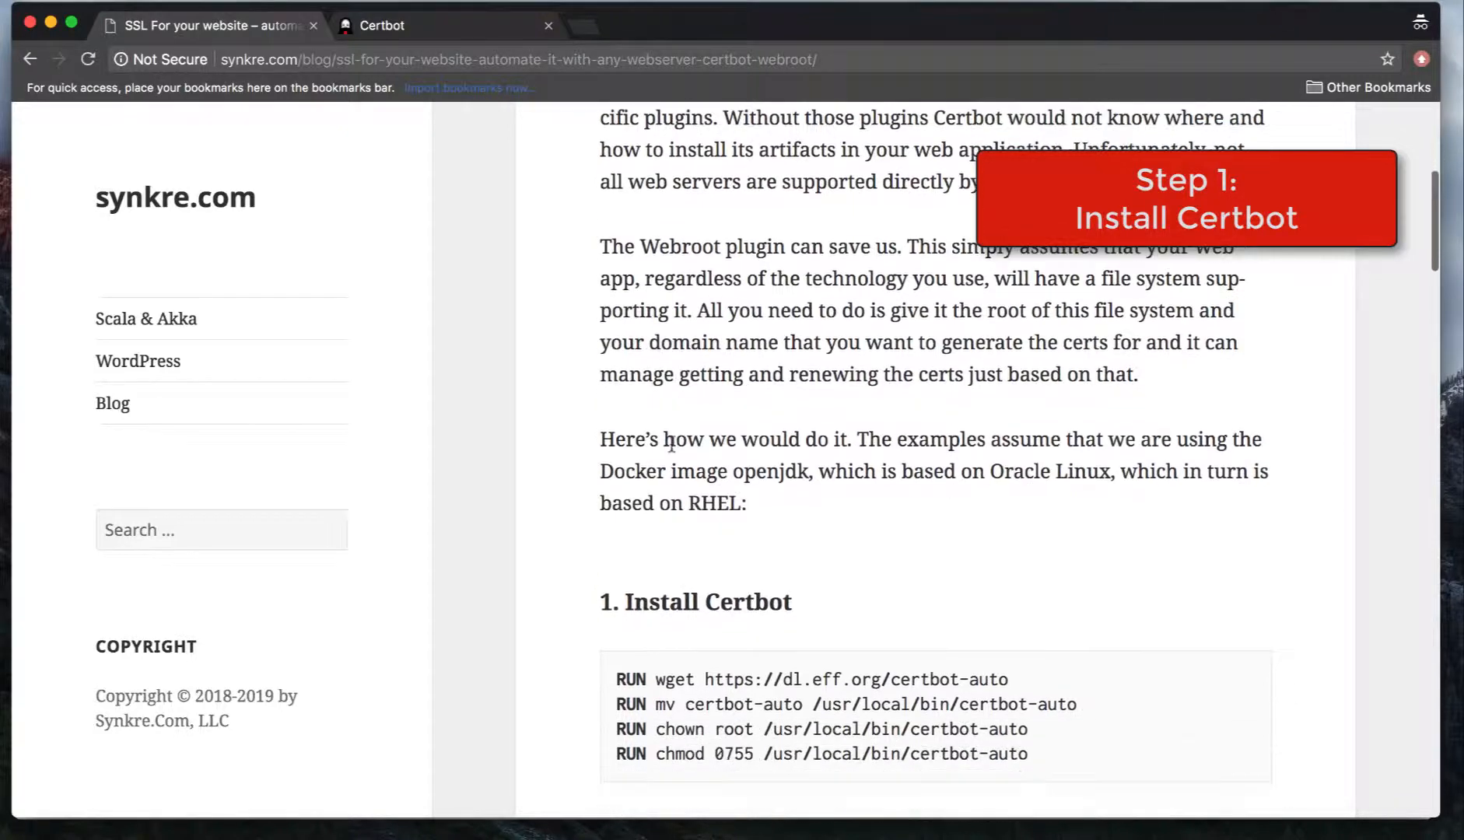
scroll("down", 3)
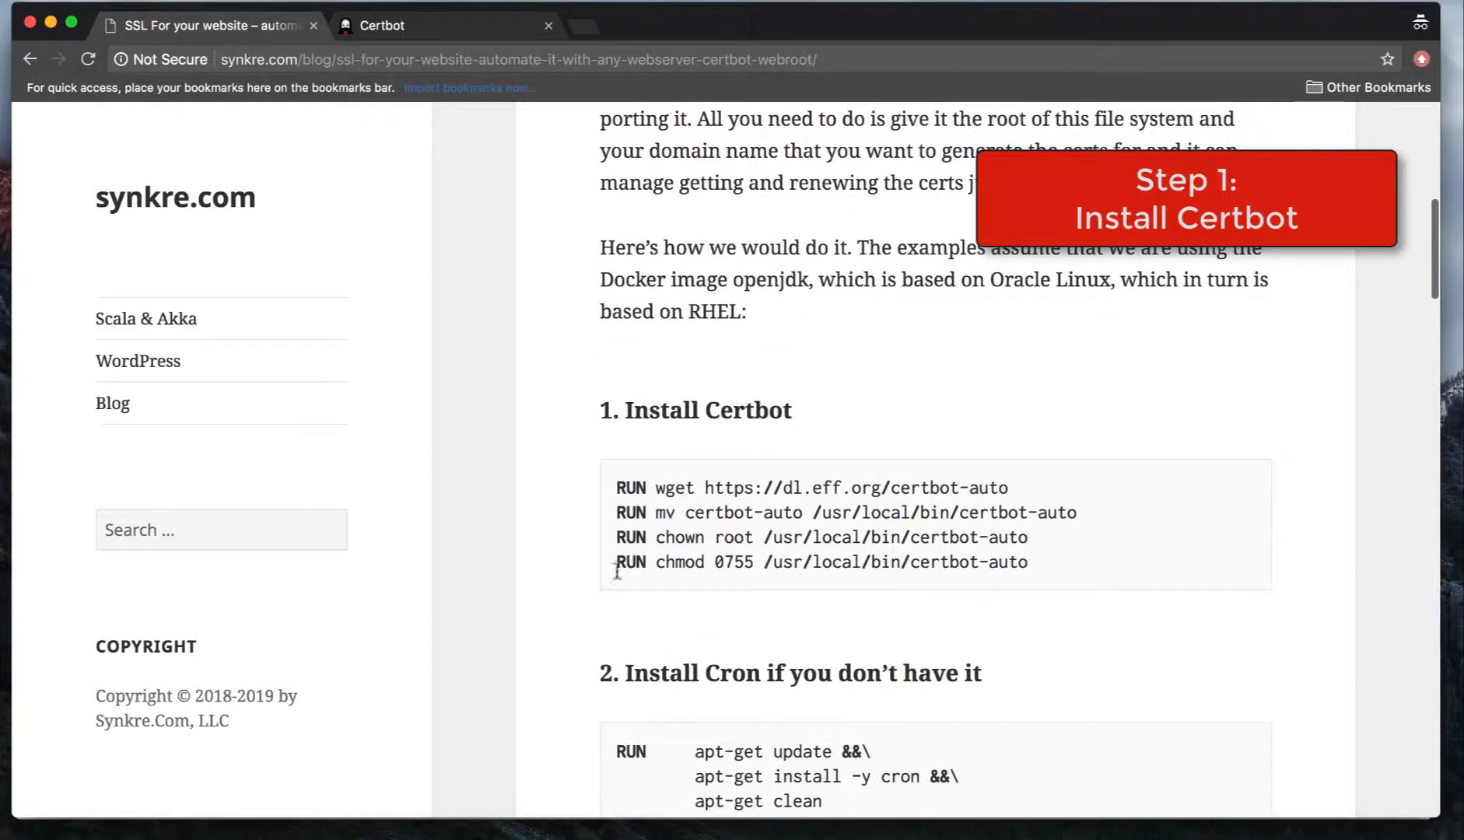
mouse_move(613, 487)
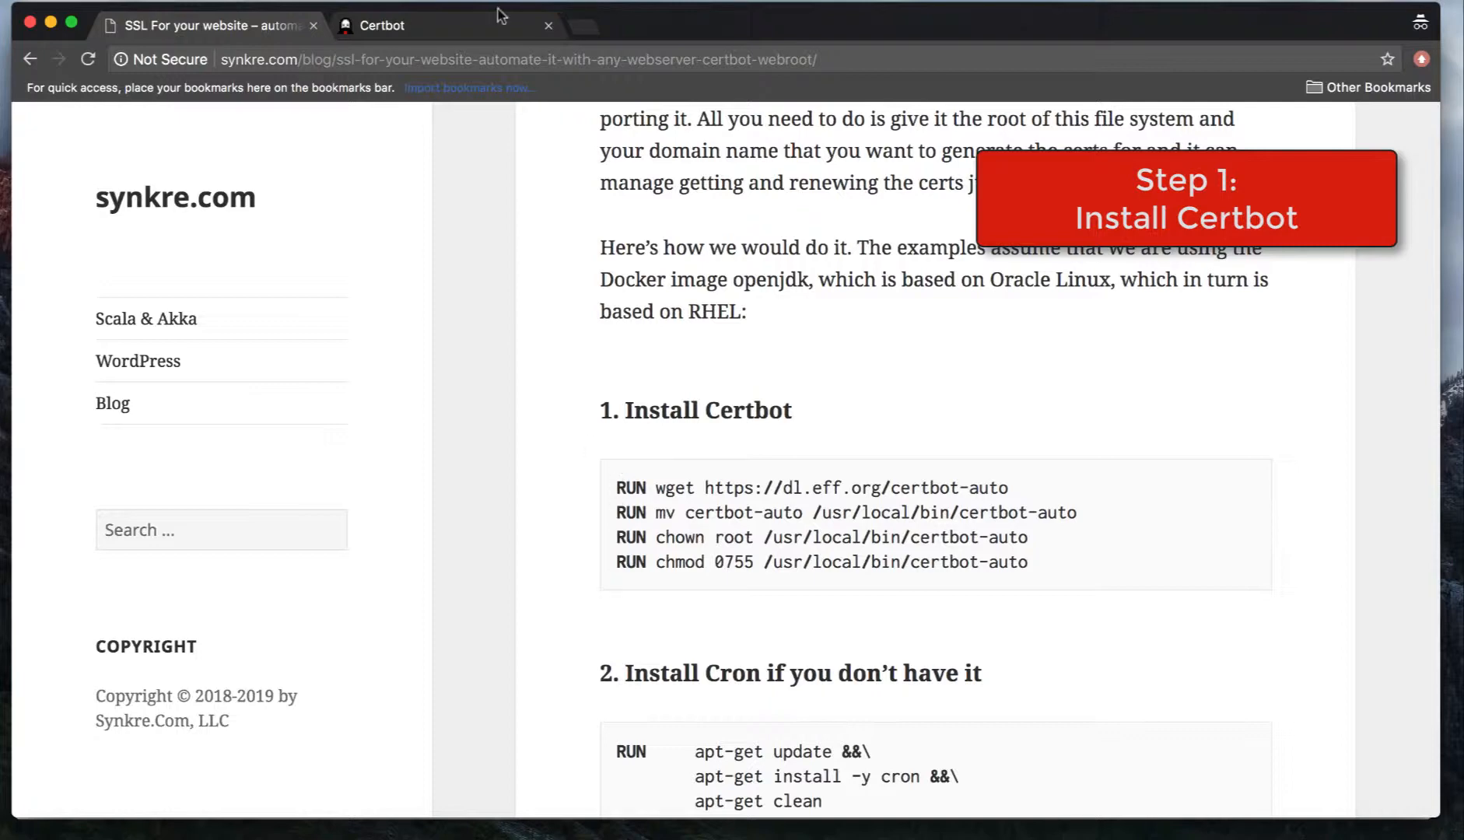
On certbot.eff.org, browse the supported software and system lists without selecting anything.
left_click(389, 24)
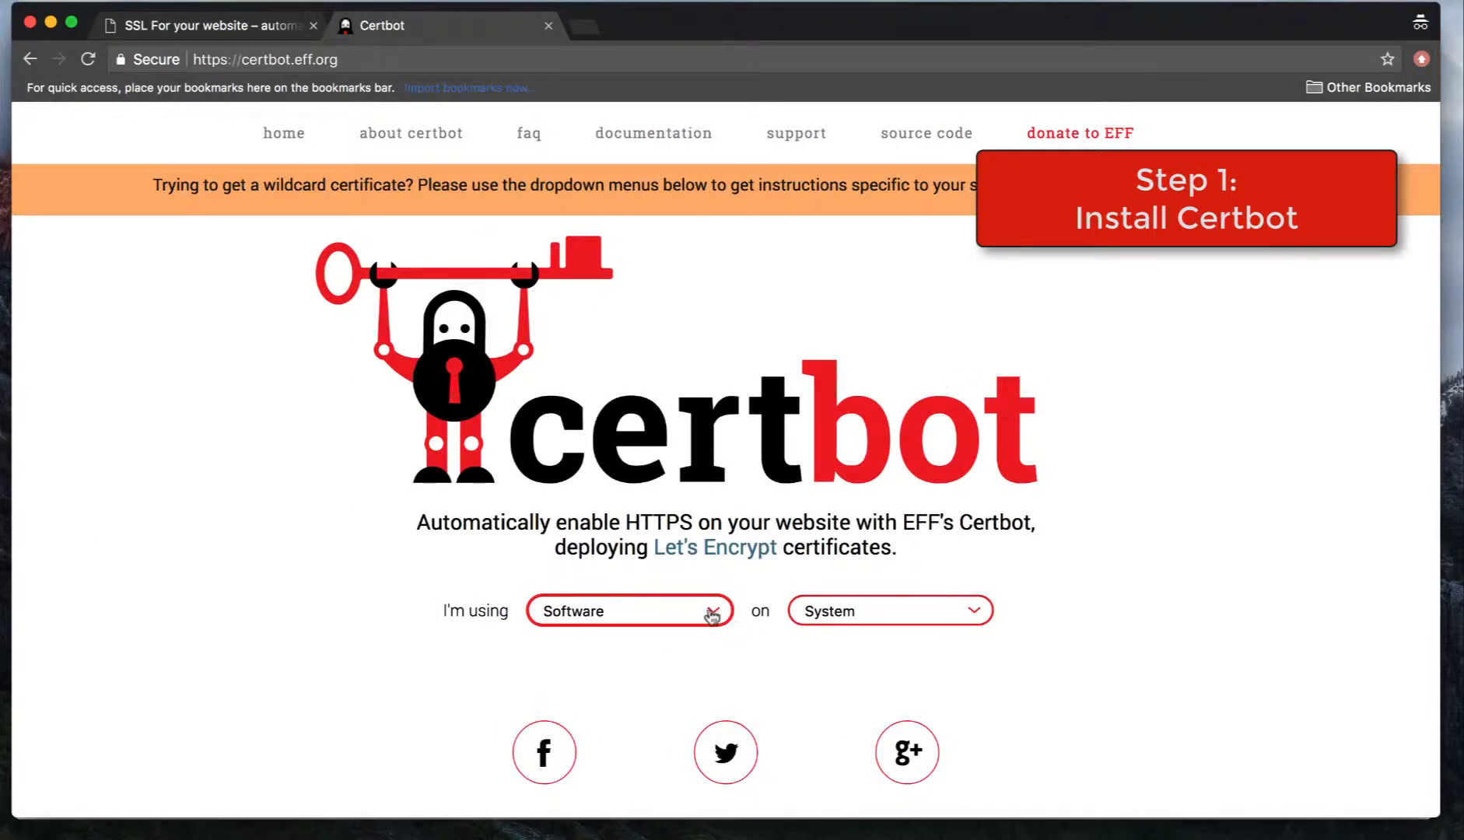
left_click(629, 611)
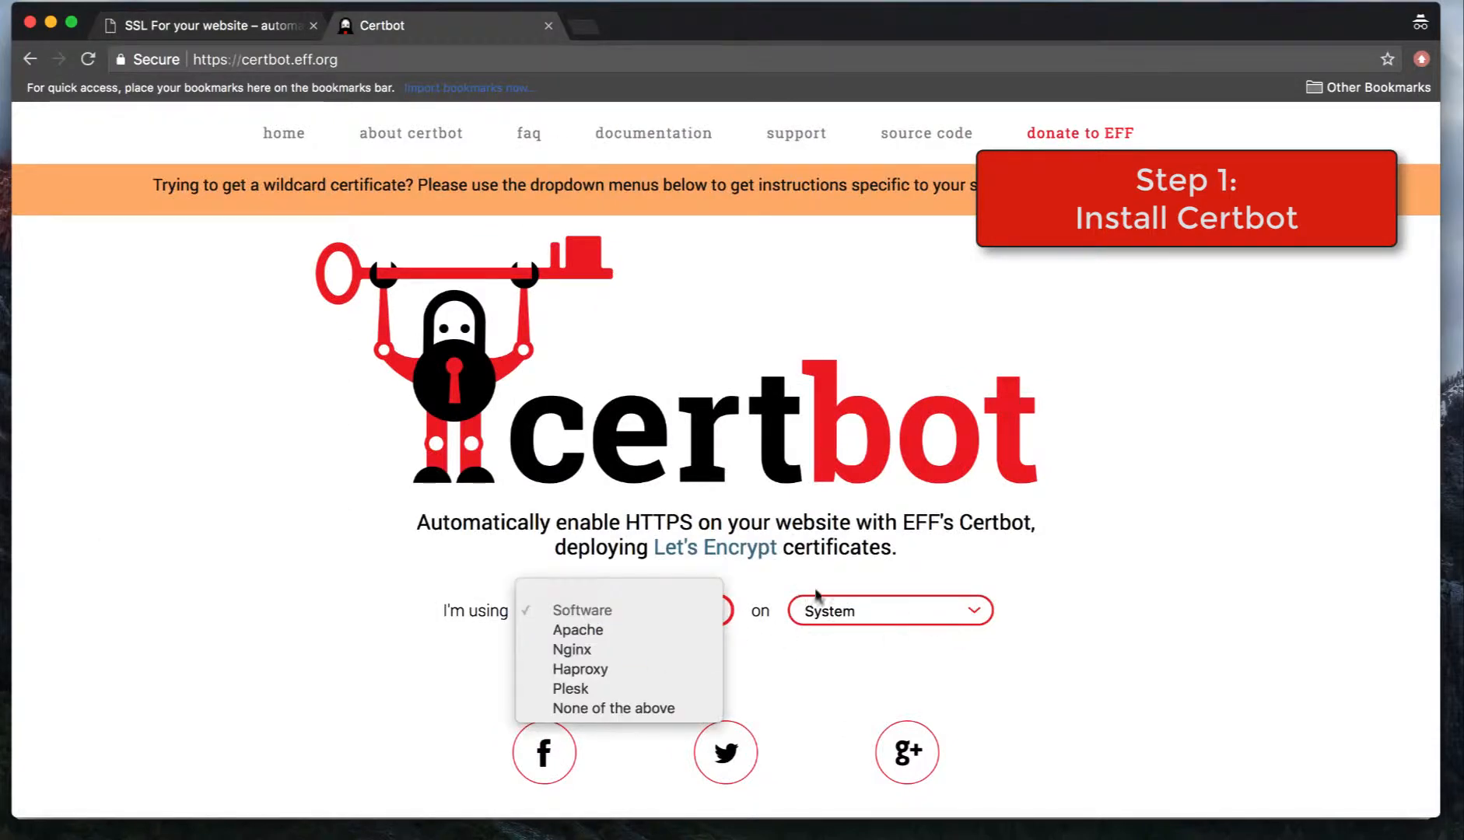
left_click(582, 610)
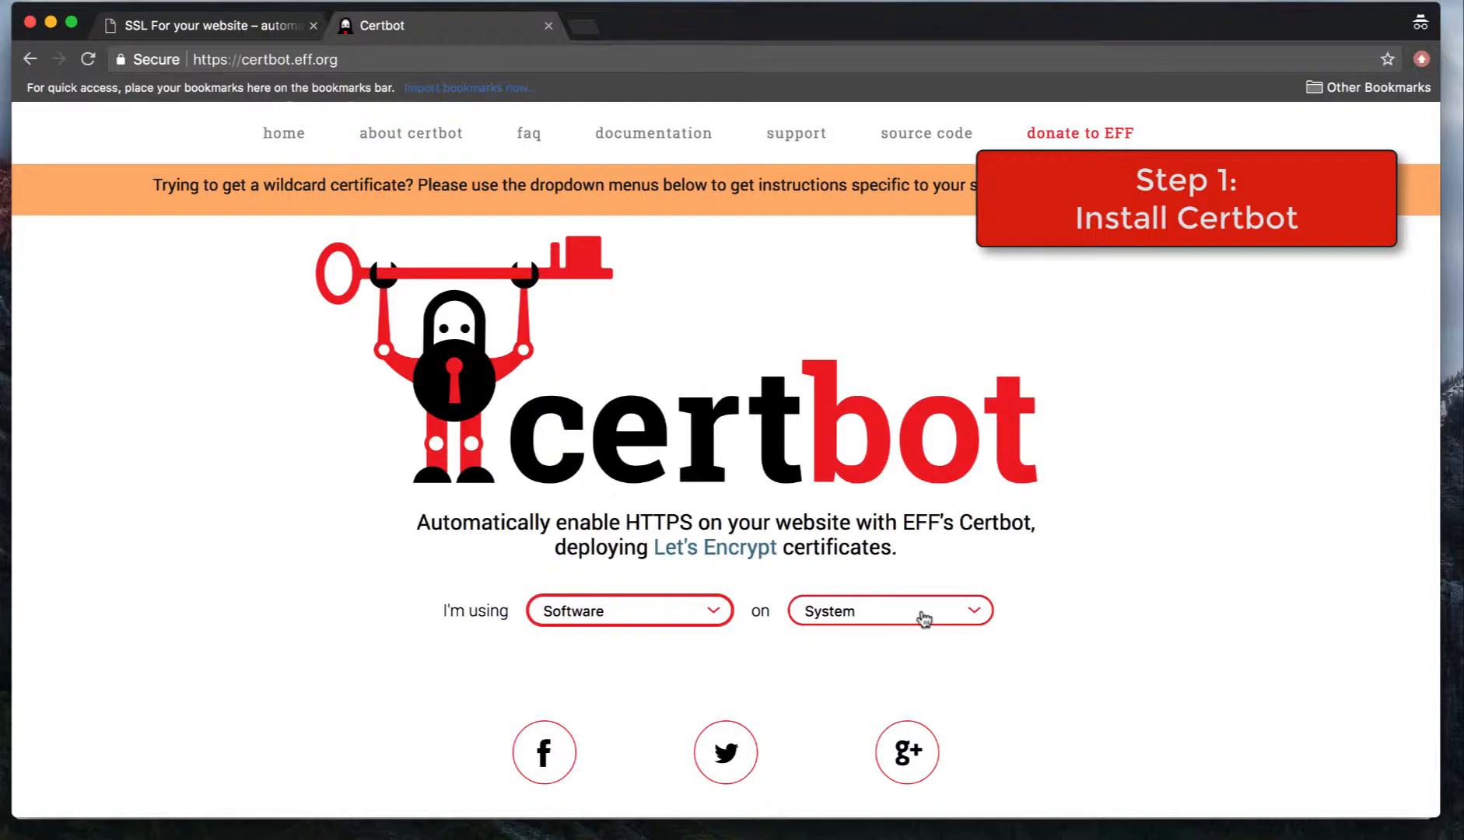
left_click(892, 611)
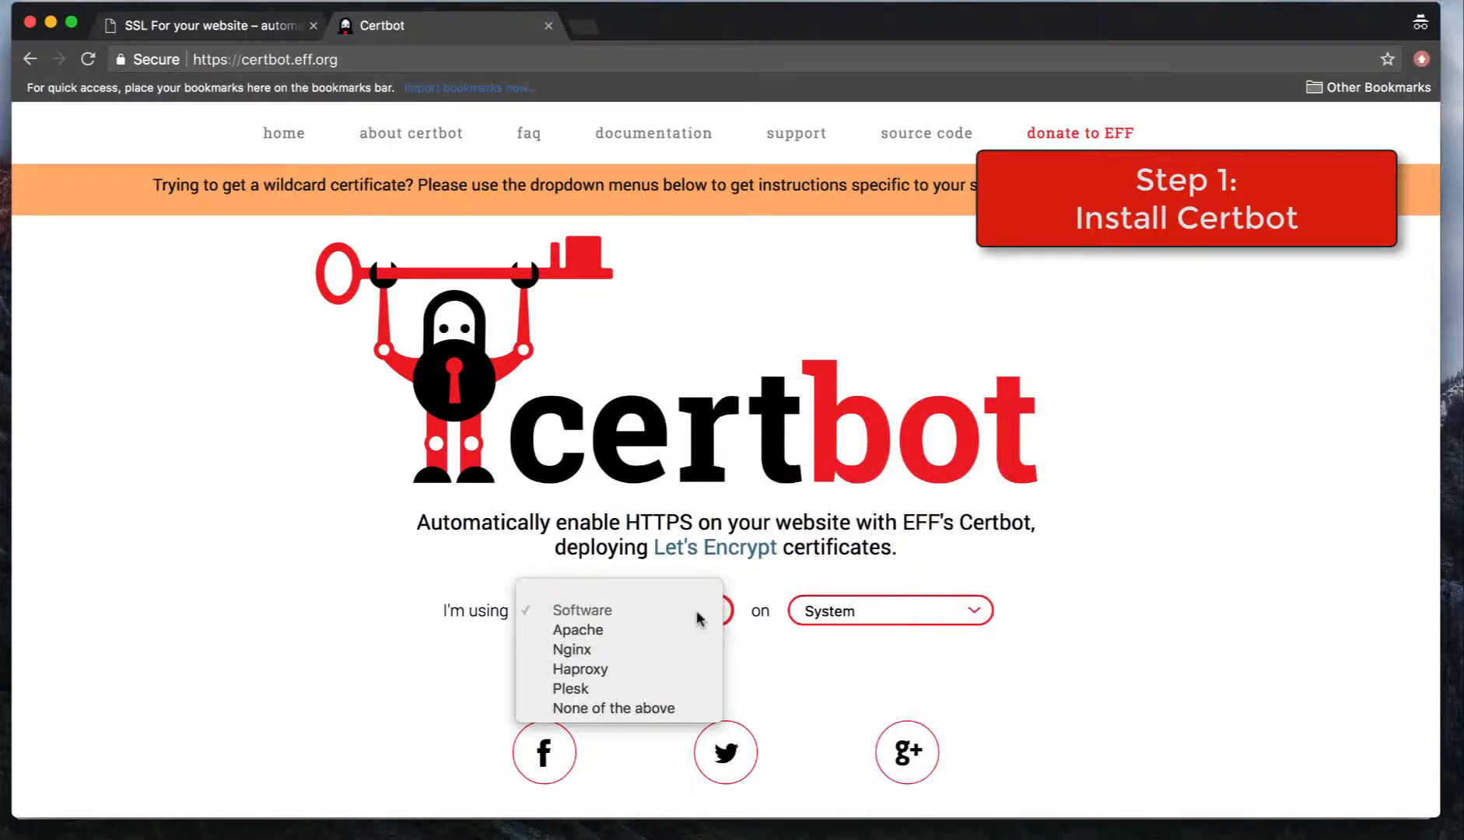
left_click(582, 610)
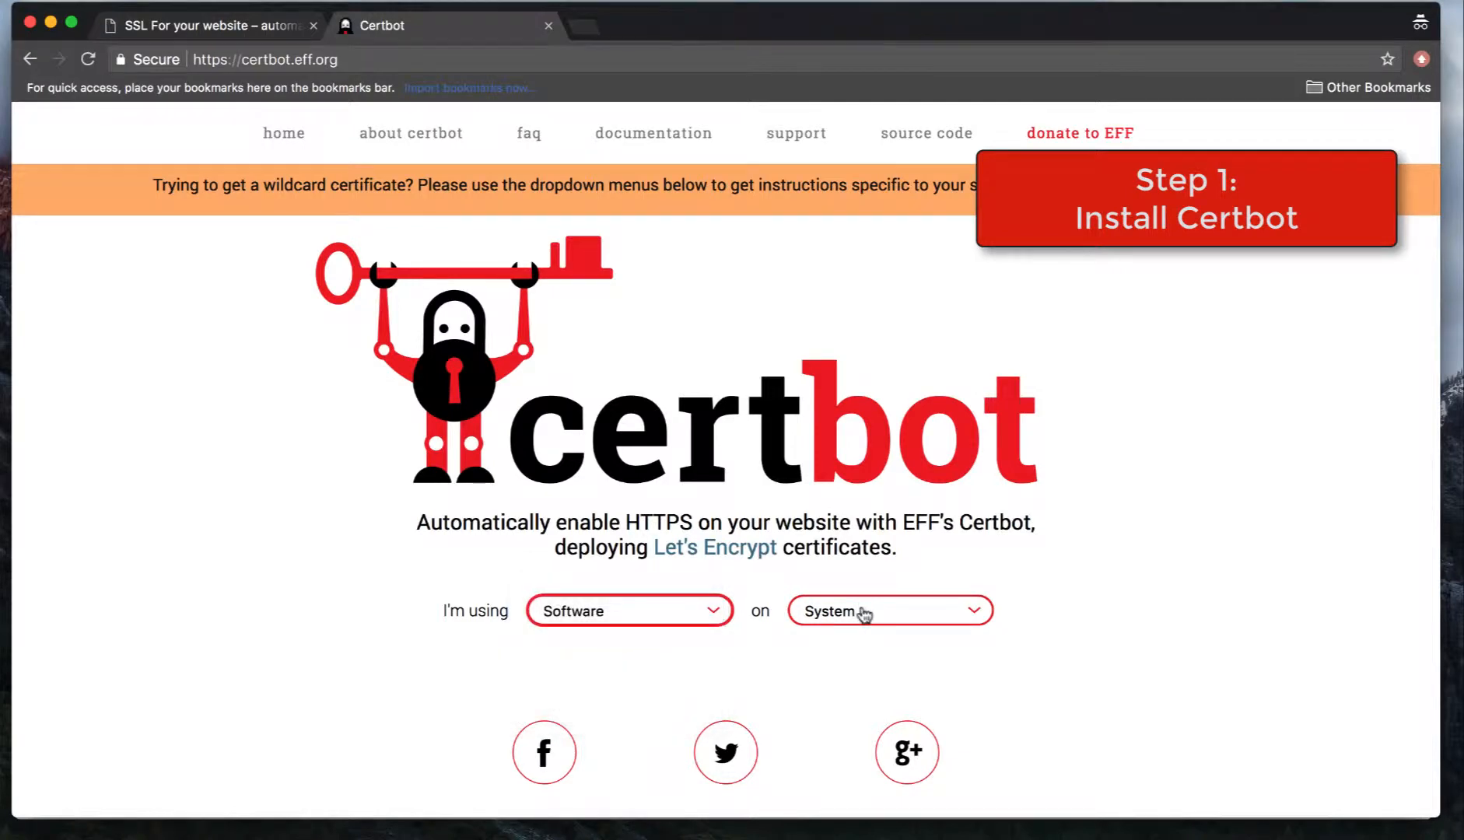
left_click(890, 610)
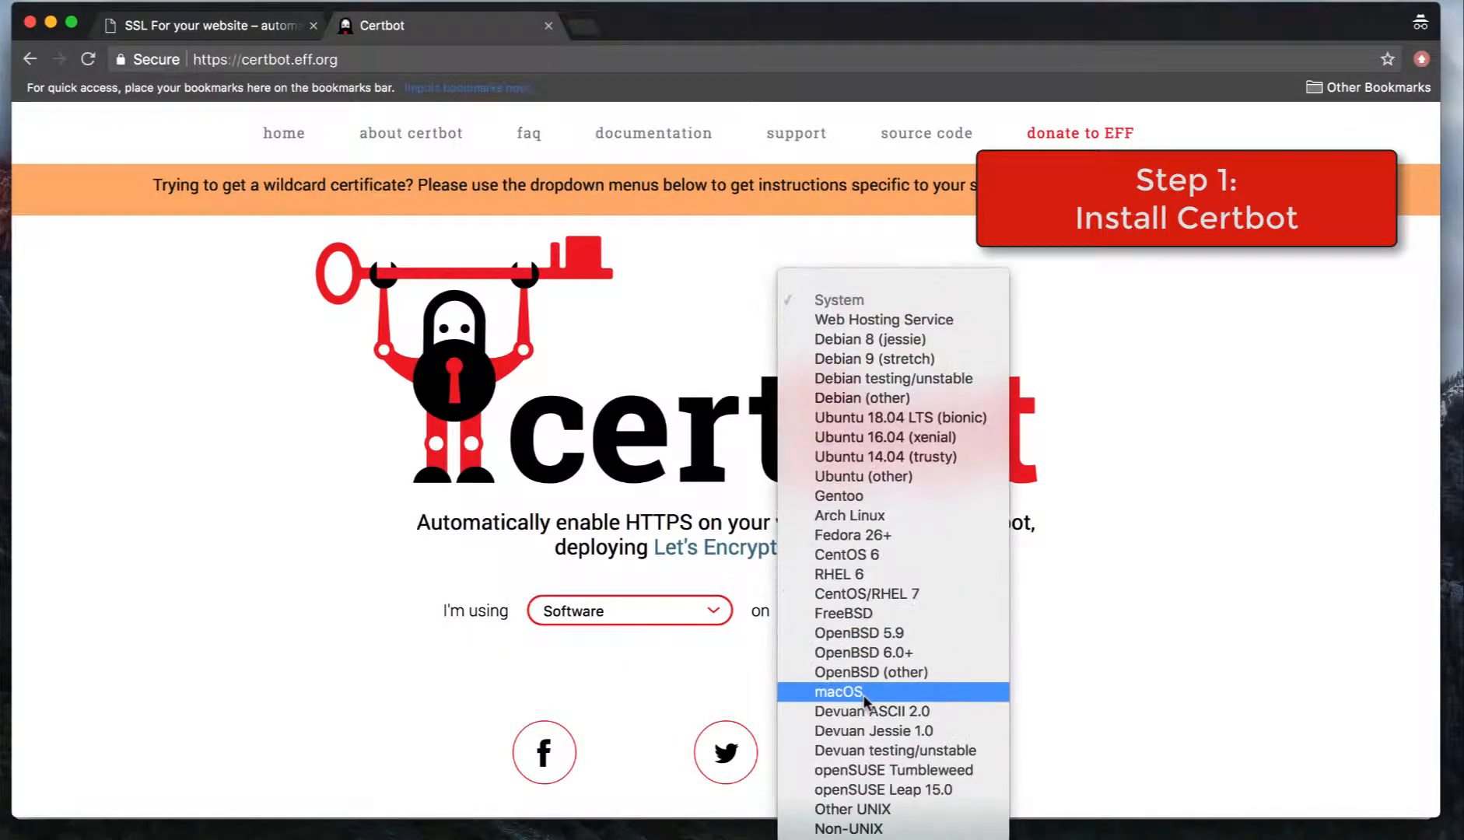
mouse_move(852, 612)
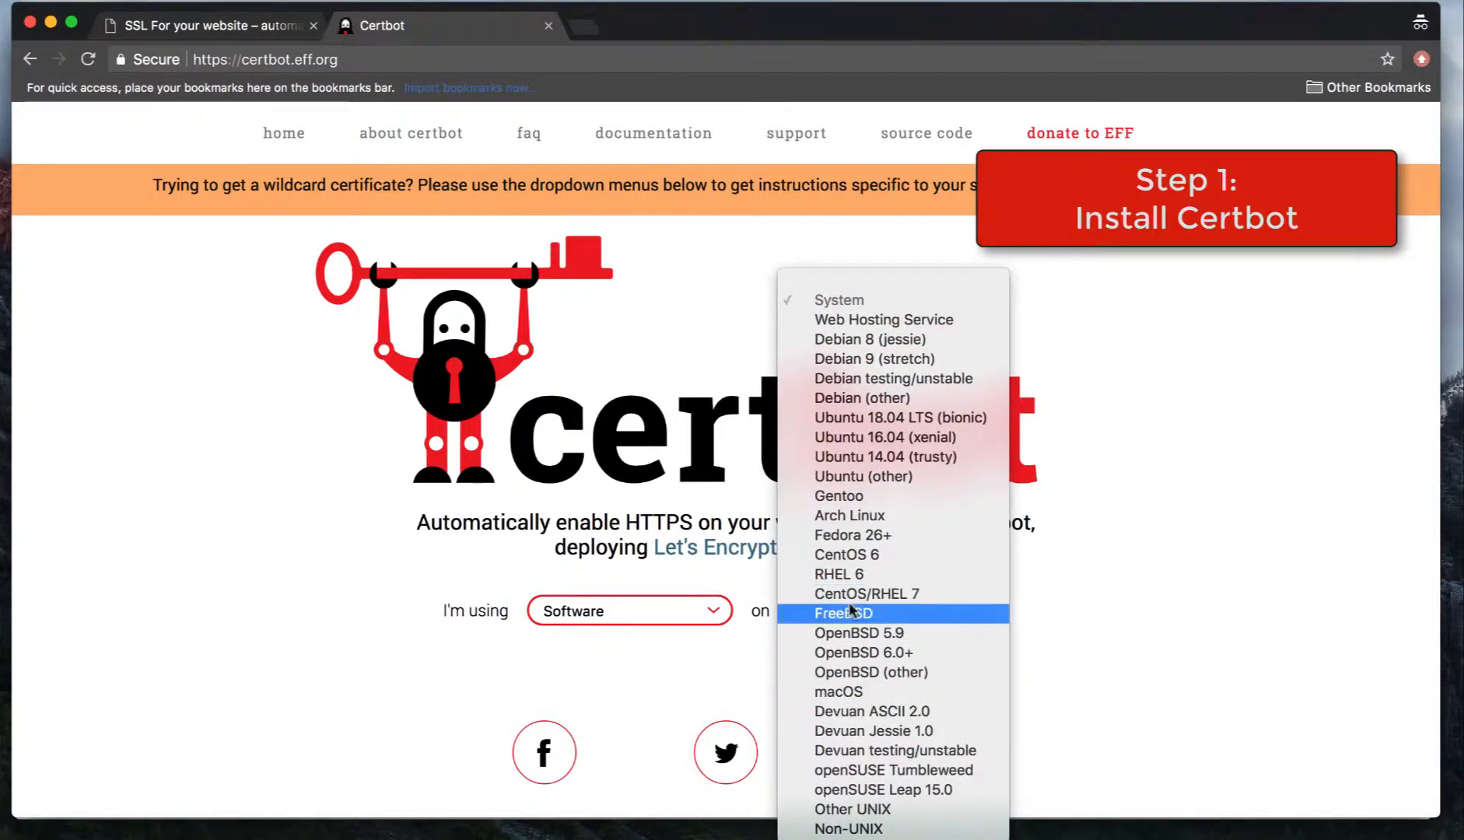
mouse_move(414, 440)
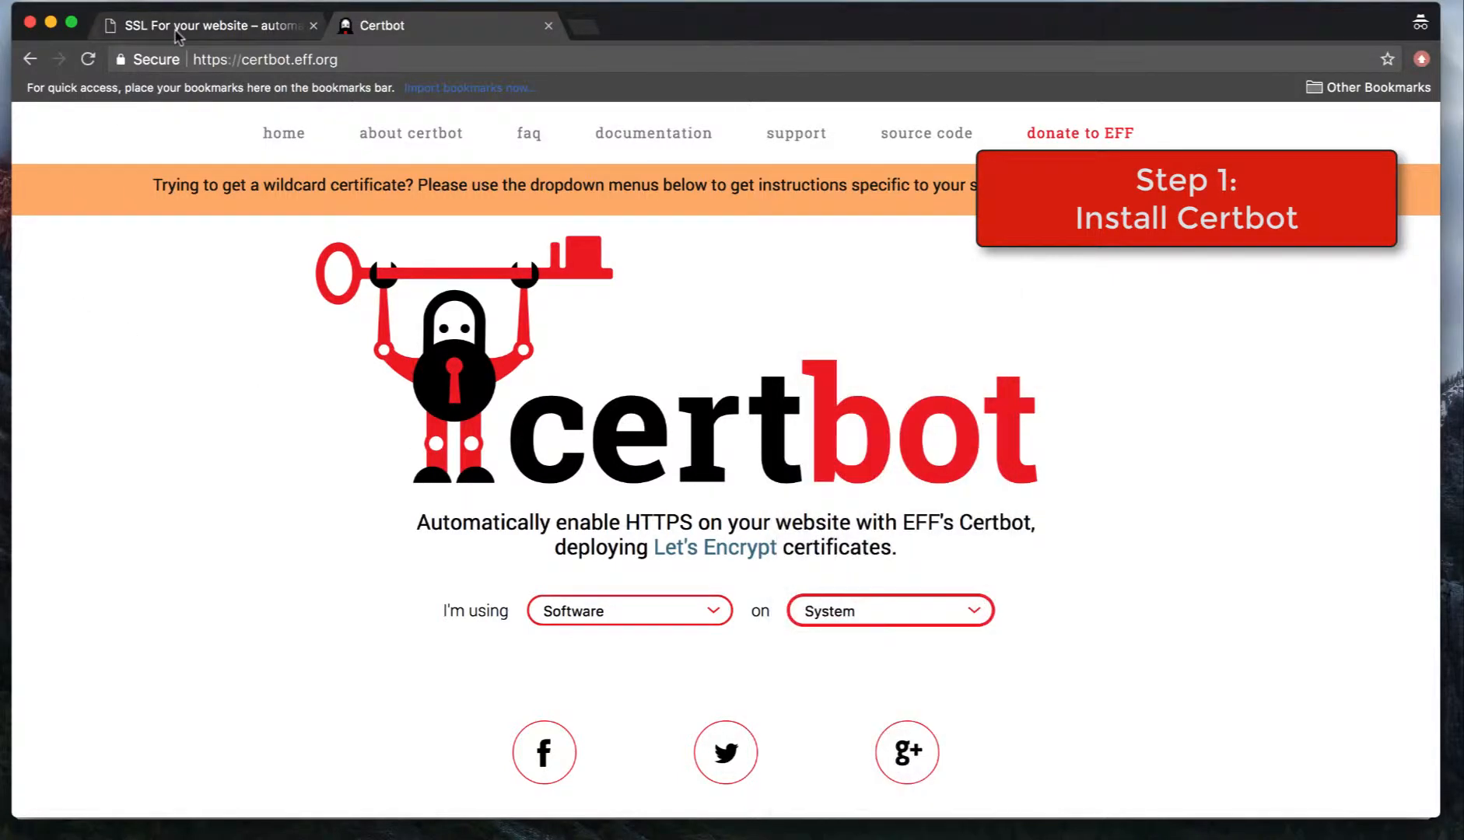
Return to the blog post and scroll to the Install Cron and Obtain first certificate steps.
left_click(204, 25)
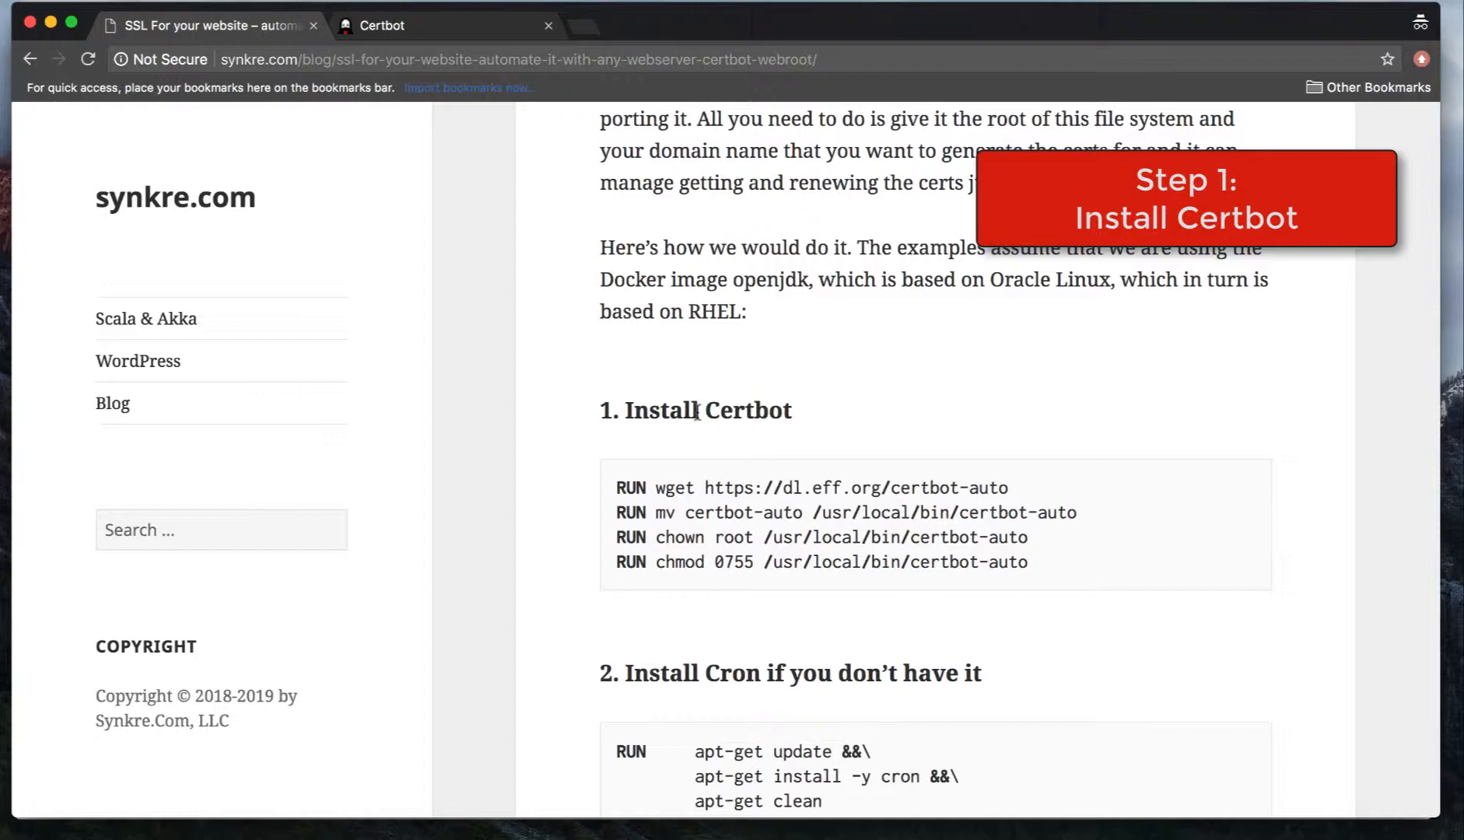
scroll("down", 3)
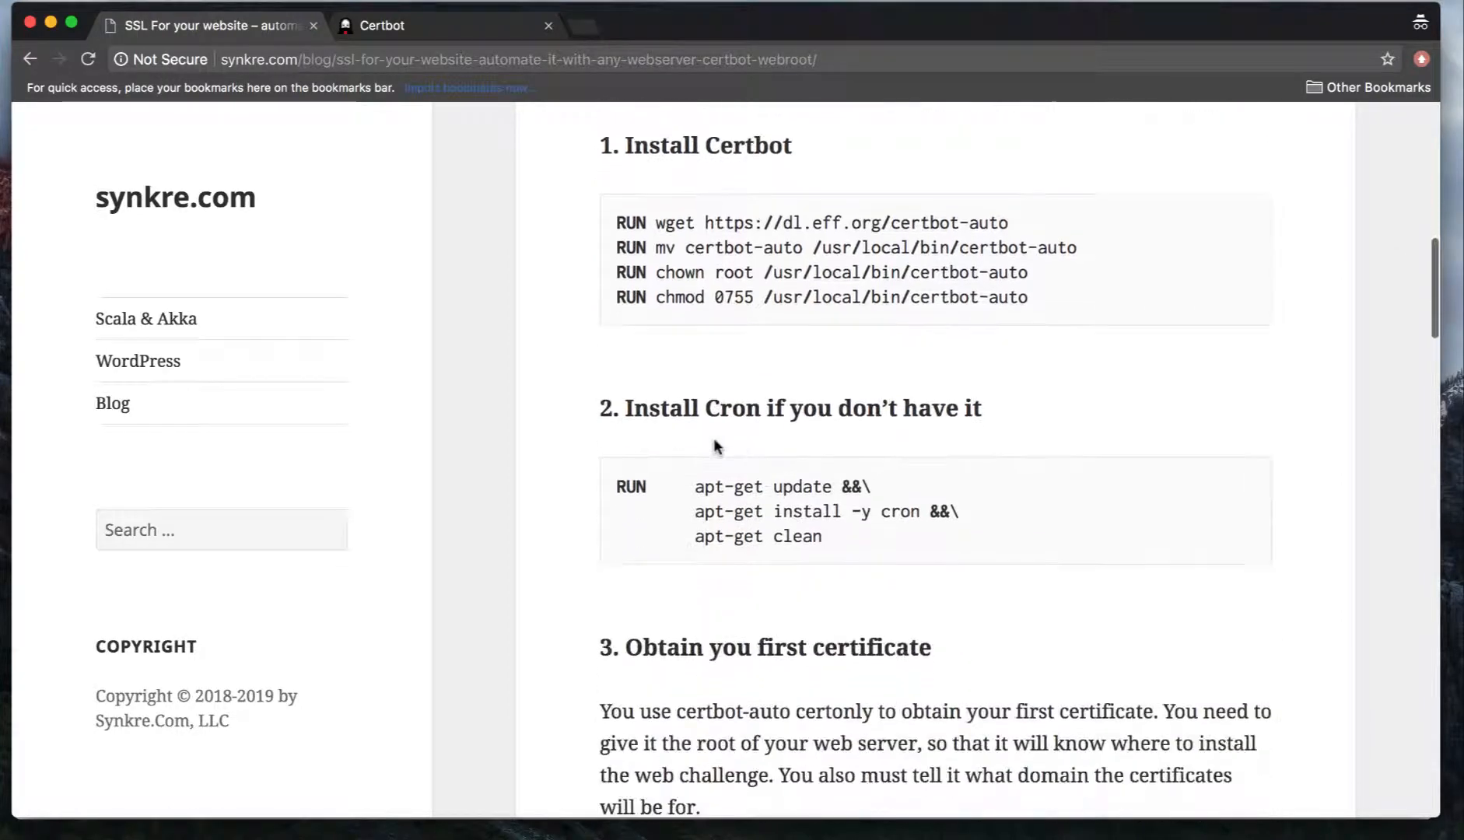
scroll("down", 3)
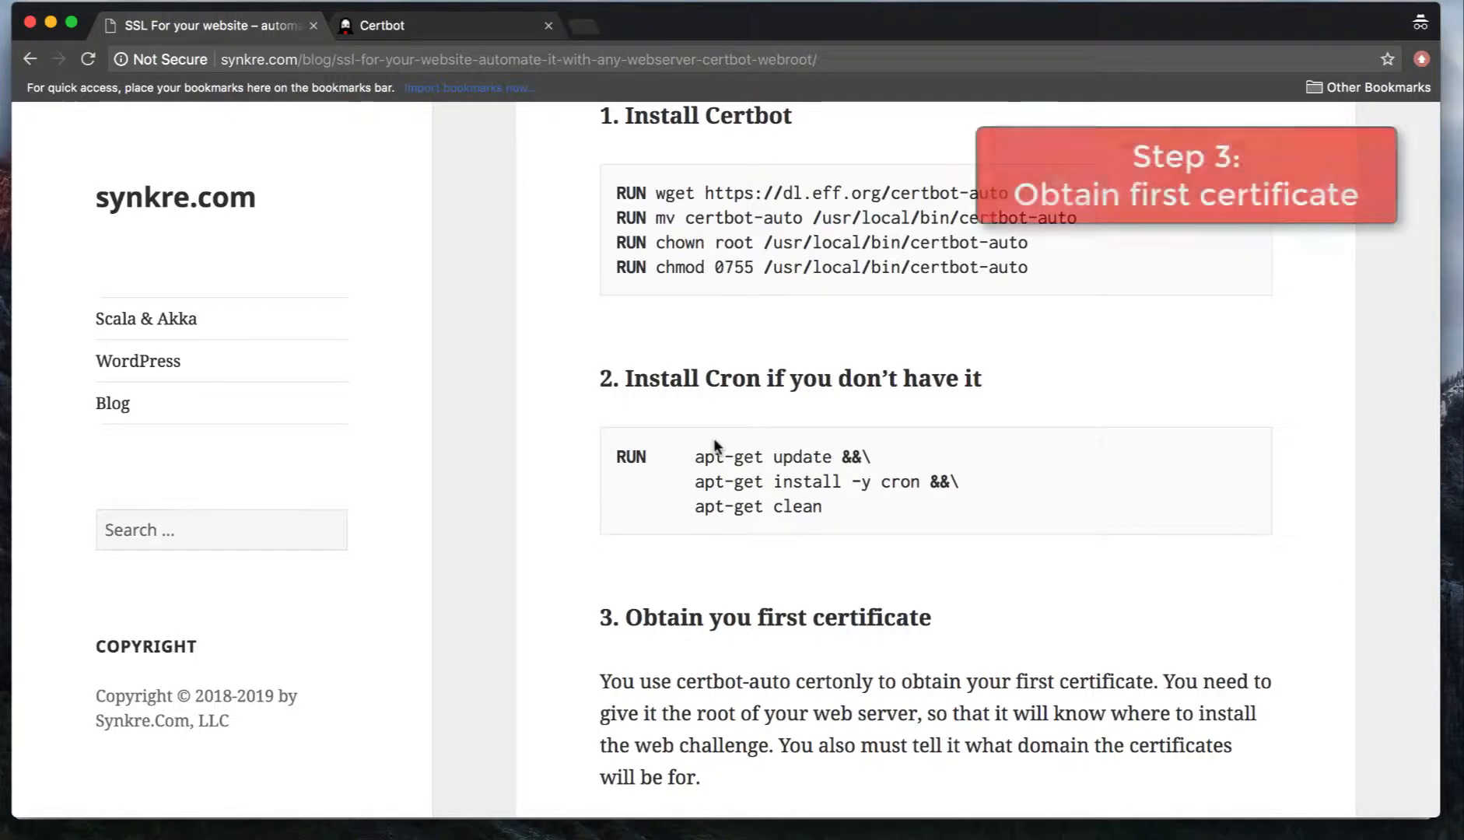
Read through step 3 and highlight the acme-challenge URL that Certbot queries.
scroll("down", 3)
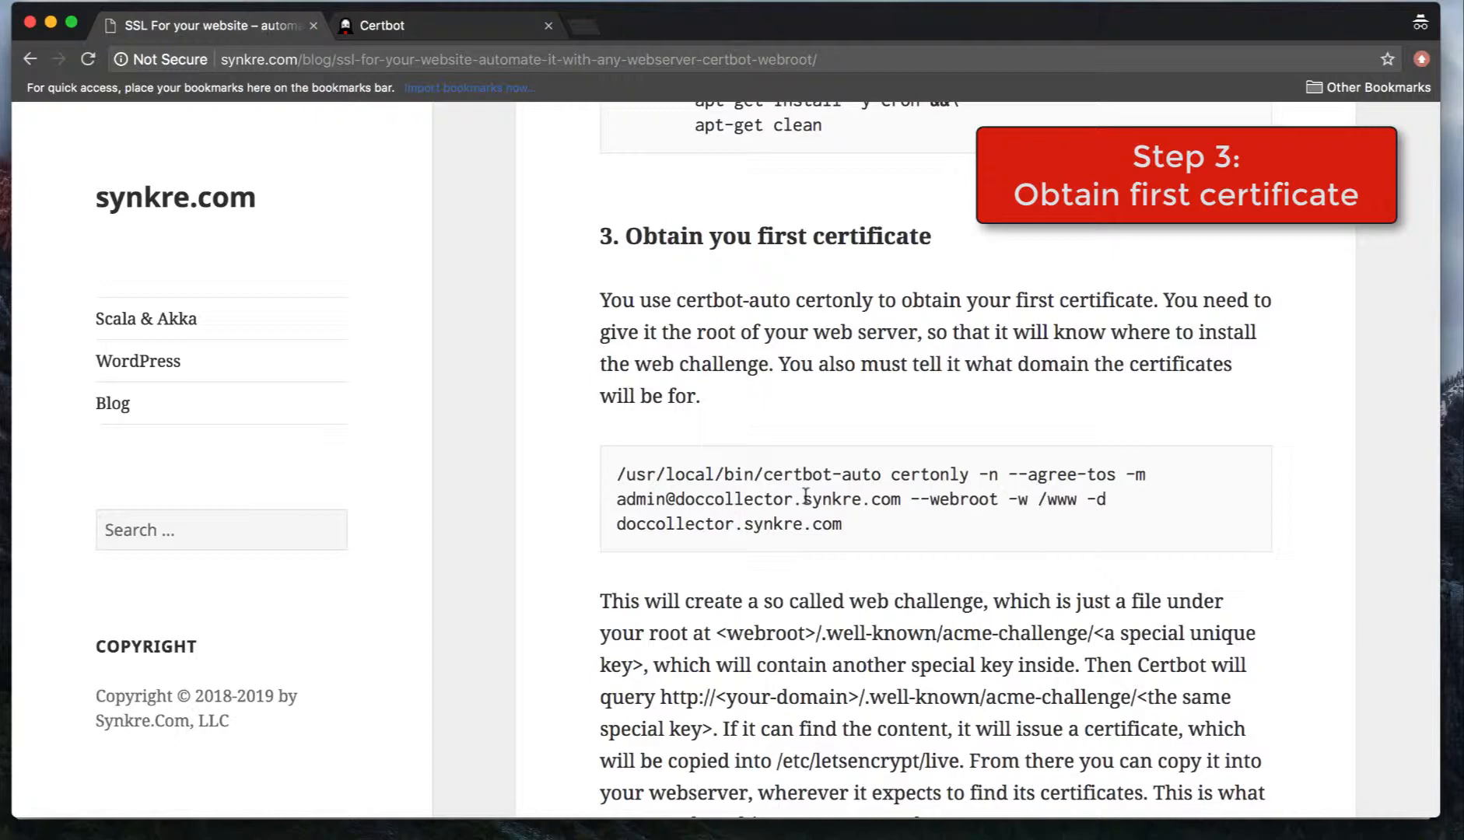
mouse_move(943, 528)
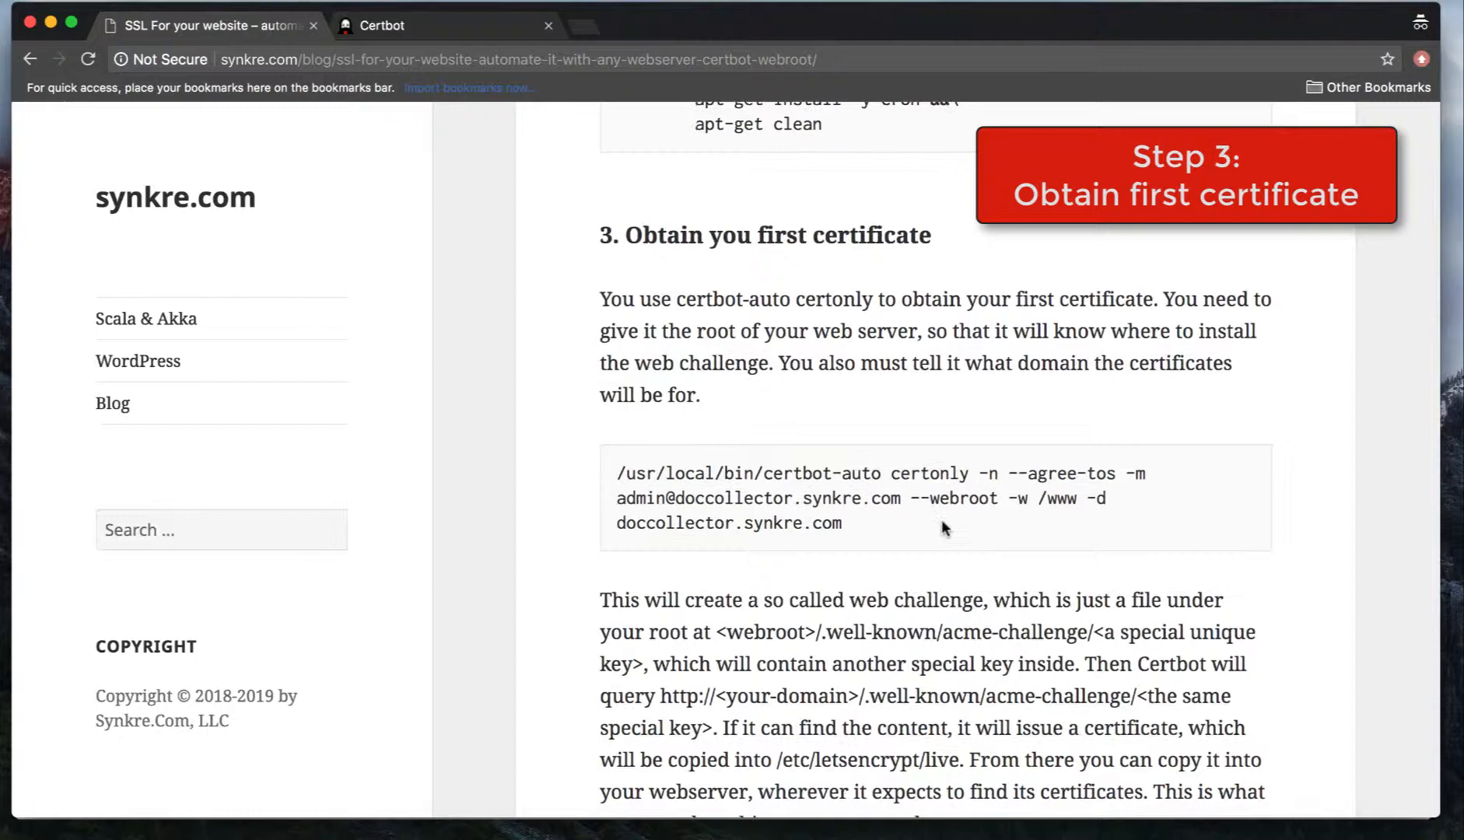
scroll("down", 3)
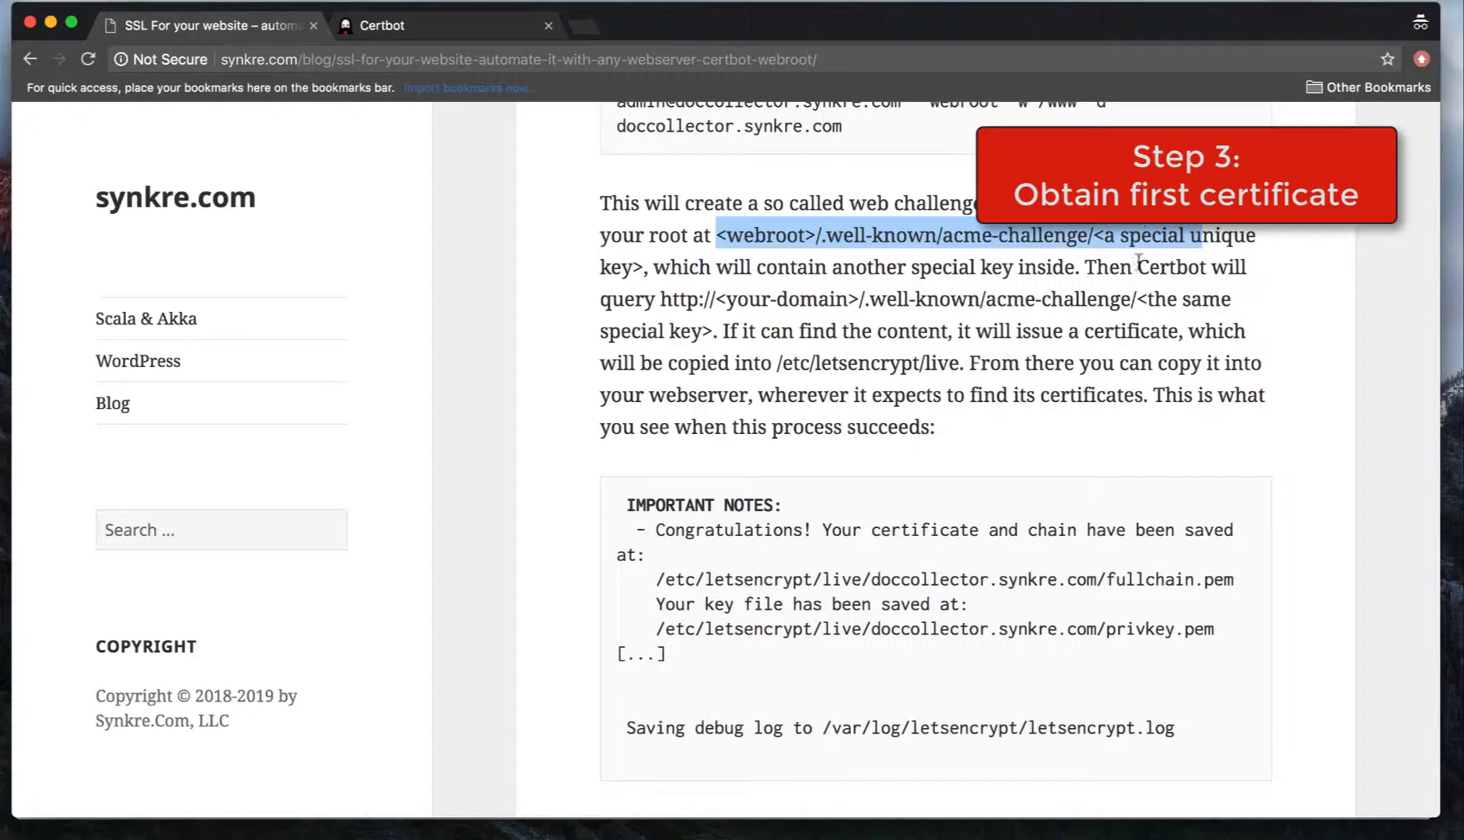
scroll("up", 3)
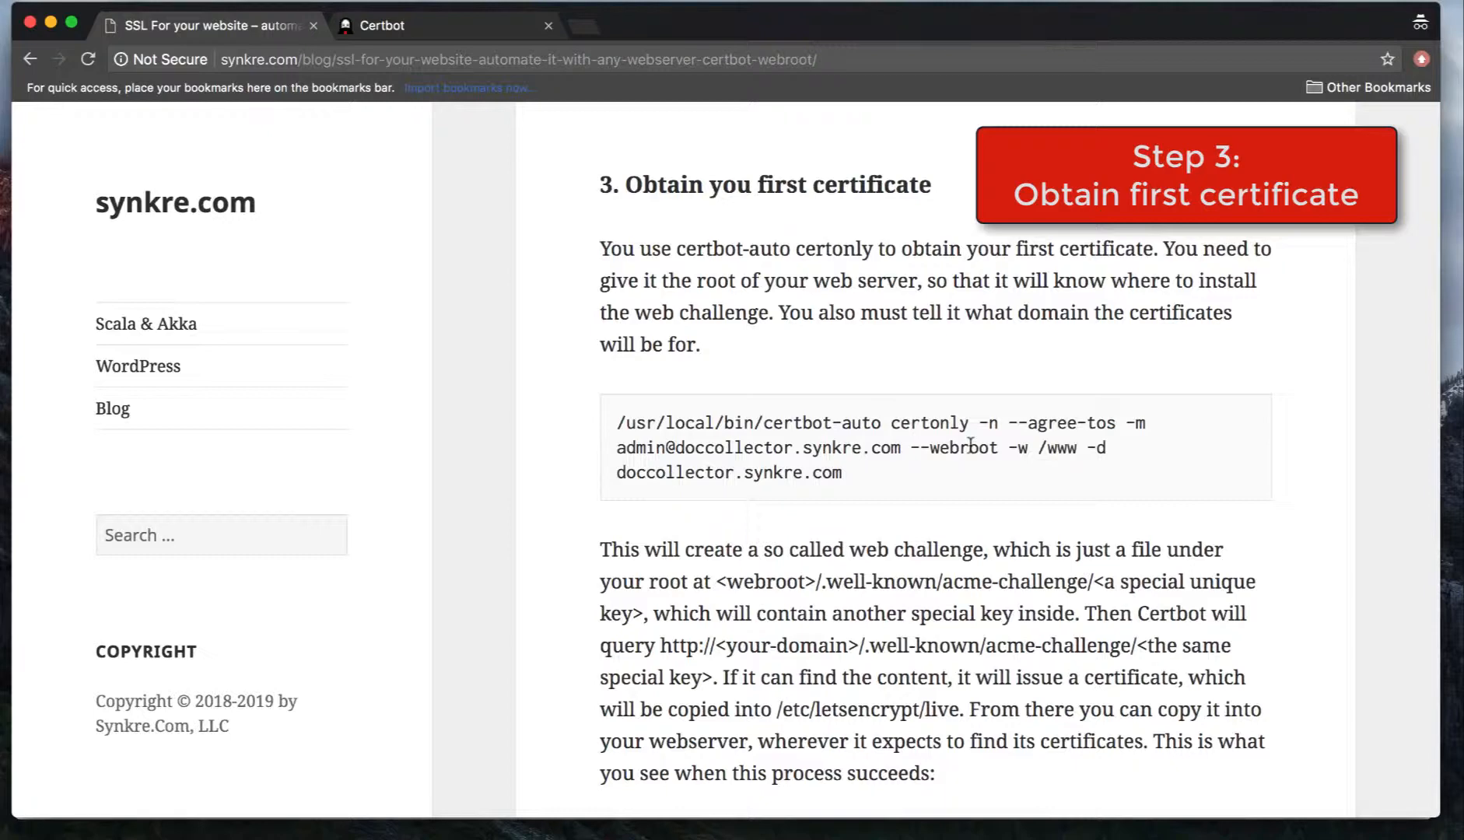
scroll("down", 3)
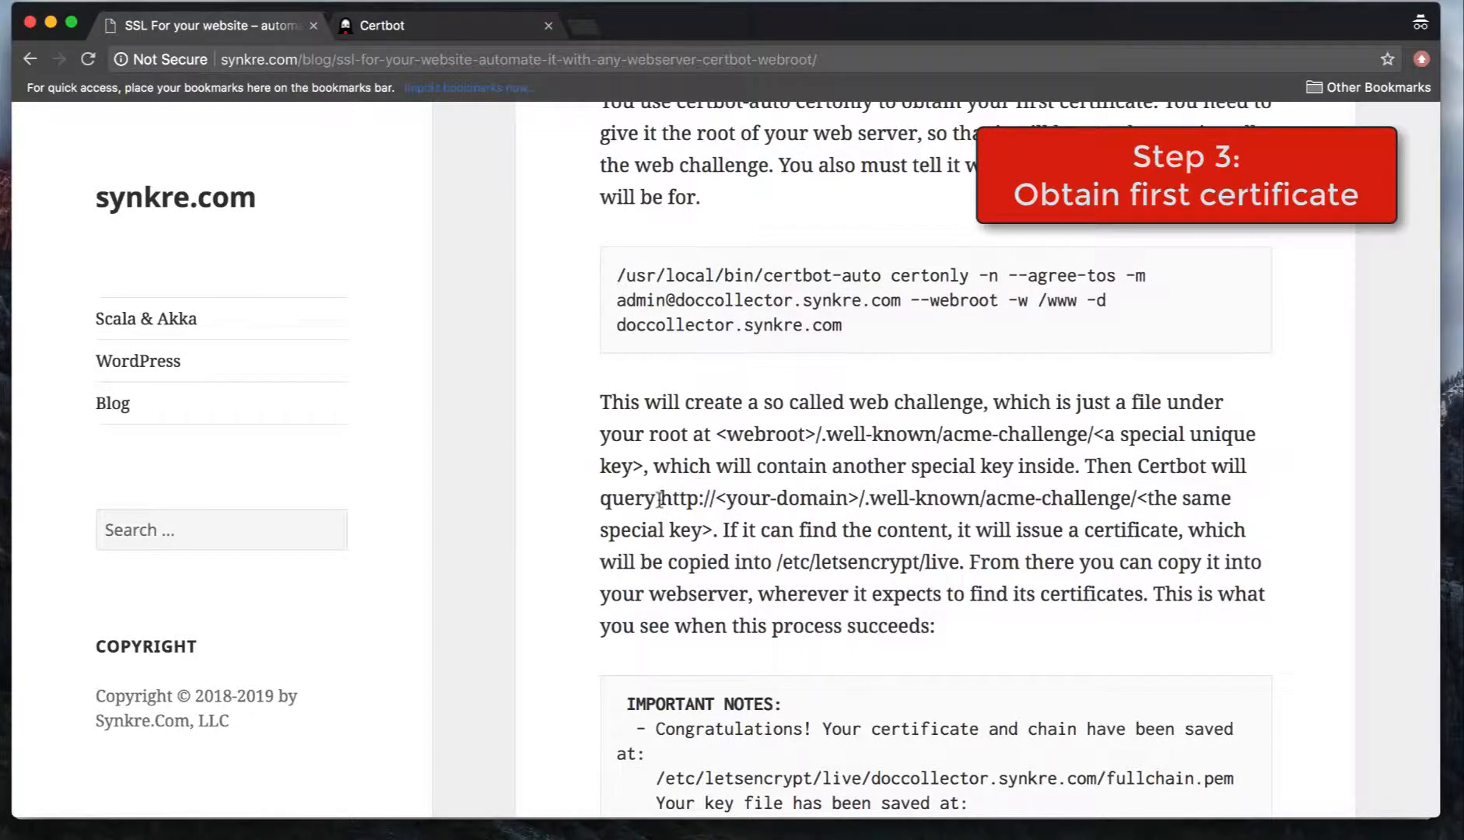
left_click_drag(660, 497, 1167, 498)
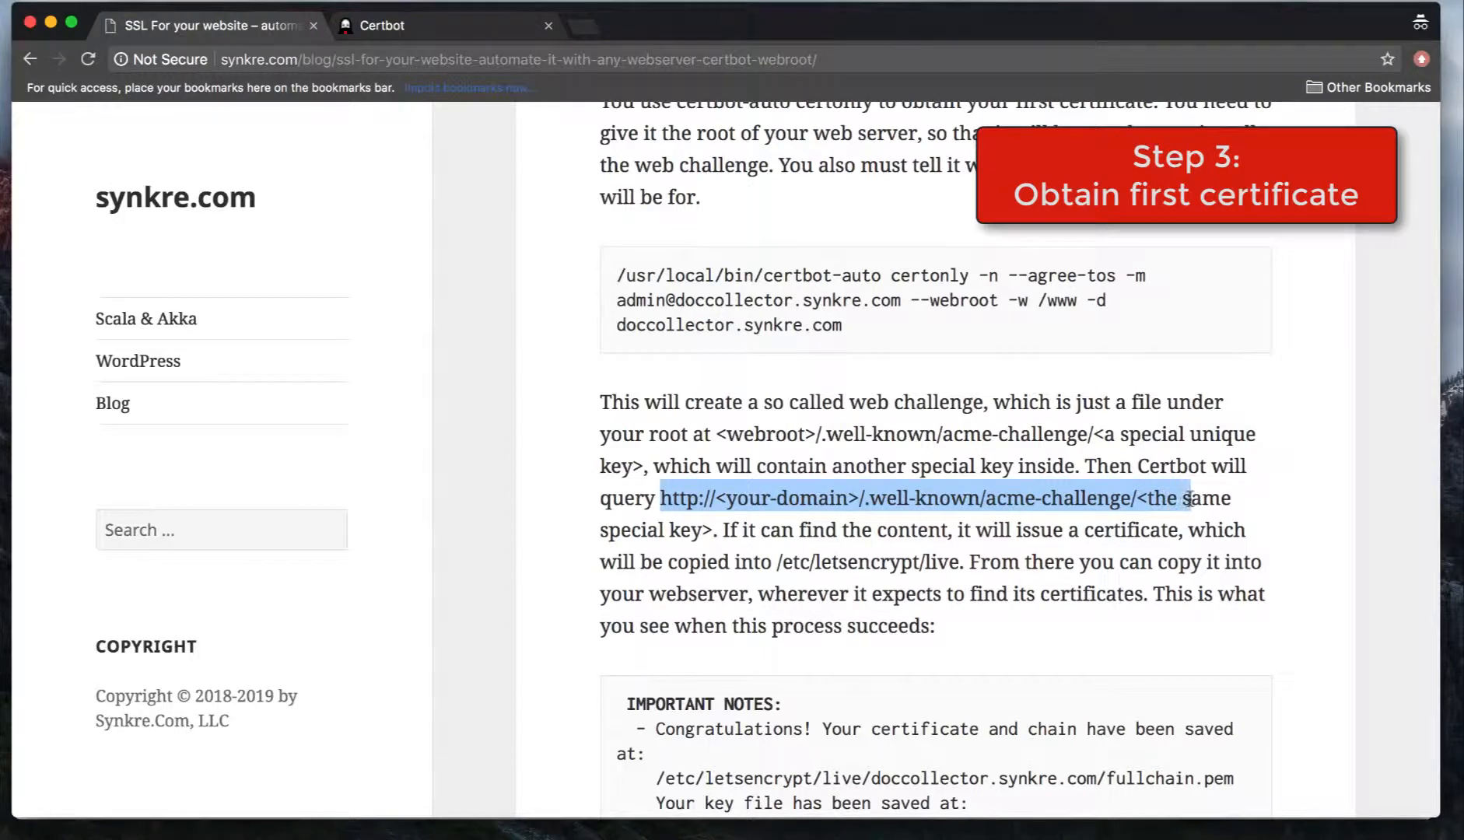
left_click_drag(1185, 498, 719, 531)
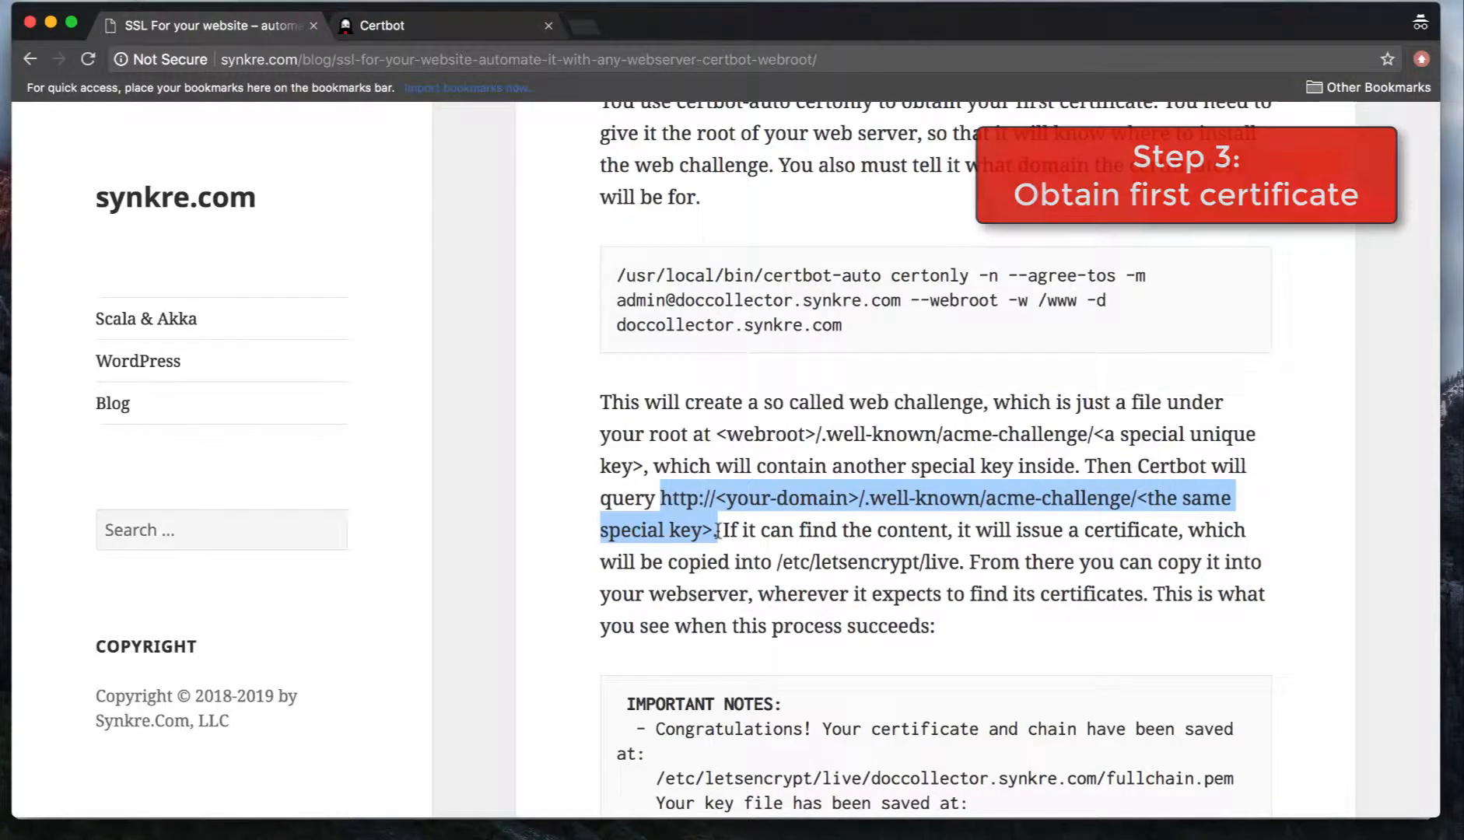
Review the success output, highlight the debug log path, and reach section 4, Install your certificate.
scroll("up", 3)
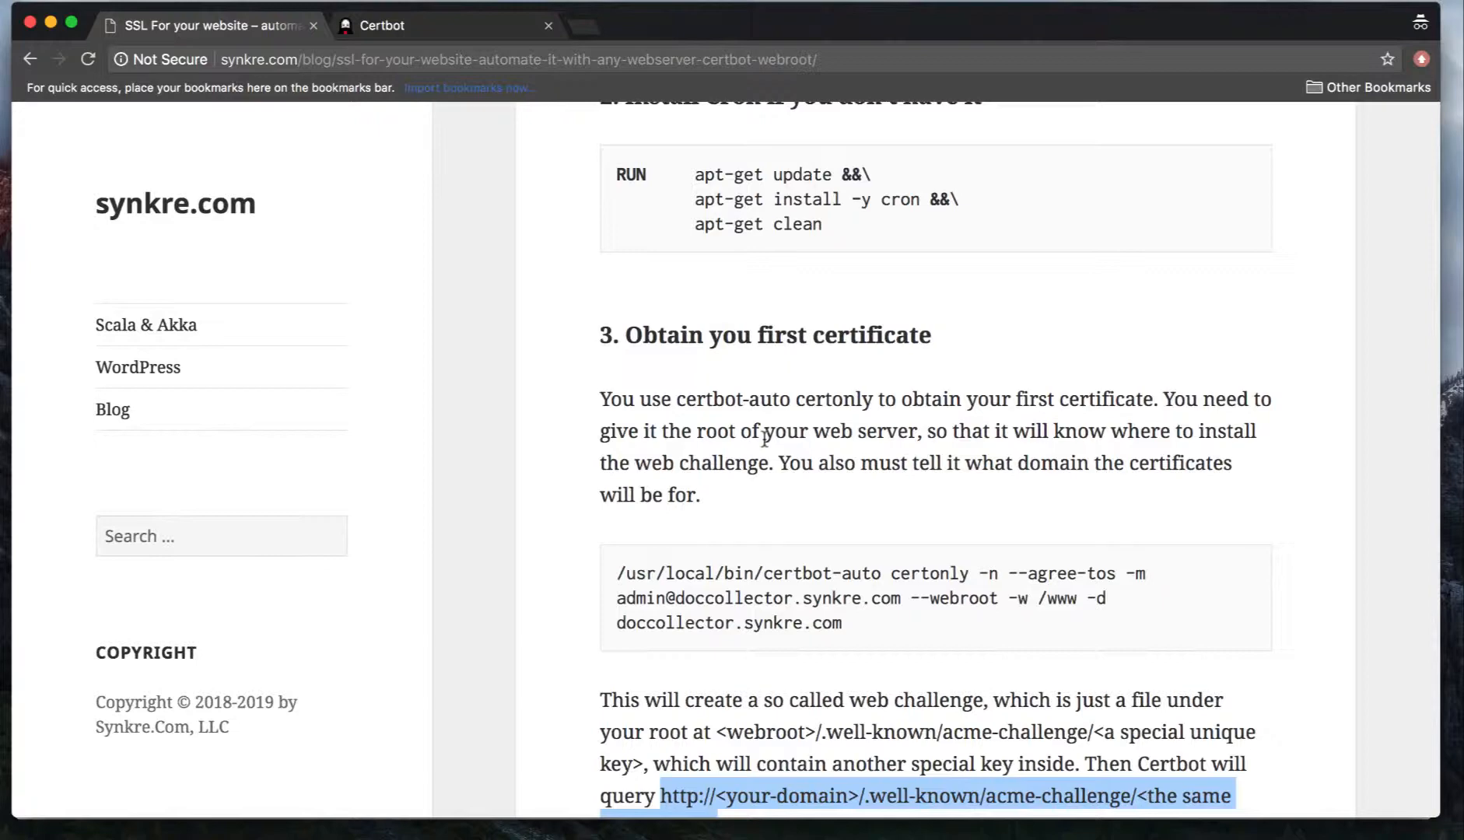
scroll("down", 3)
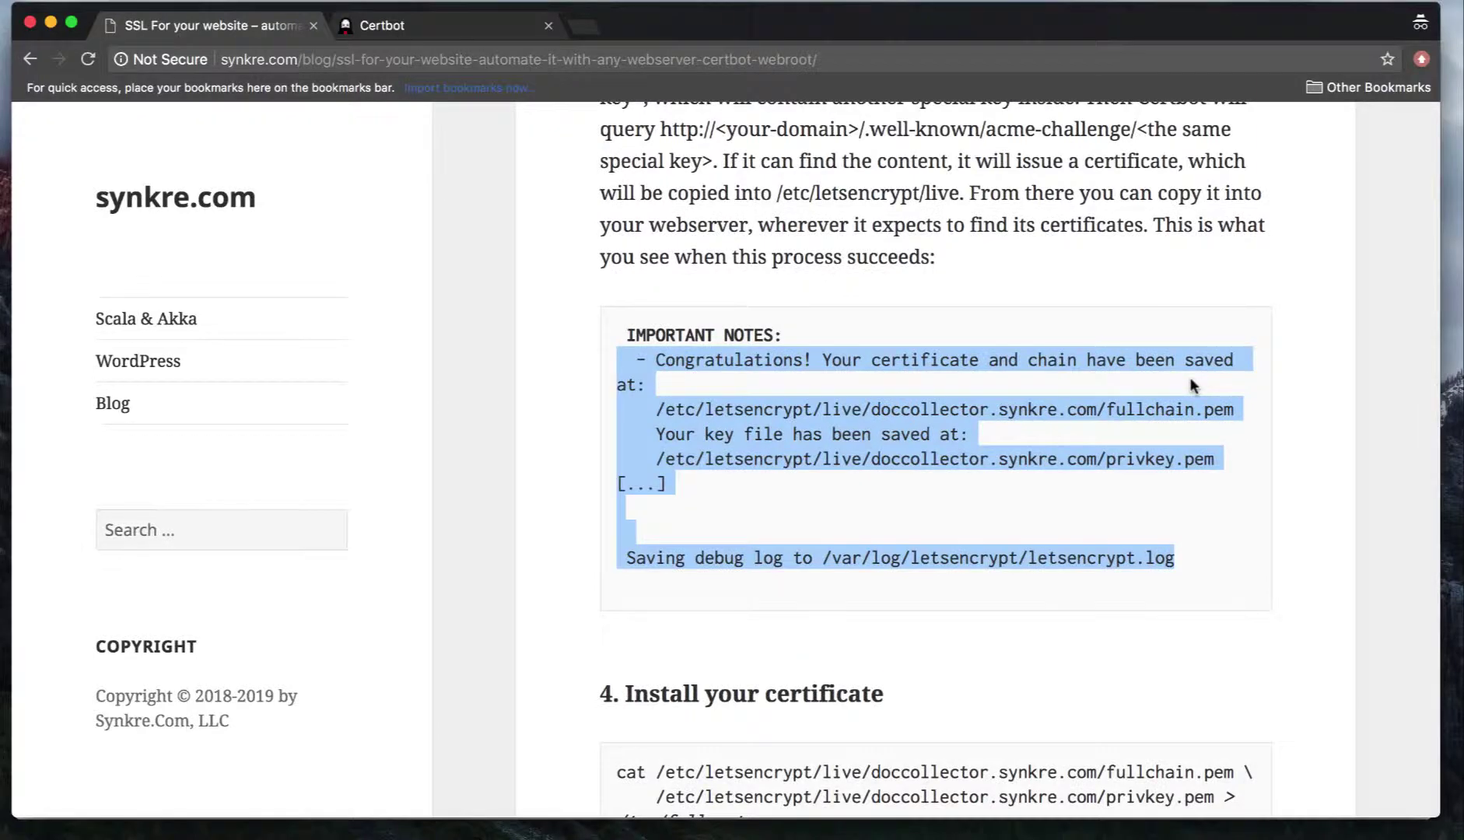
left_click(830, 557)
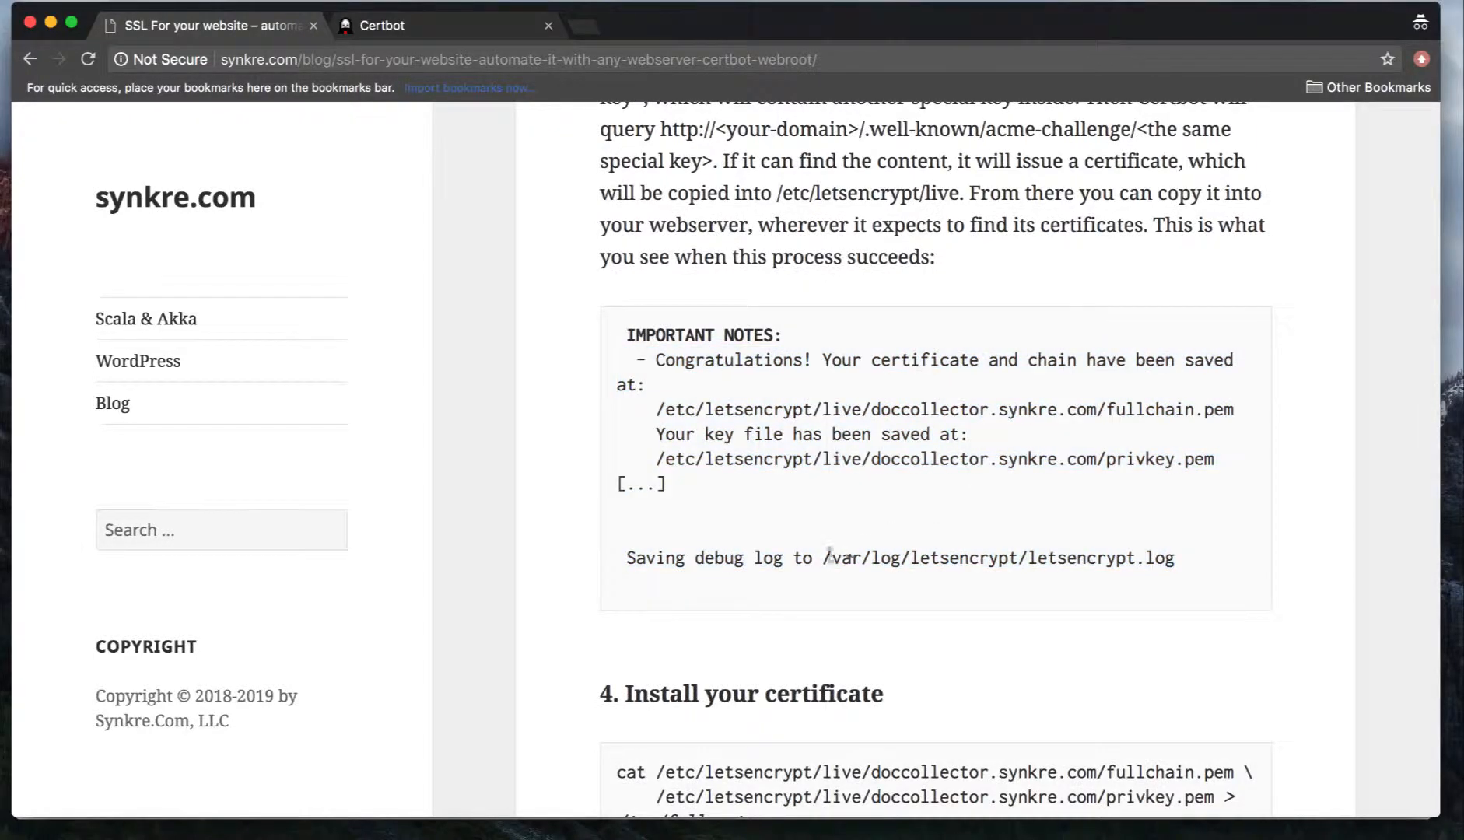
left_click_drag(826, 557, 1175, 557)
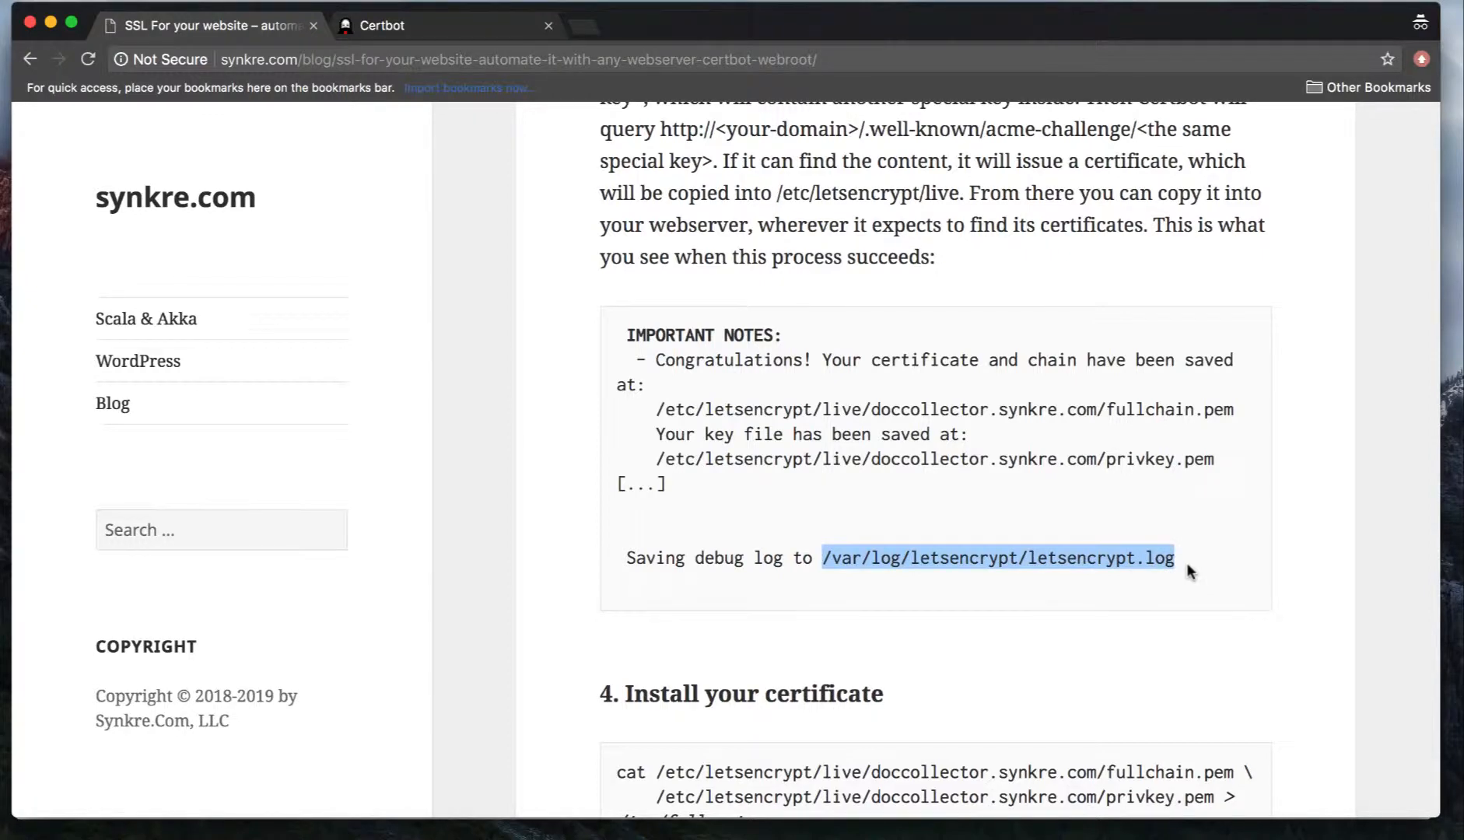
scroll("down", 3)
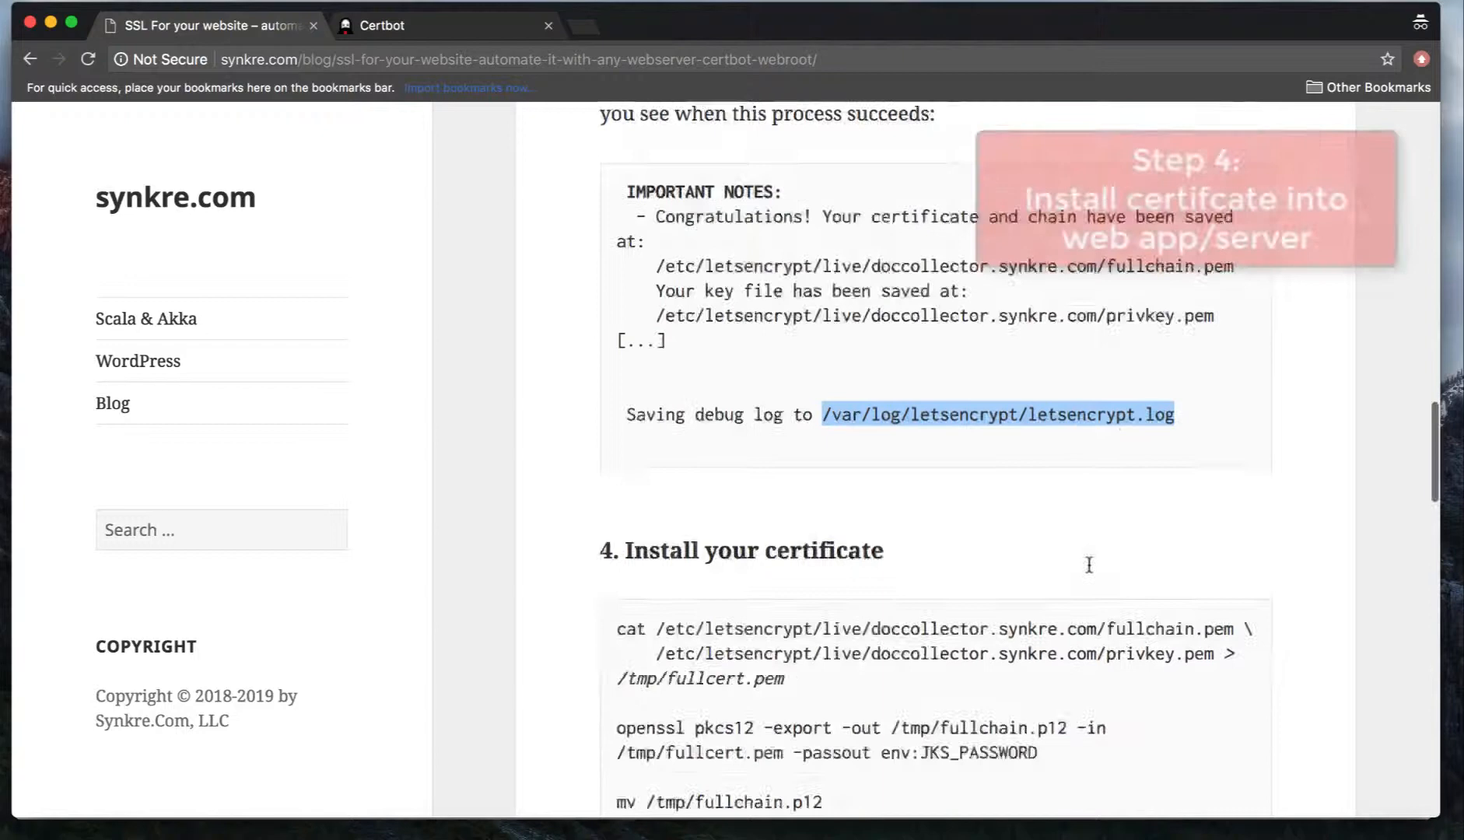
Read the Install your certificate commands and the Java key store note near the renewal section.
scroll("down", 3)
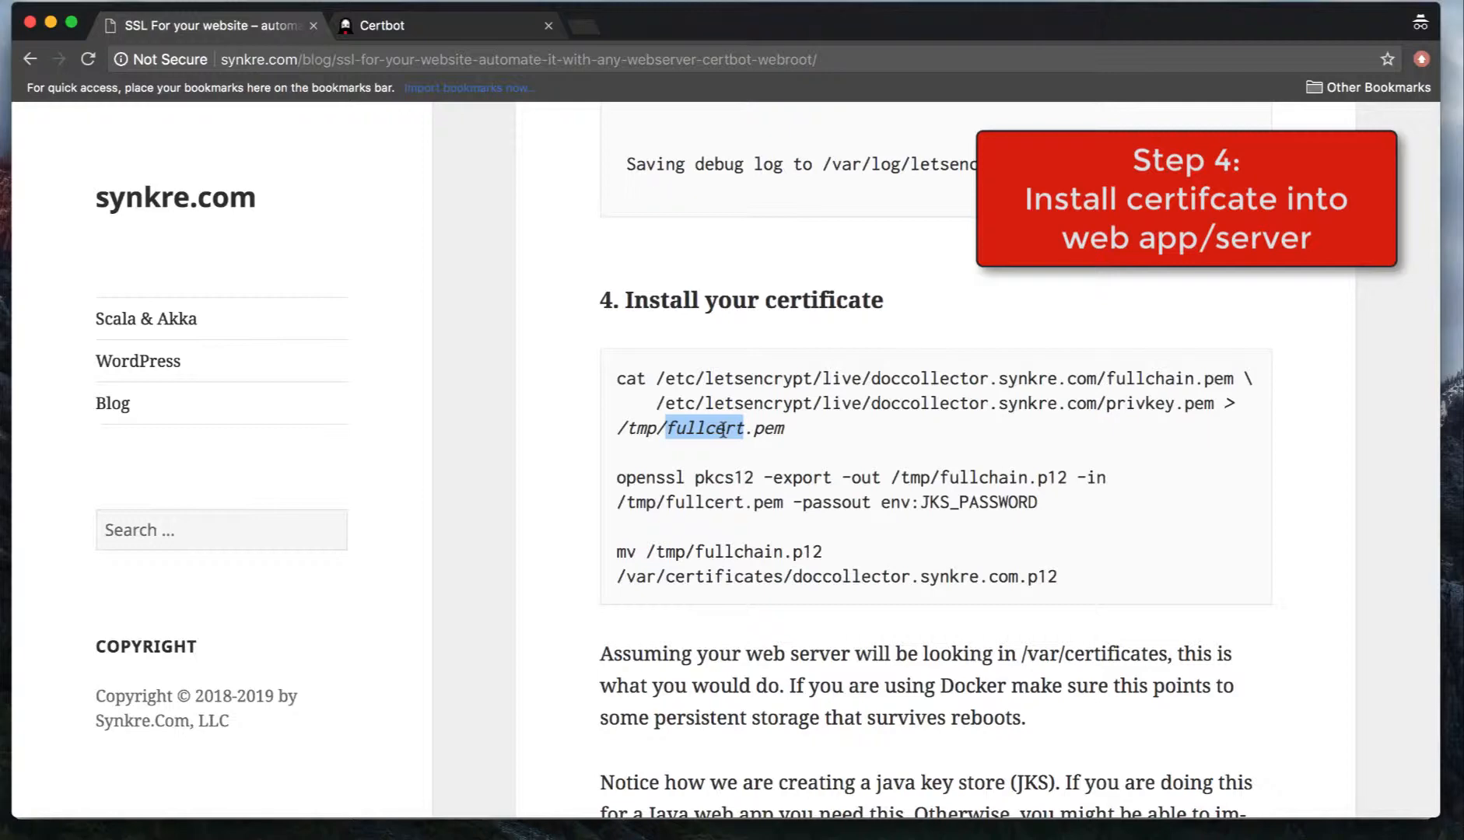
scroll("down", 3)
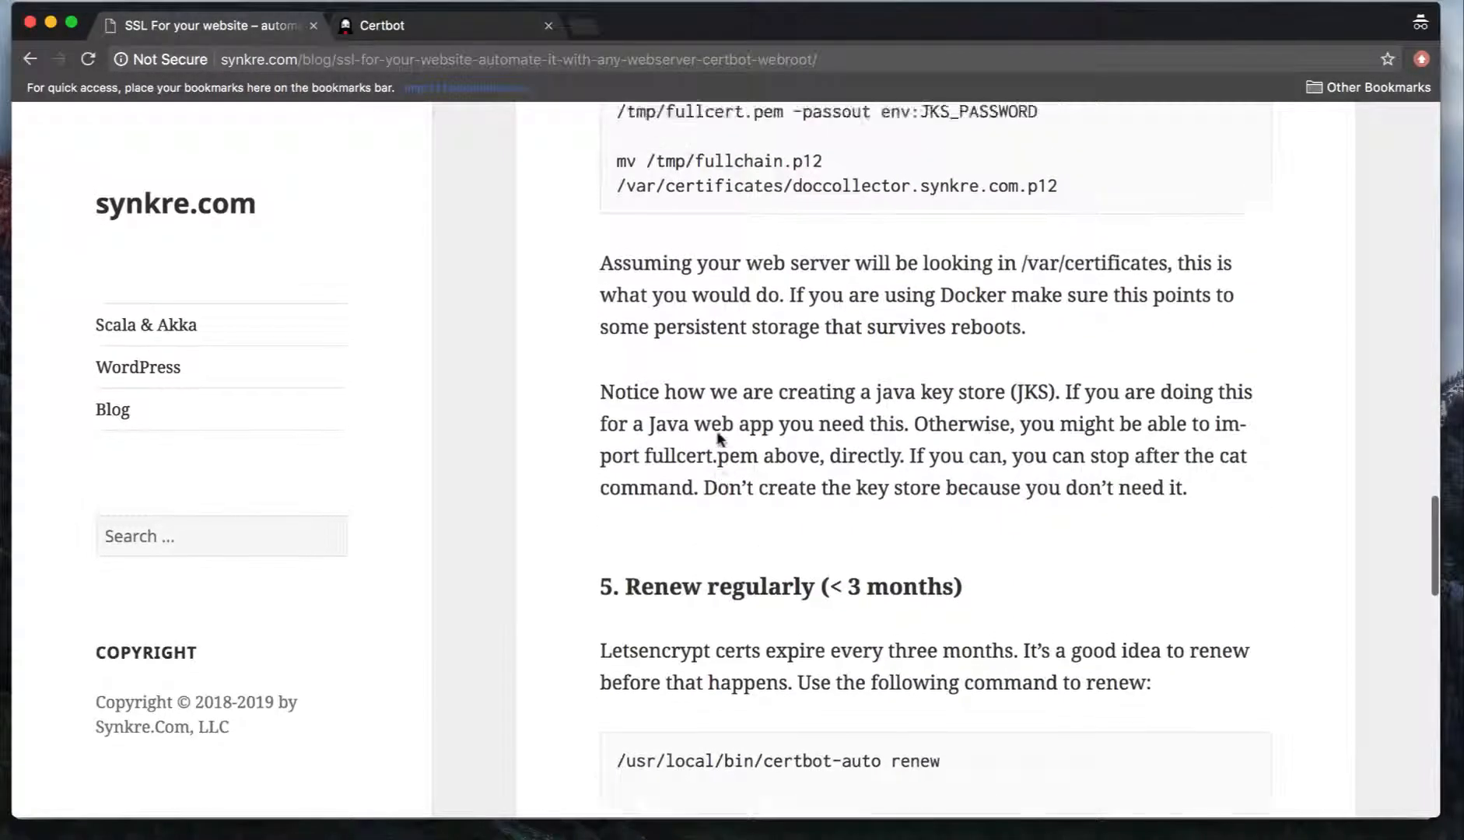
scroll("up", 3)
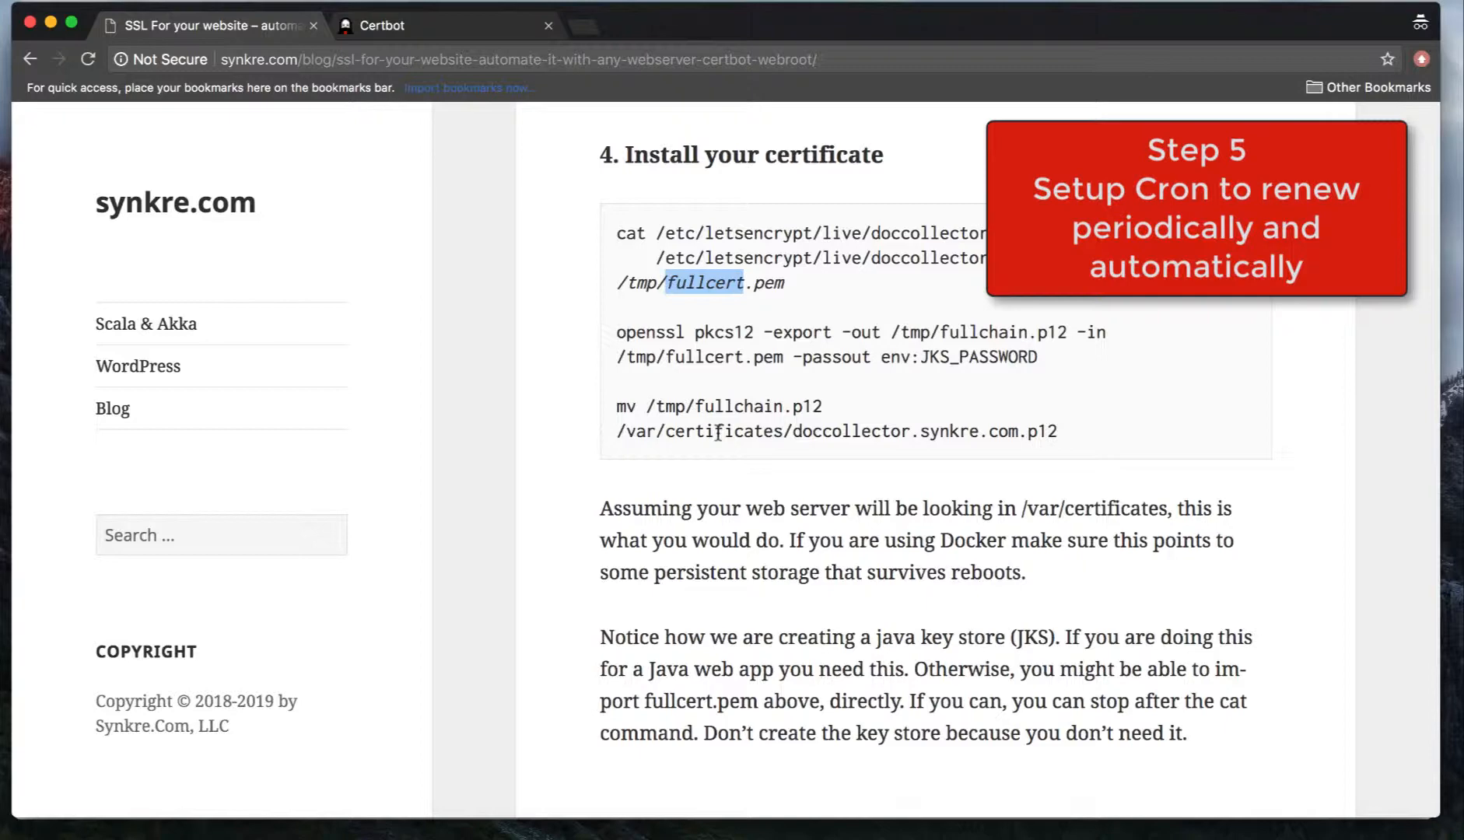
Scroll into section 5 and highlight the certbot-auto renew command and its too-early output.
scroll("down", 3)
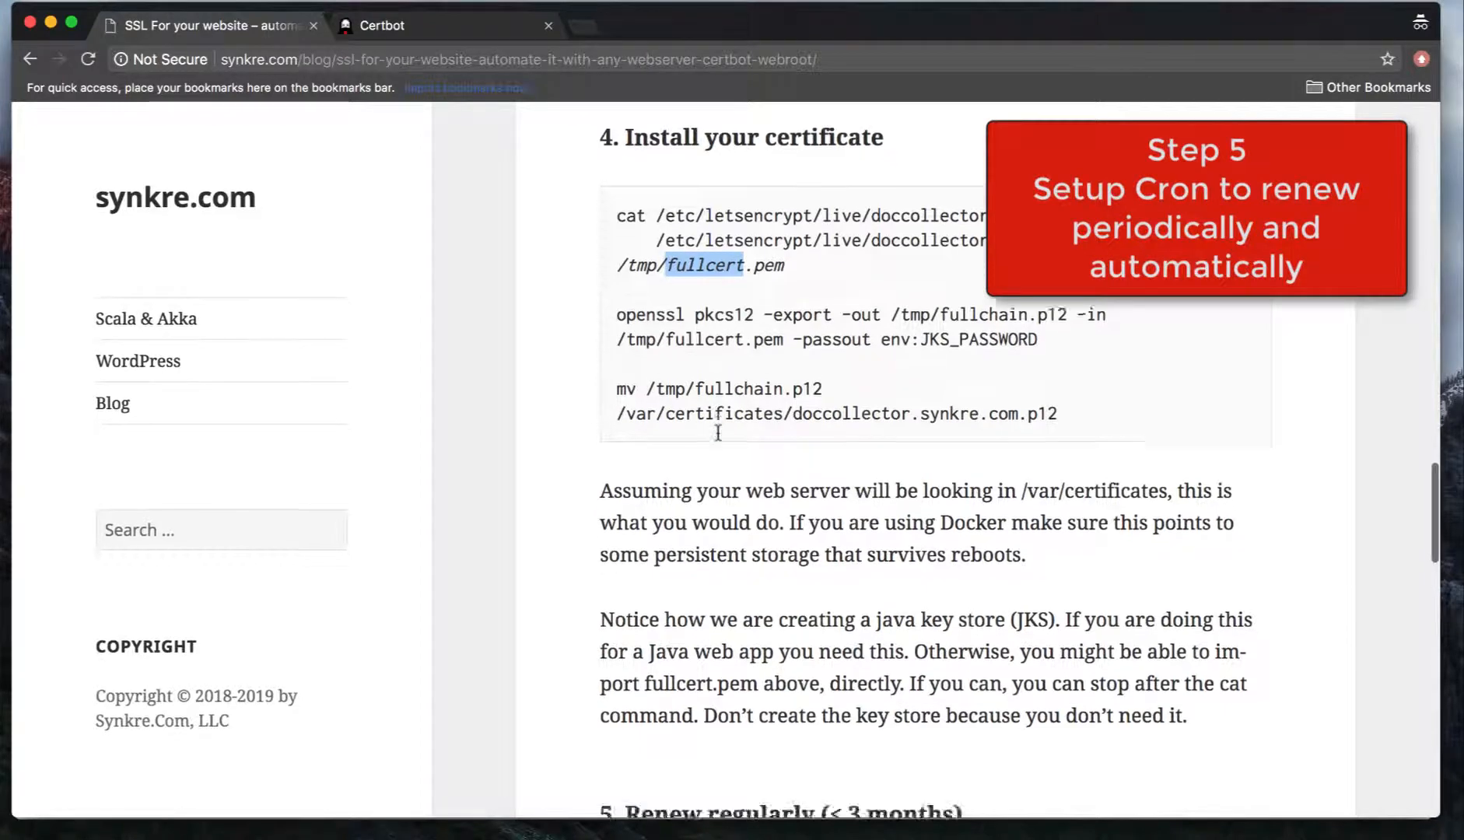
scroll("down", 3)
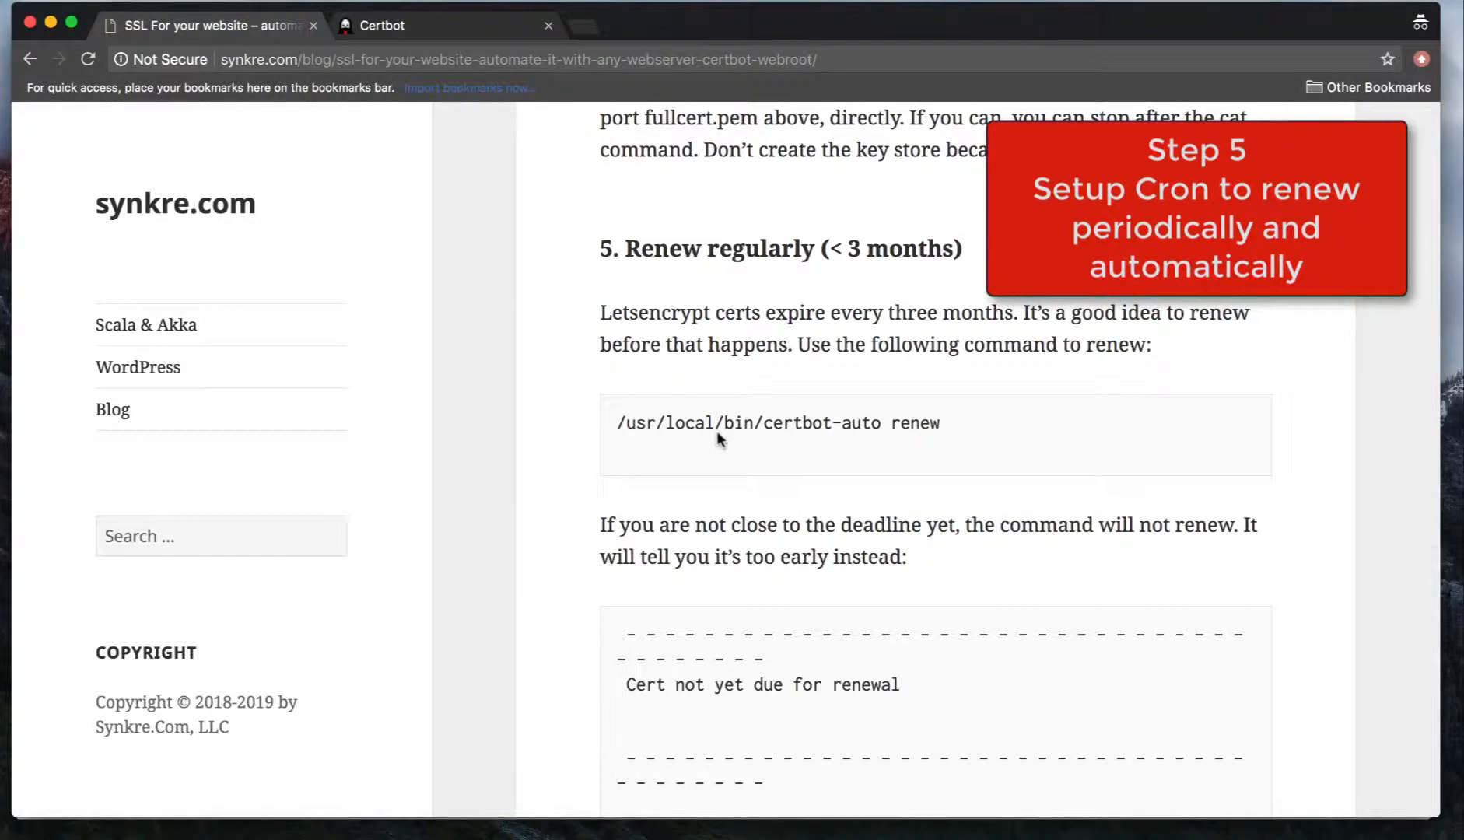
scroll("down", 3)
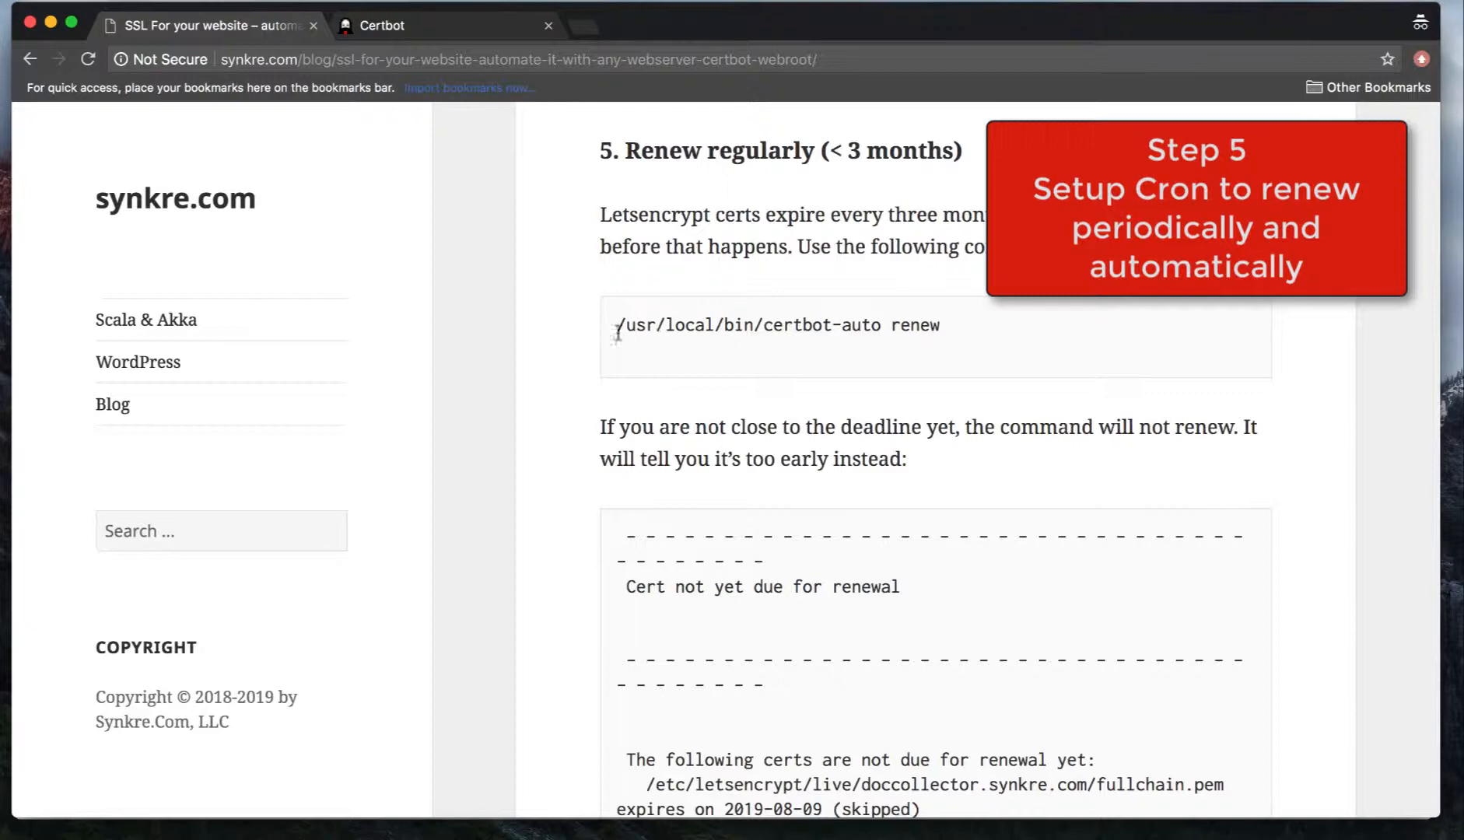
left_click_drag(616, 325, 939, 325)
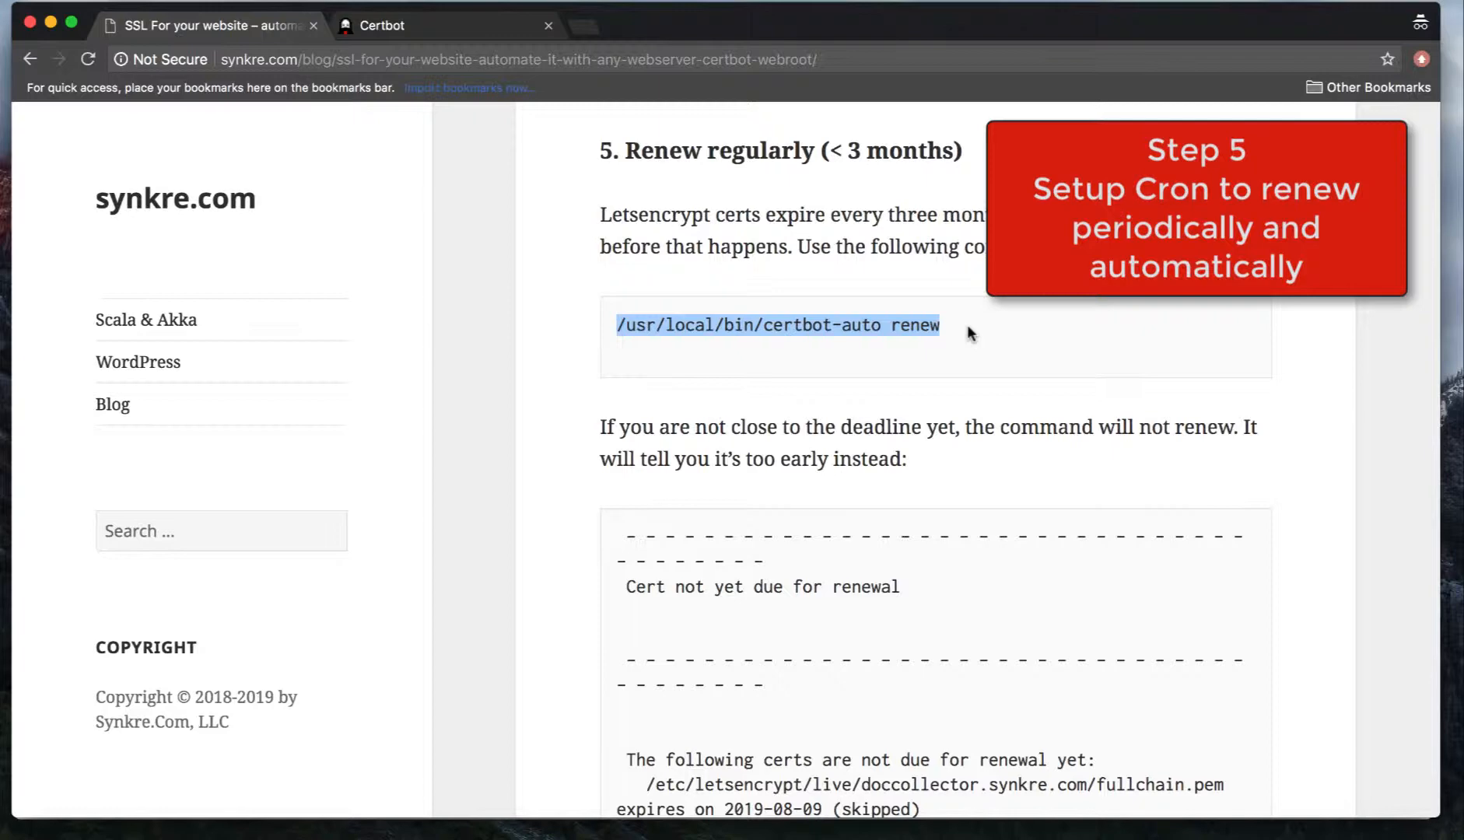
scroll("down", 3)
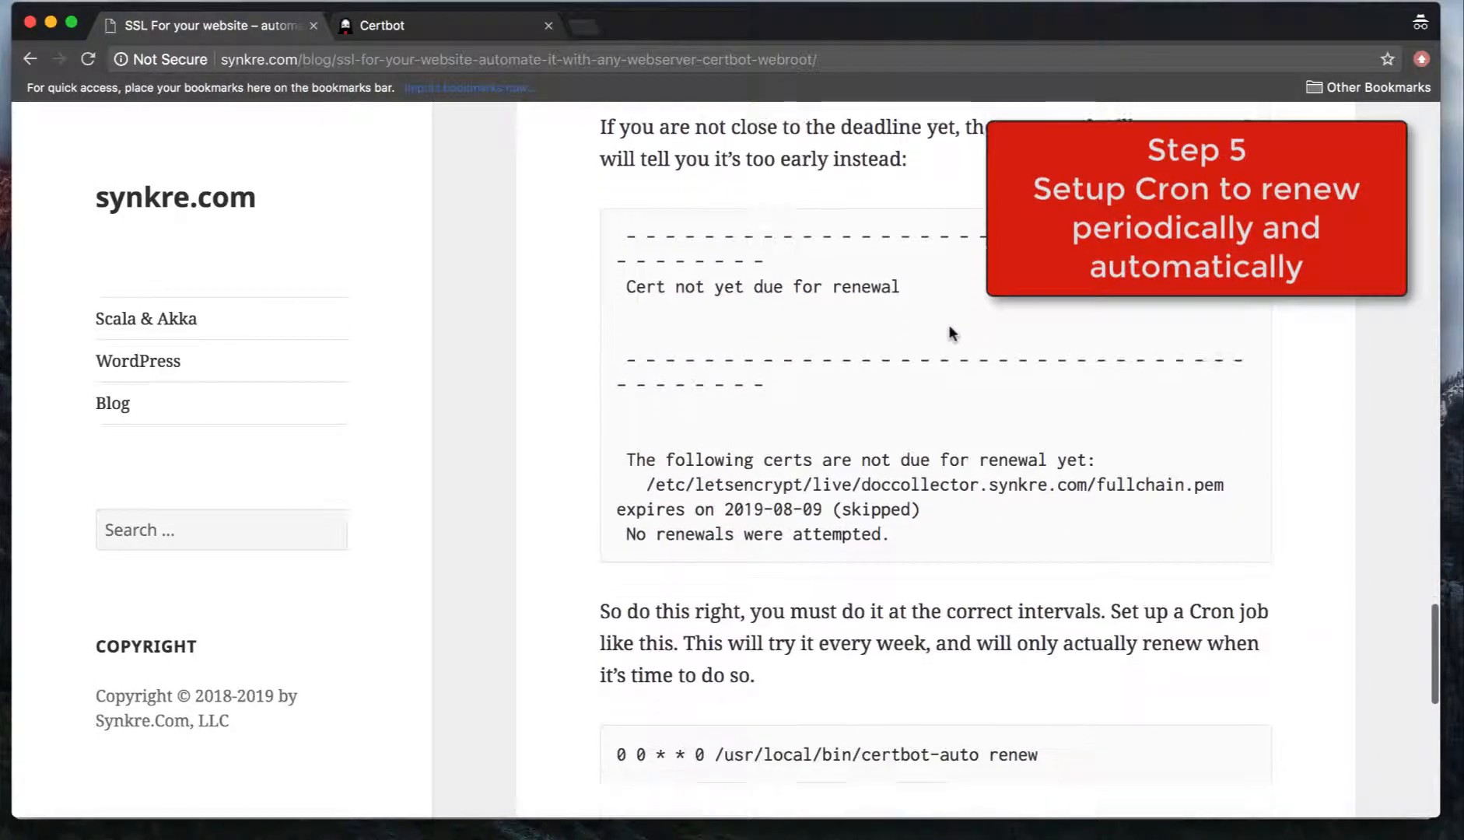
mouse_move(968, 280)
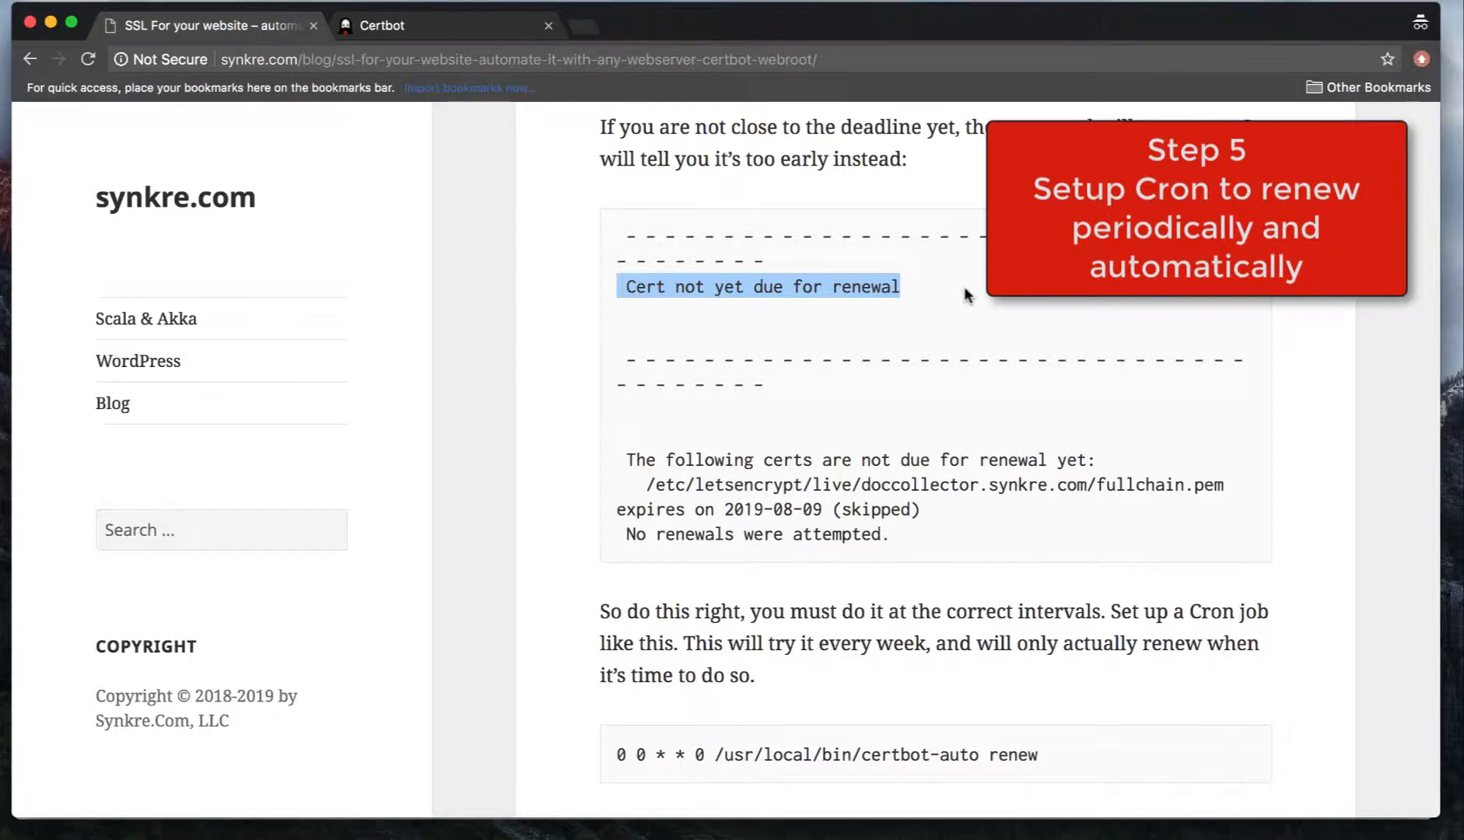
Highlight the weekly cron job line and reach section 6, Install the renewed certs.
scroll("down", 3)
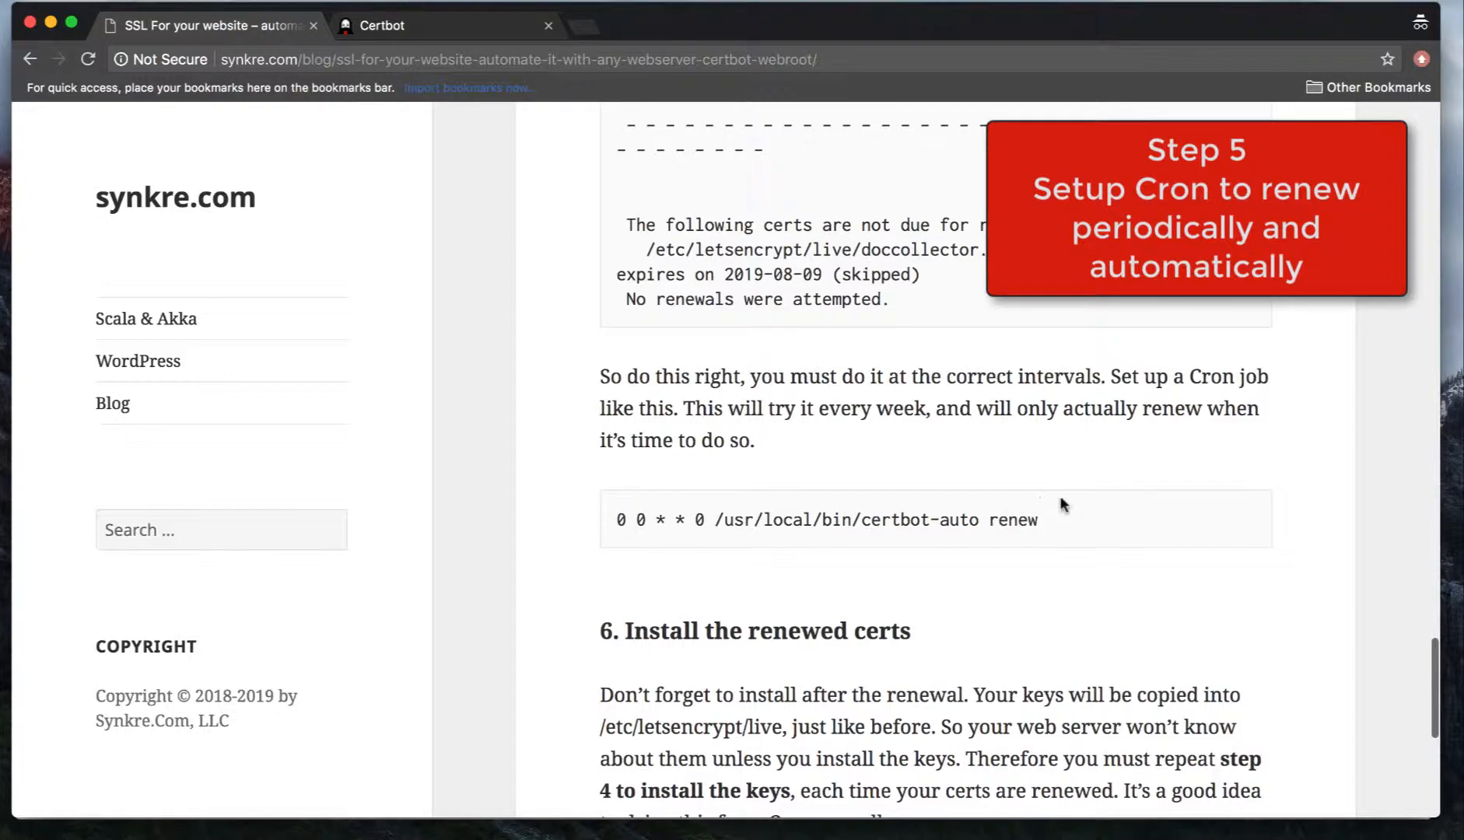
triple_click(826, 519)
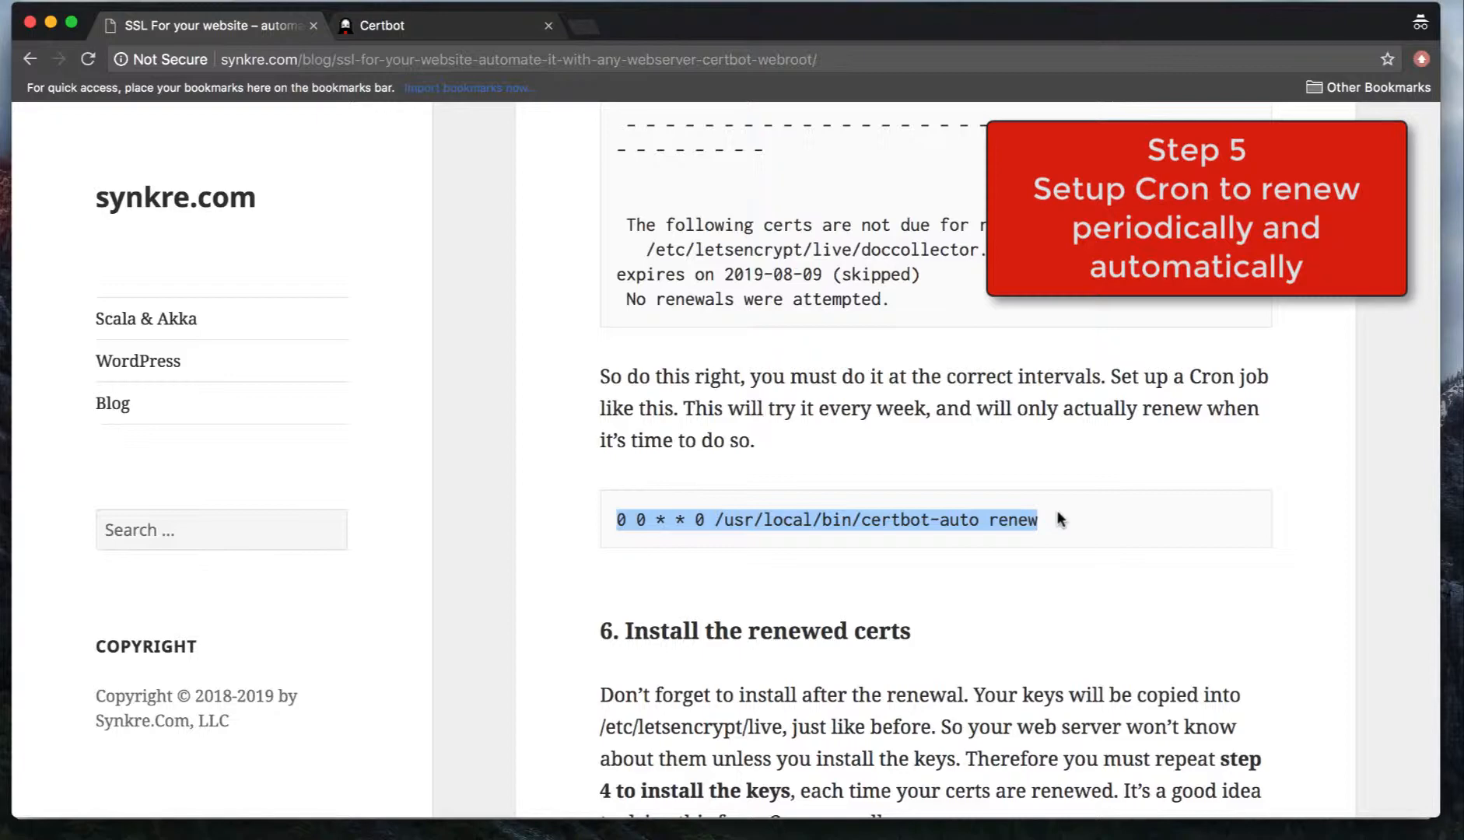
scroll("up", 3)
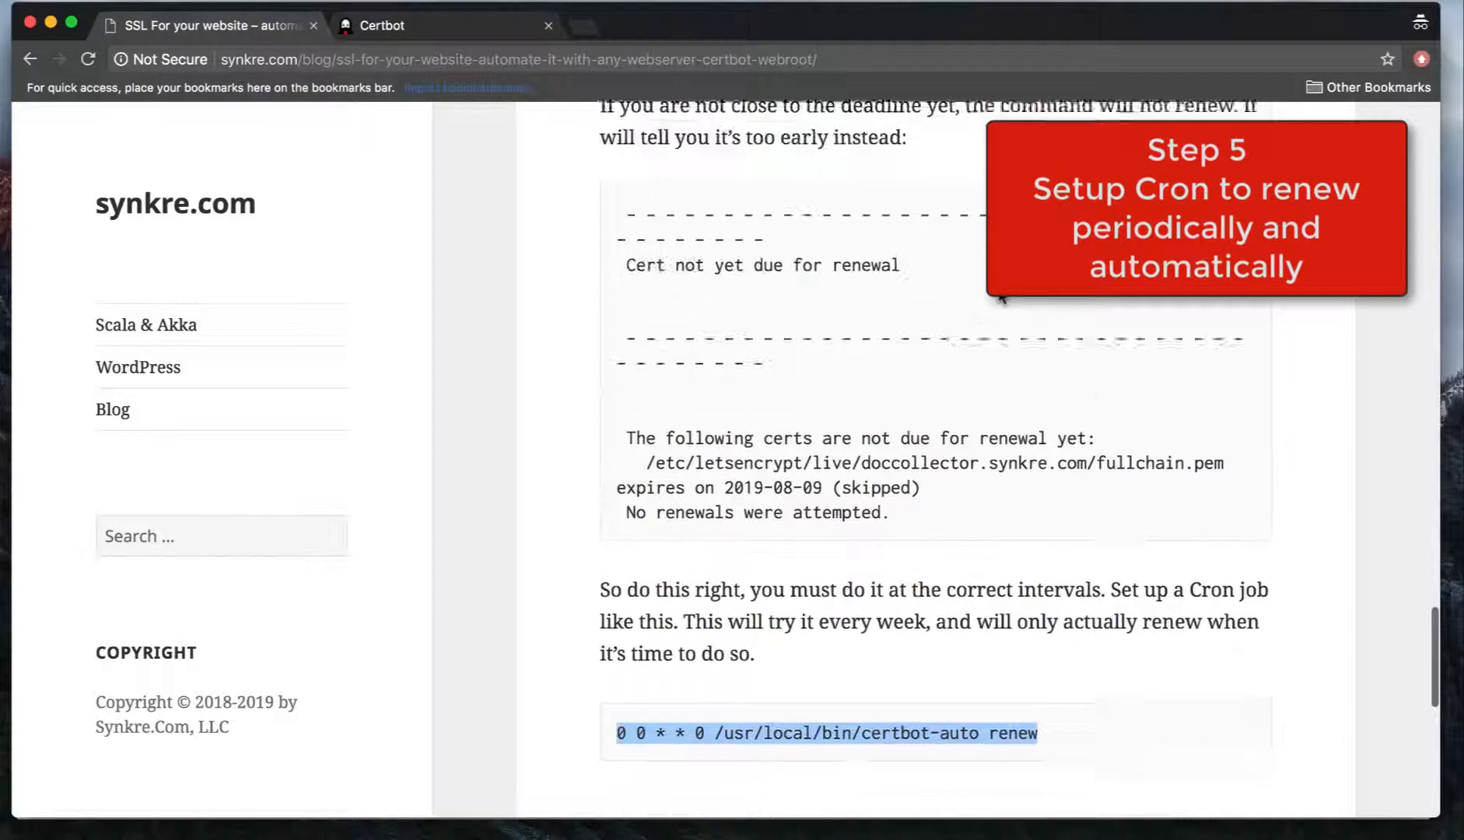
scroll("up", 3)
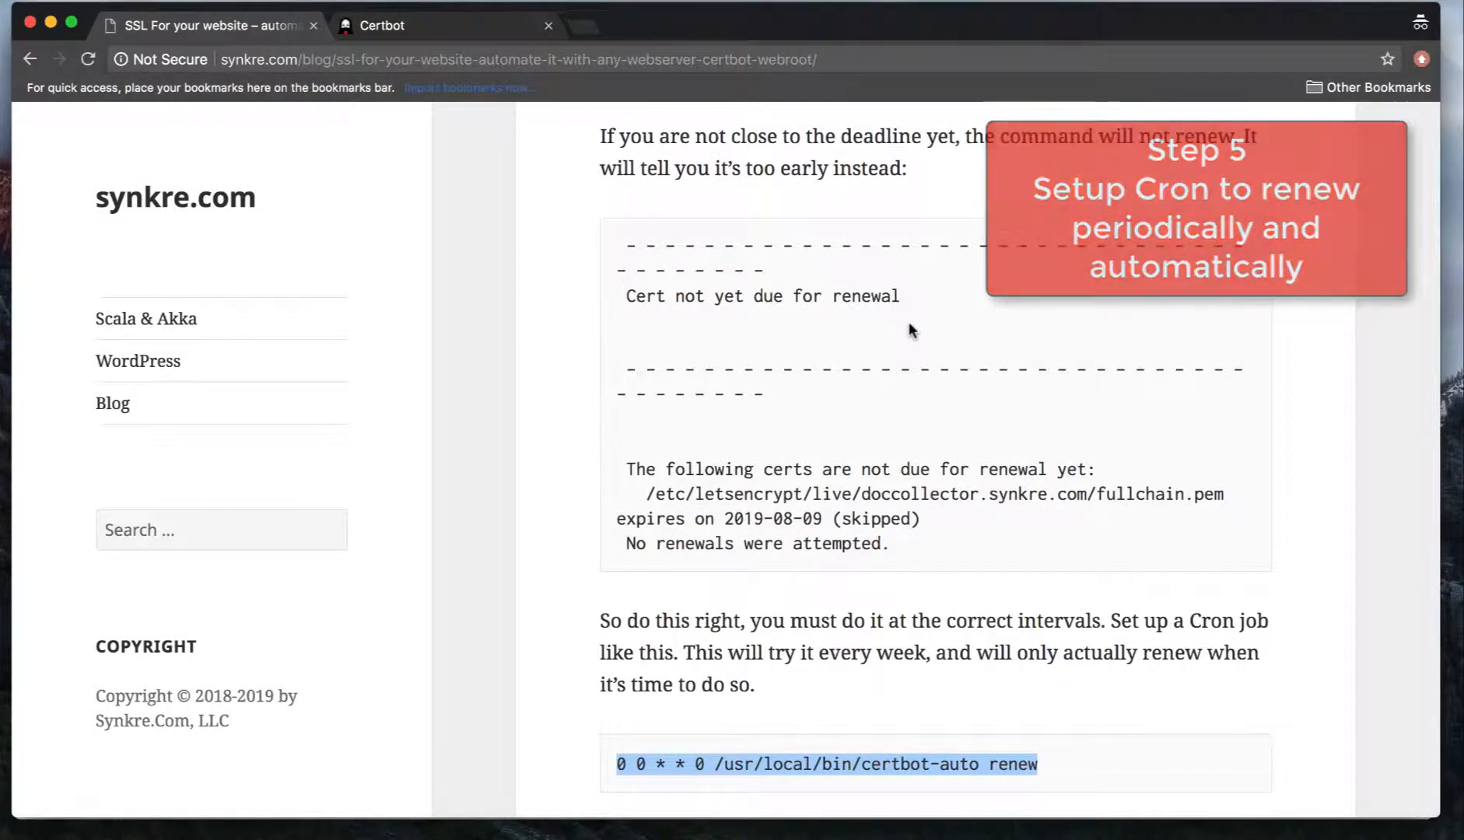
scroll("down", 3)
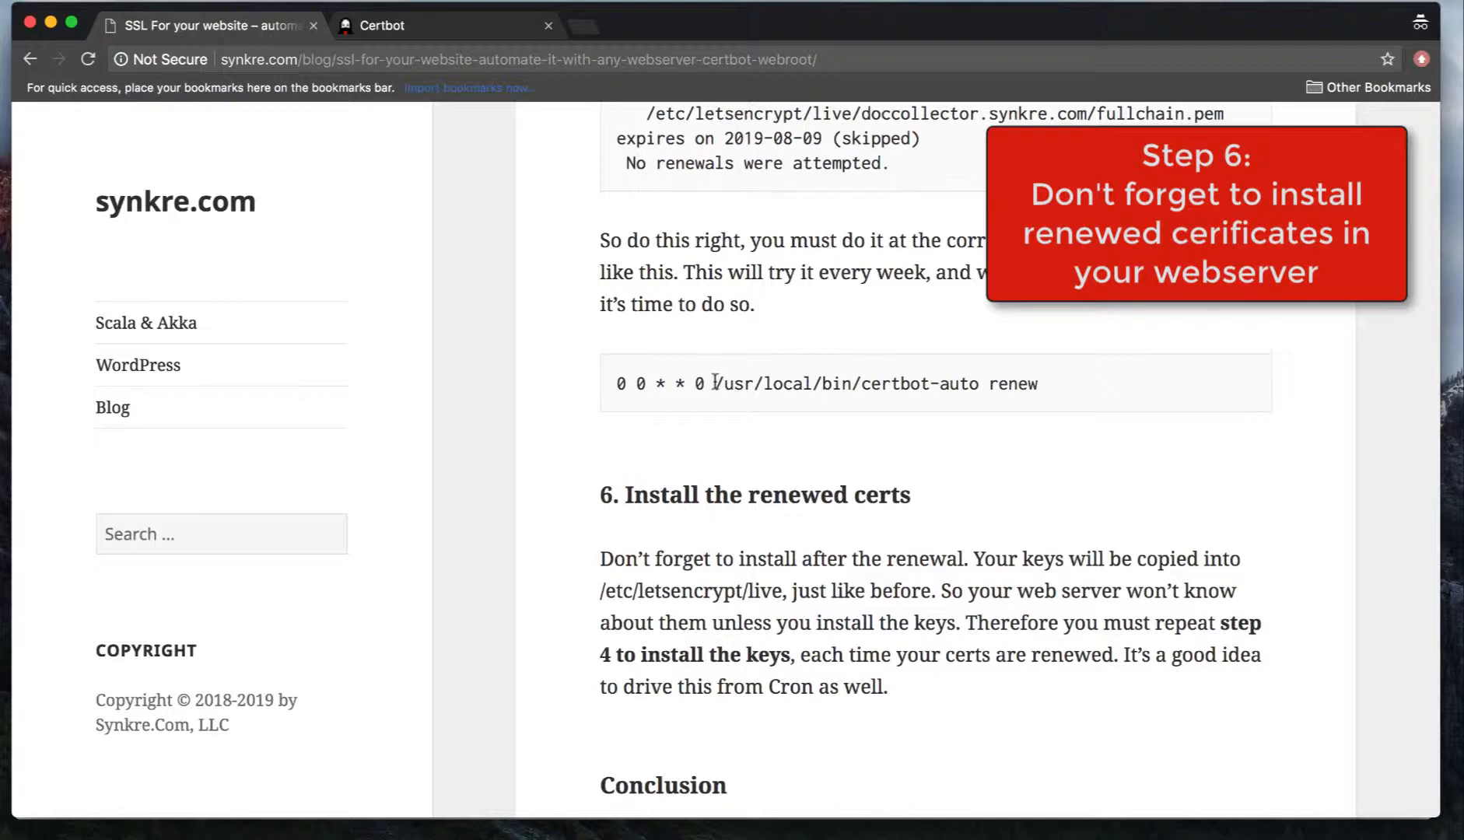
Highlight the certificate path in the renewal output and return to the start of Renew regularly.
left_click_drag(716, 385, 1038, 385)
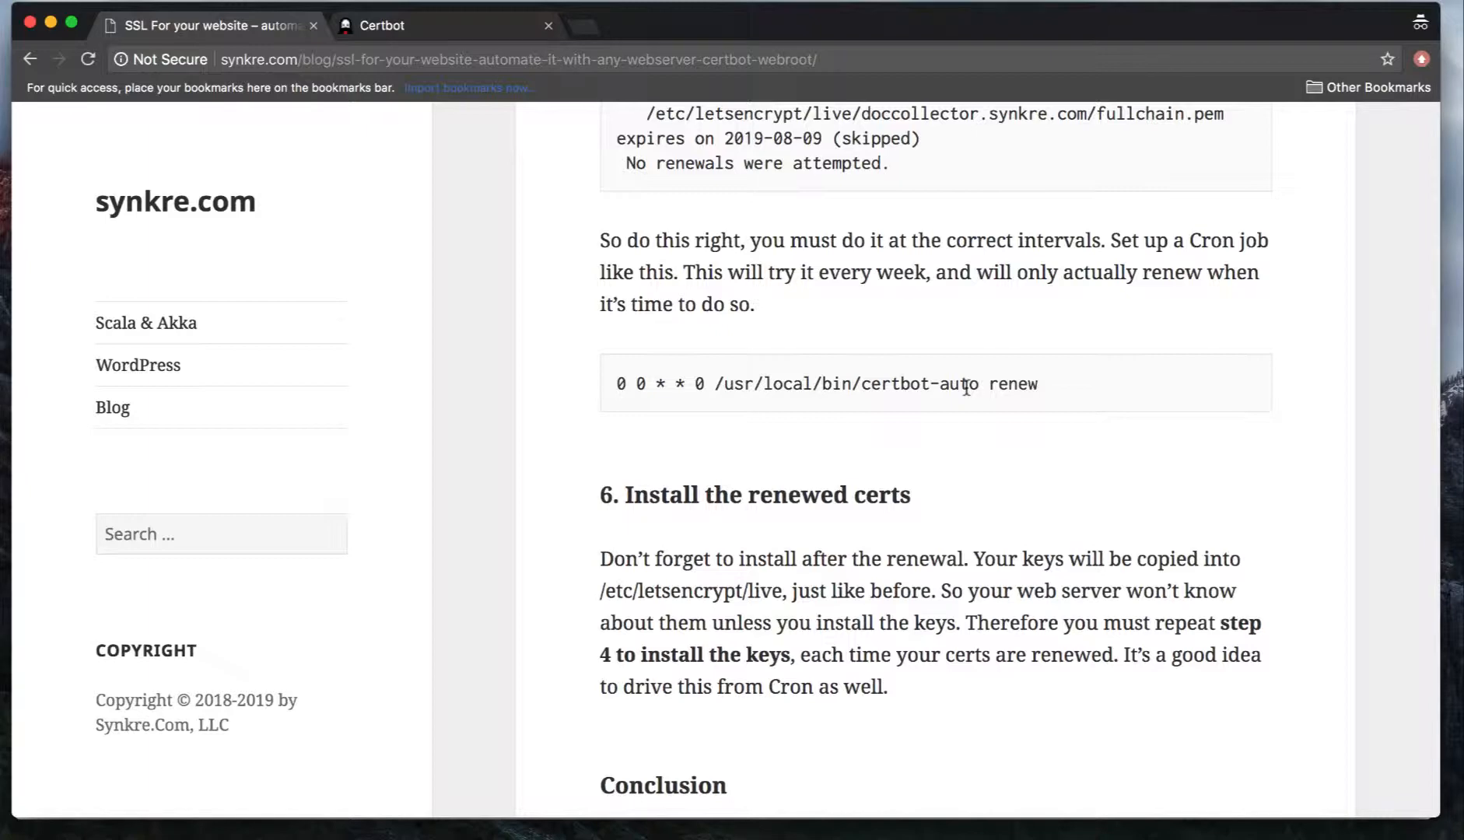
scroll("up", 3)
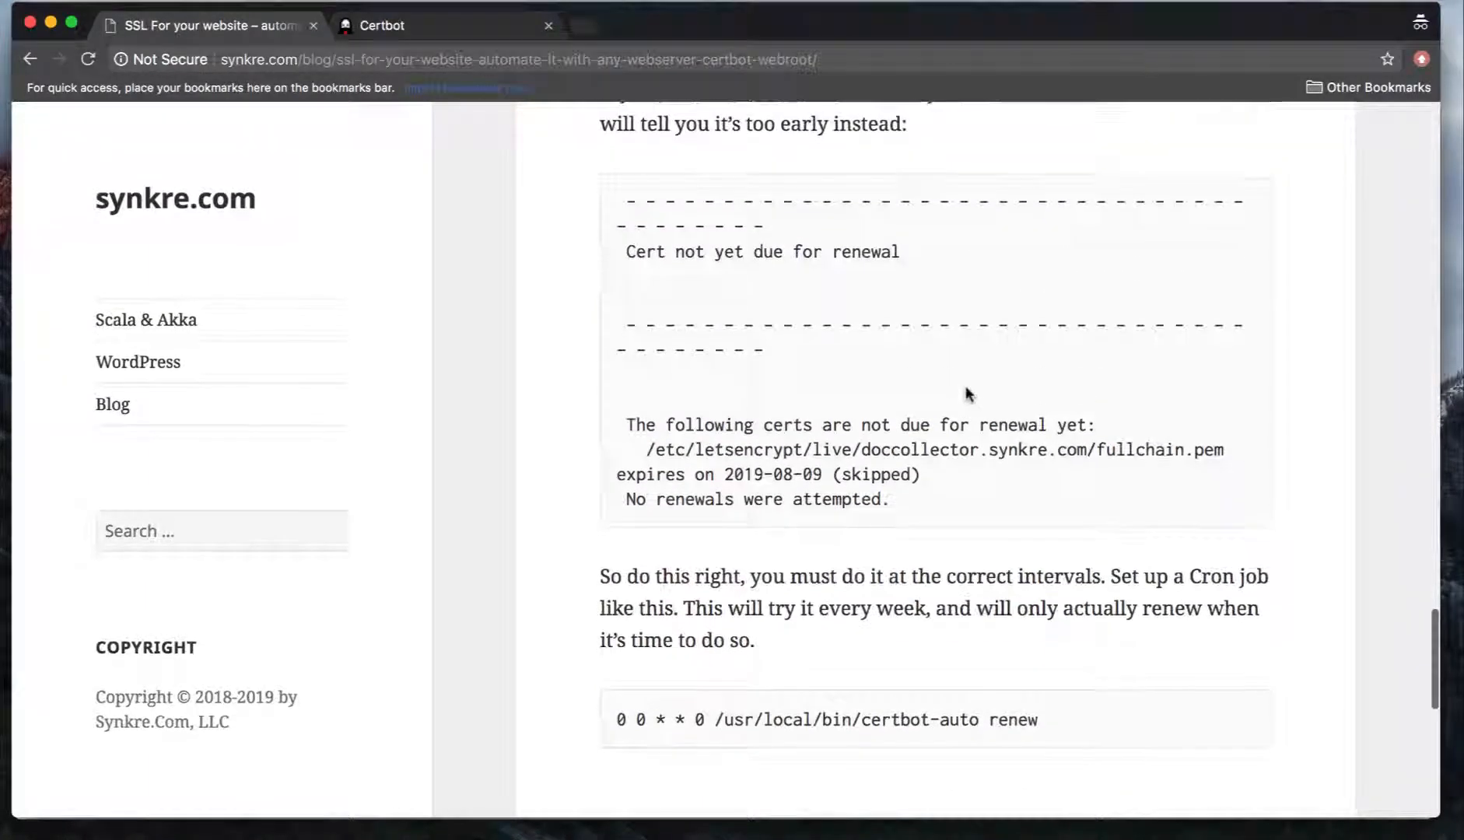
left_click_drag(646, 449, 985, 449)
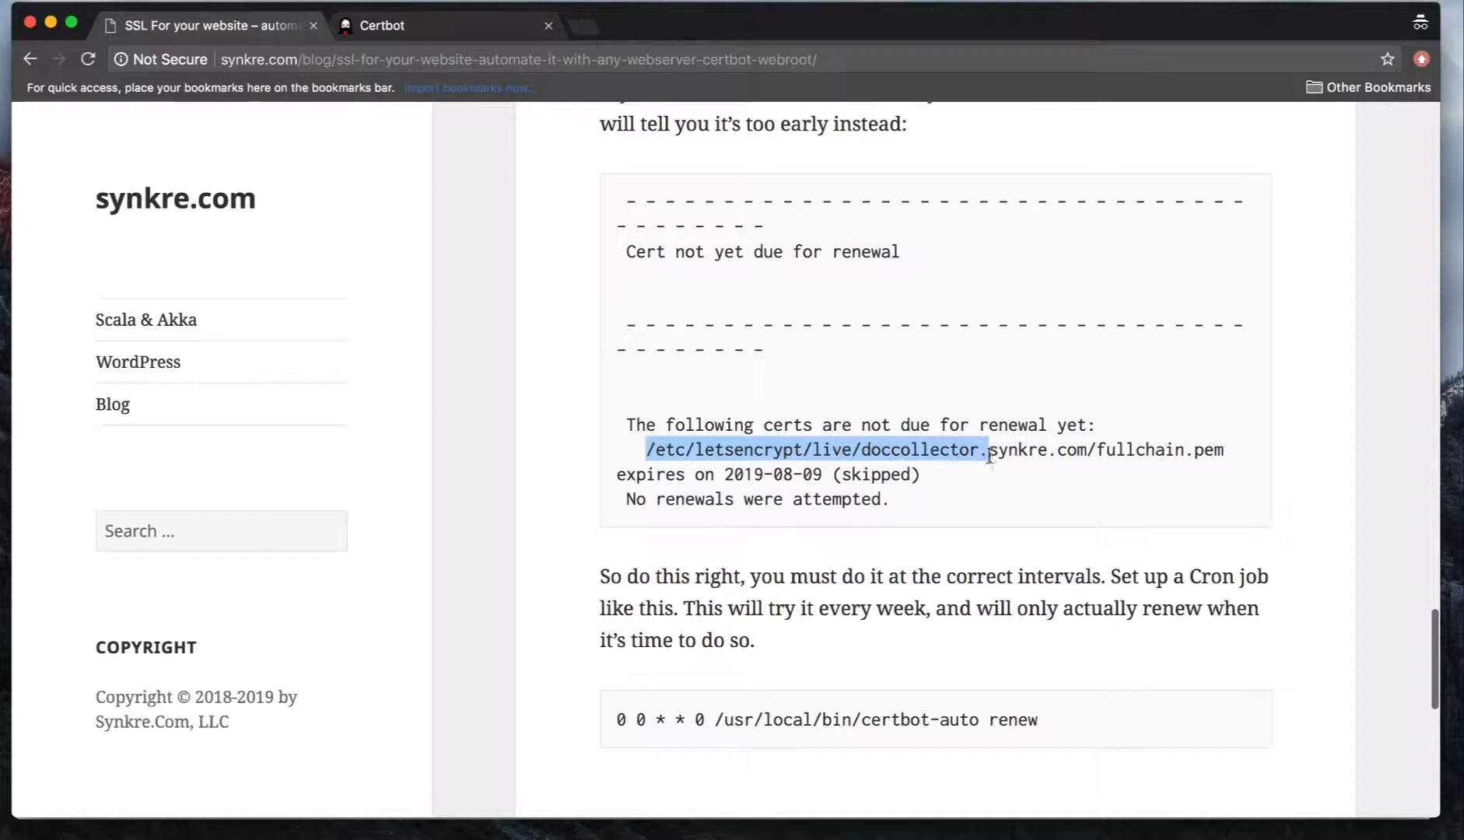
left_click_drag(987, 450, 1091, 450)
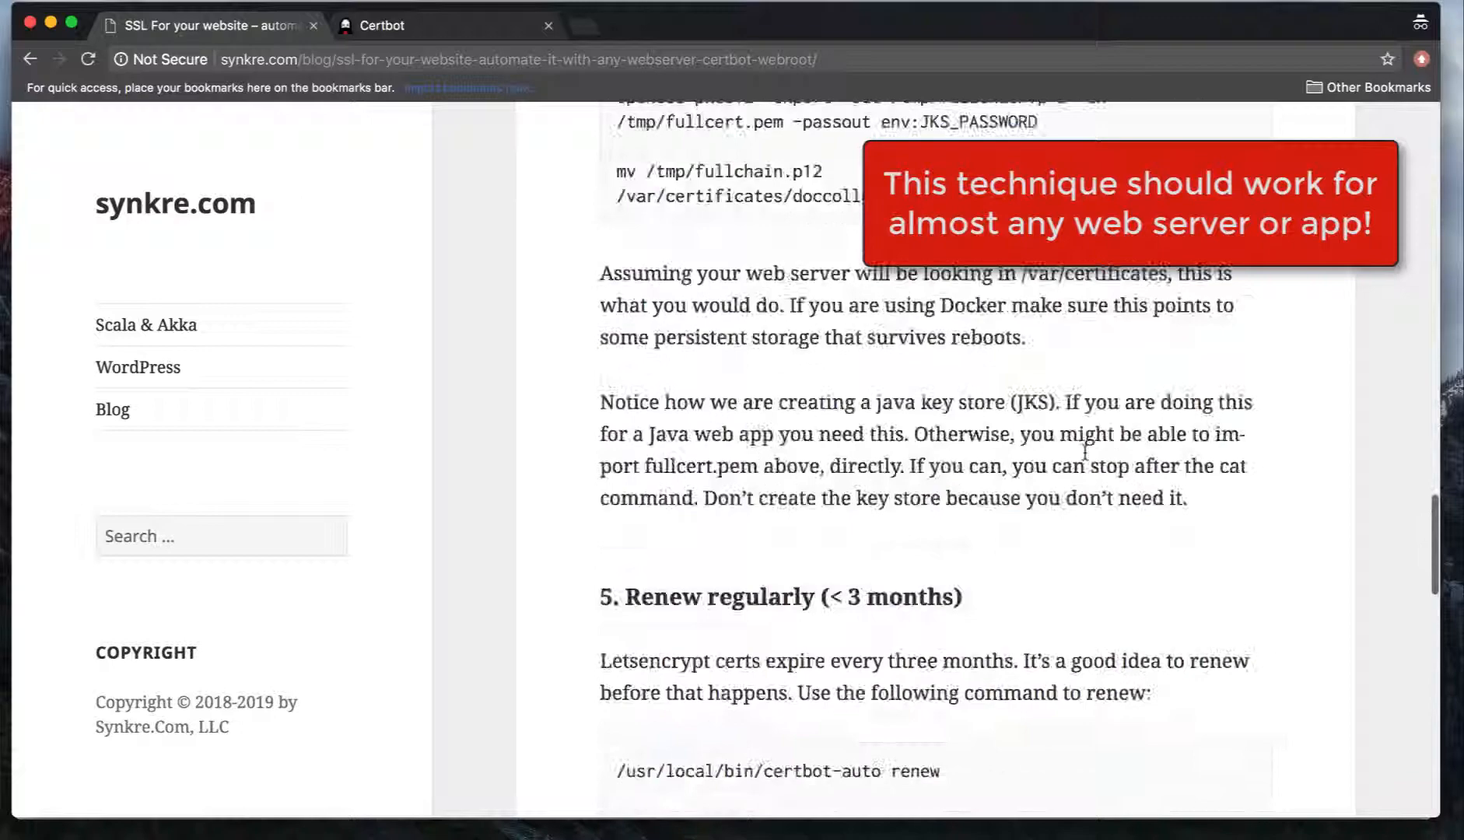
Scroll to the Conclusion at the end of the post.
scroll("up", 3)
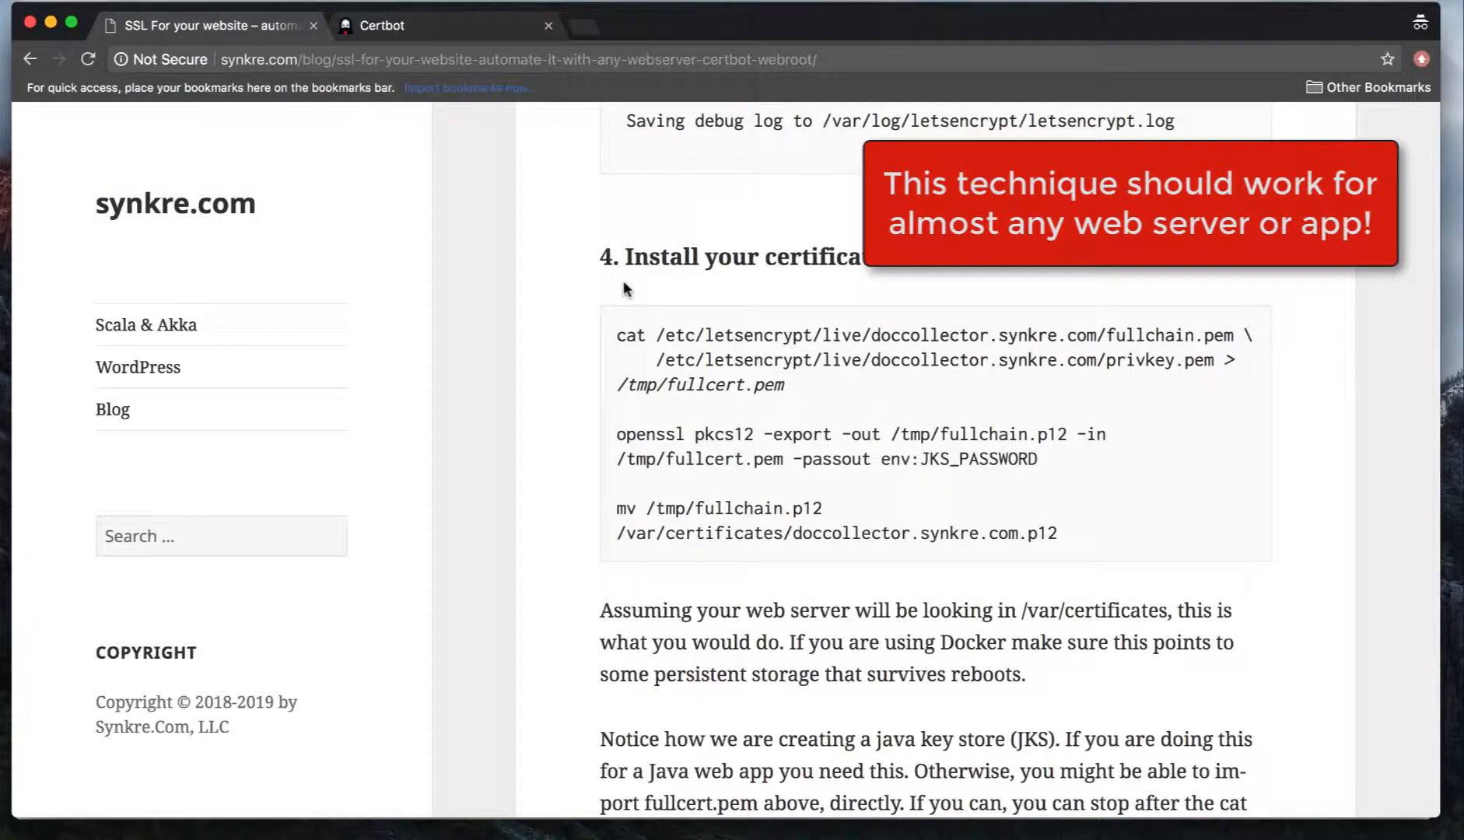
mouse_move(626, 305)
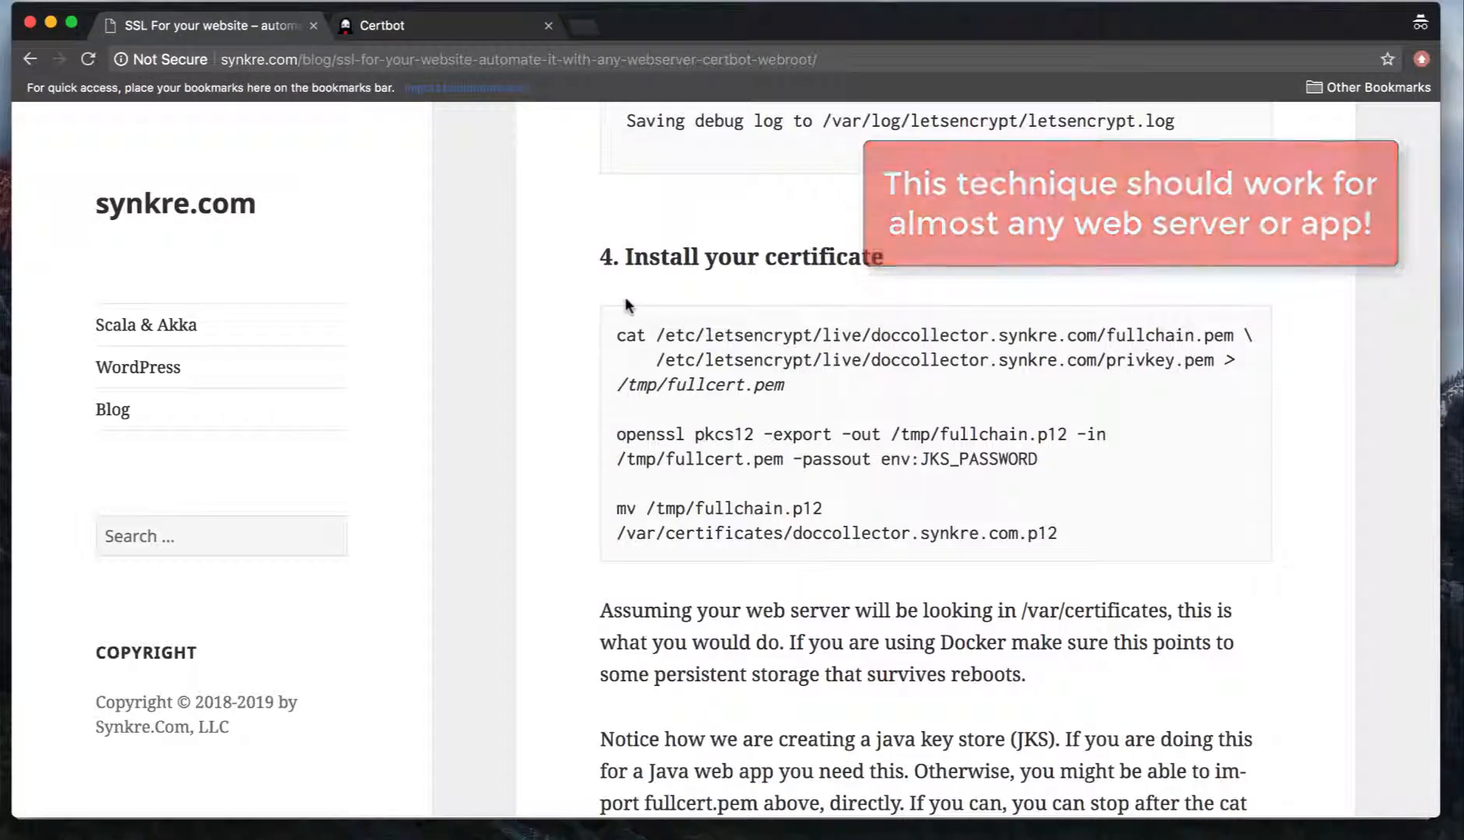
scroll("down", 3)
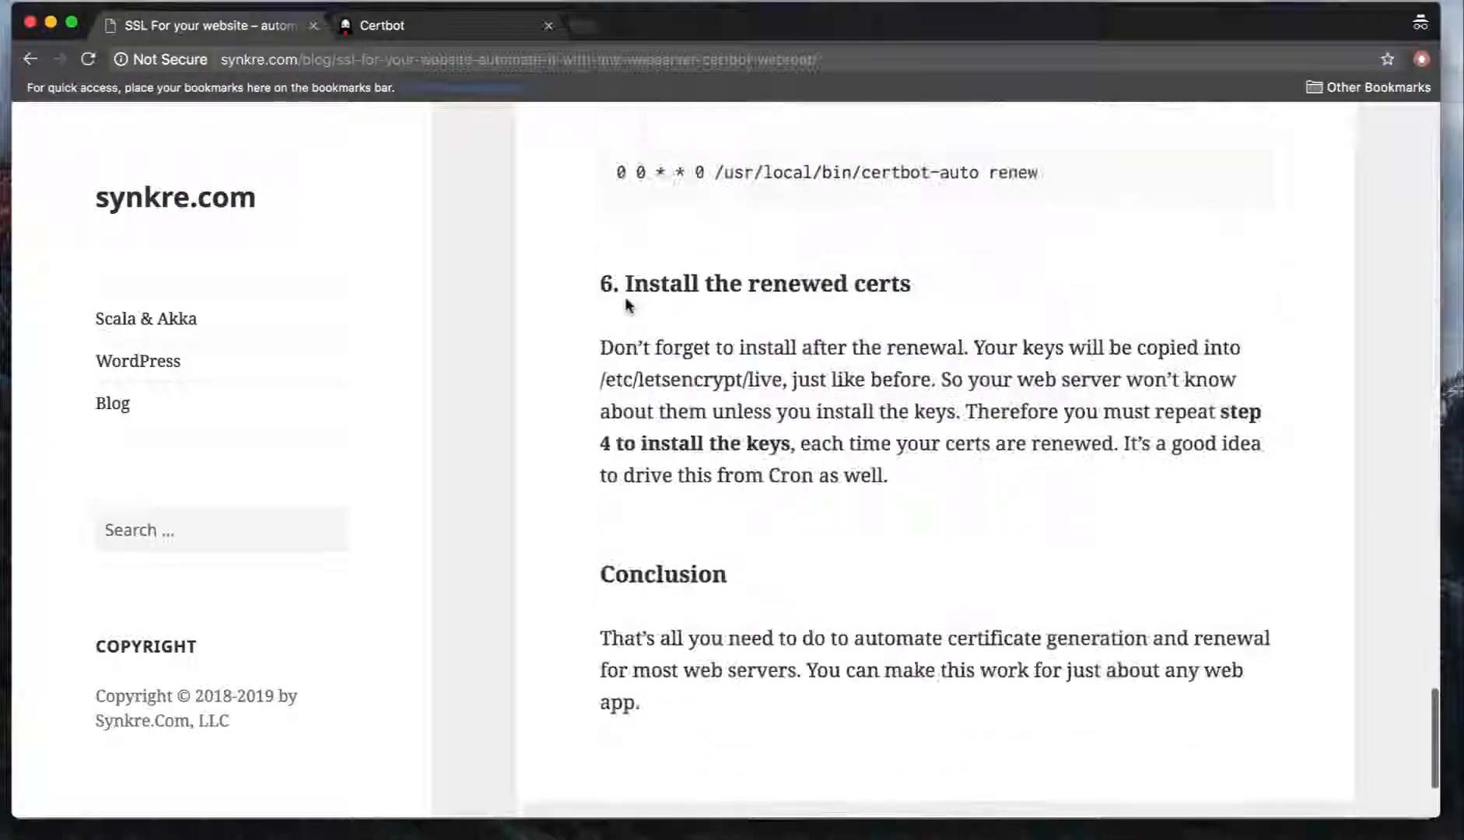
scroll("down", 3)
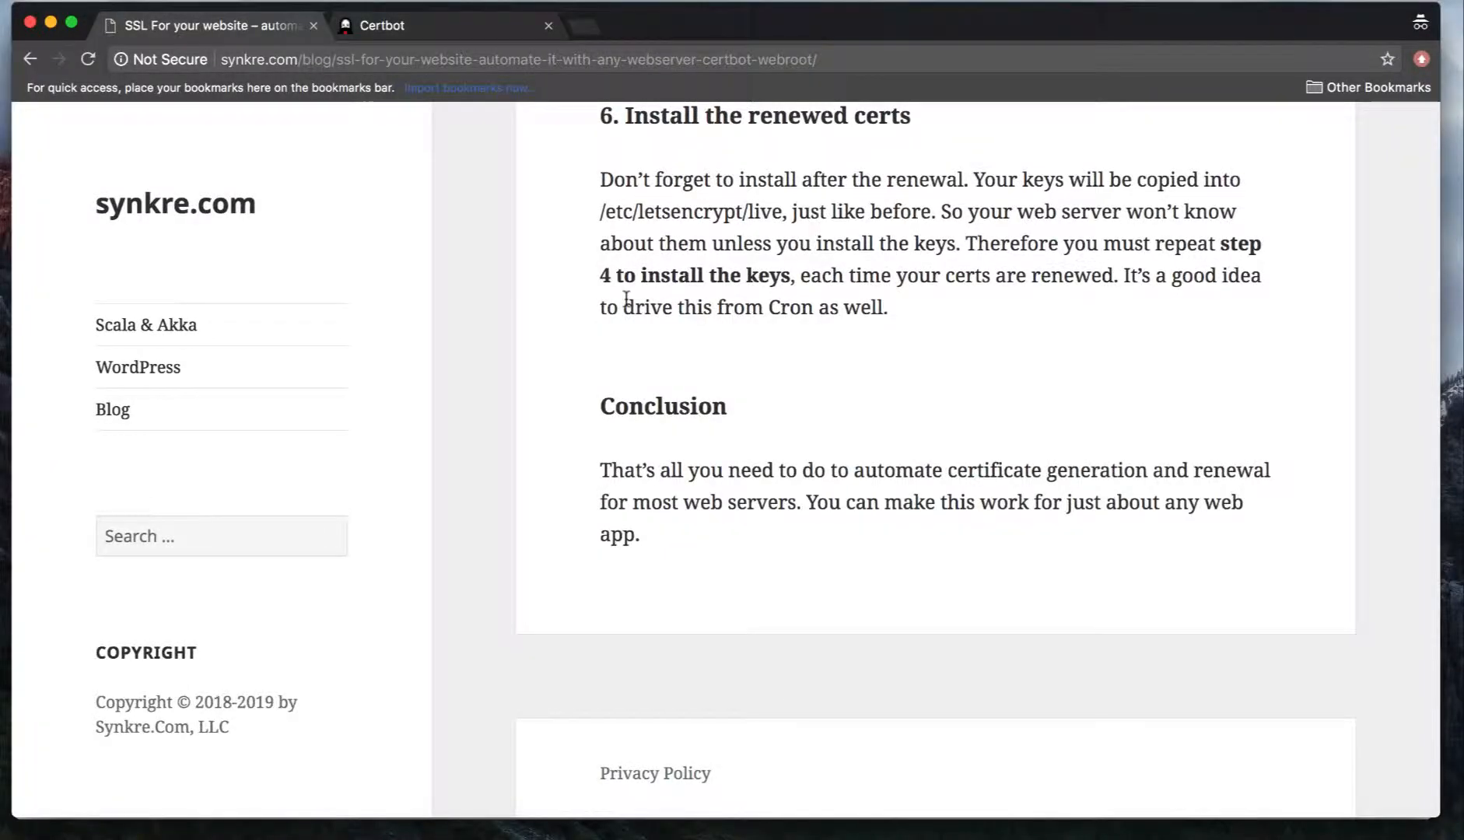